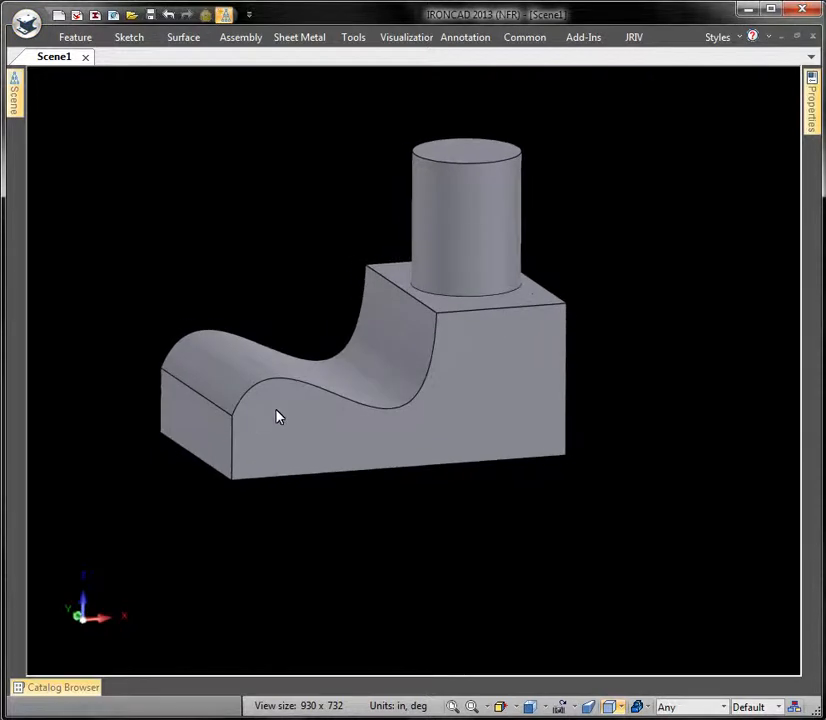
pyautogui.moveTo(422, 406)
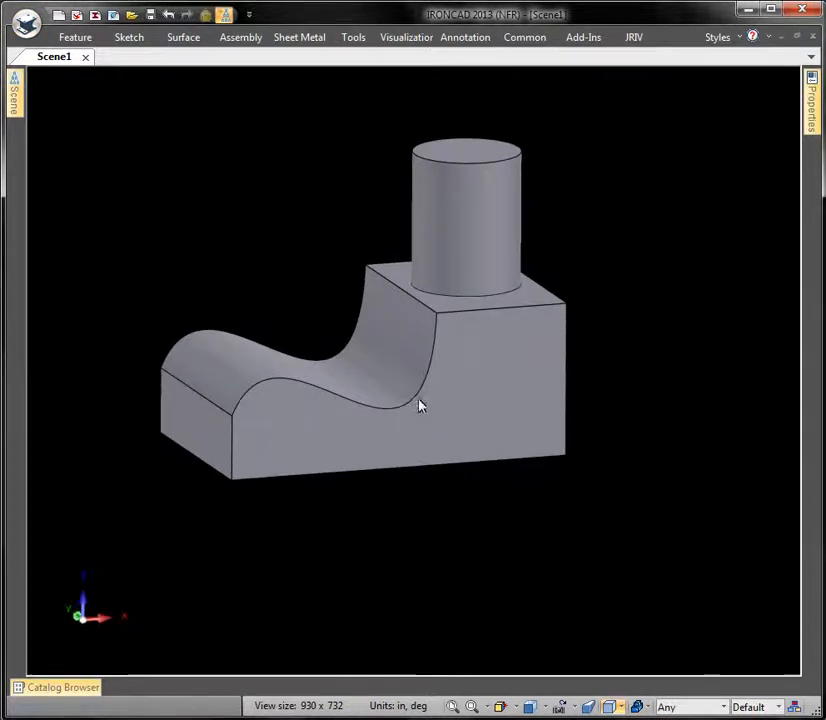
pyautogui.moveTo(231, 480)
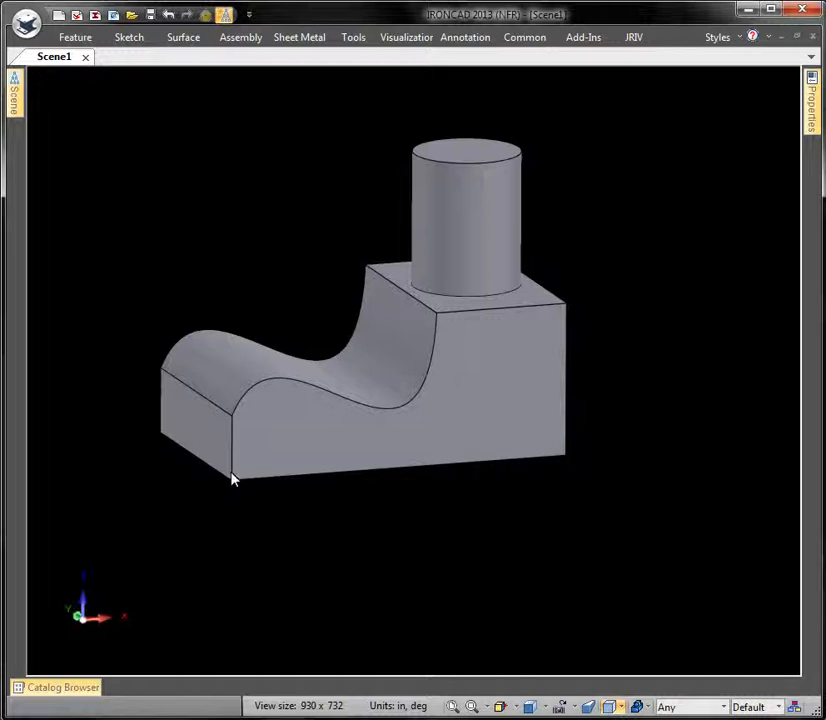
pyautogui.moveTo(126, 678)
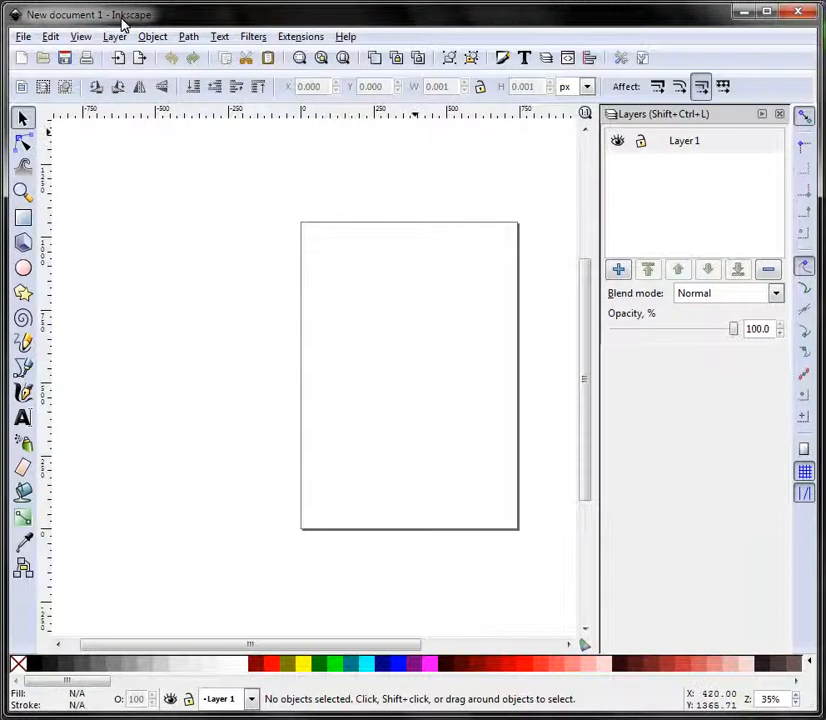
pyautogui.moveTo(340, 316)
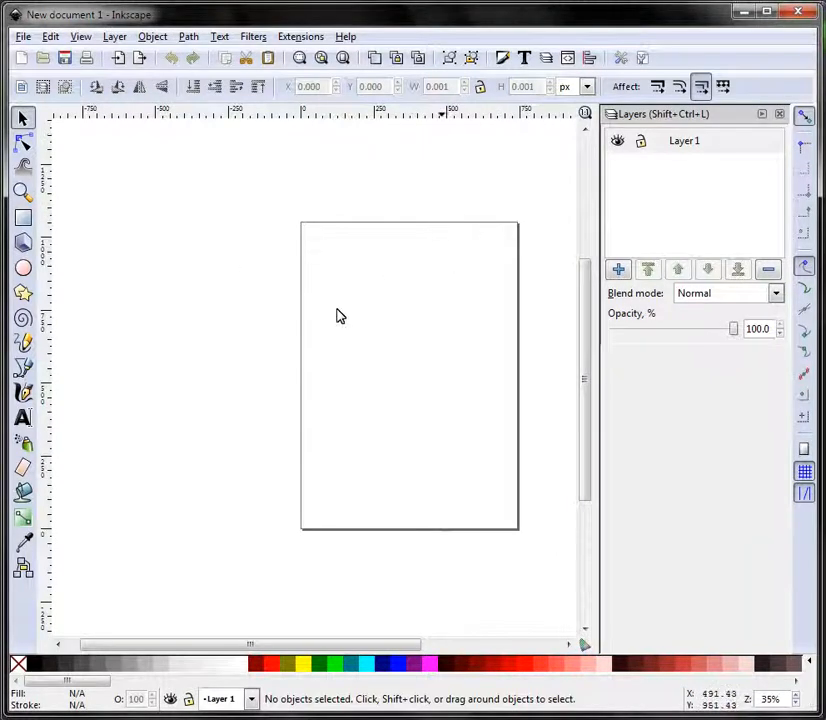
pyautogui.moveTo(374, 261)
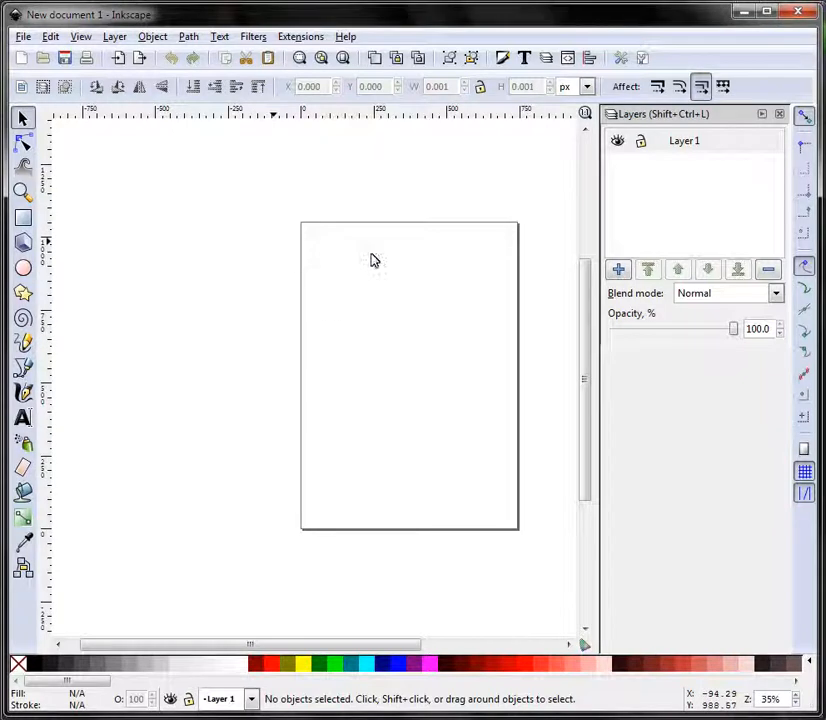
pyautogui.moveTo(120, 448)
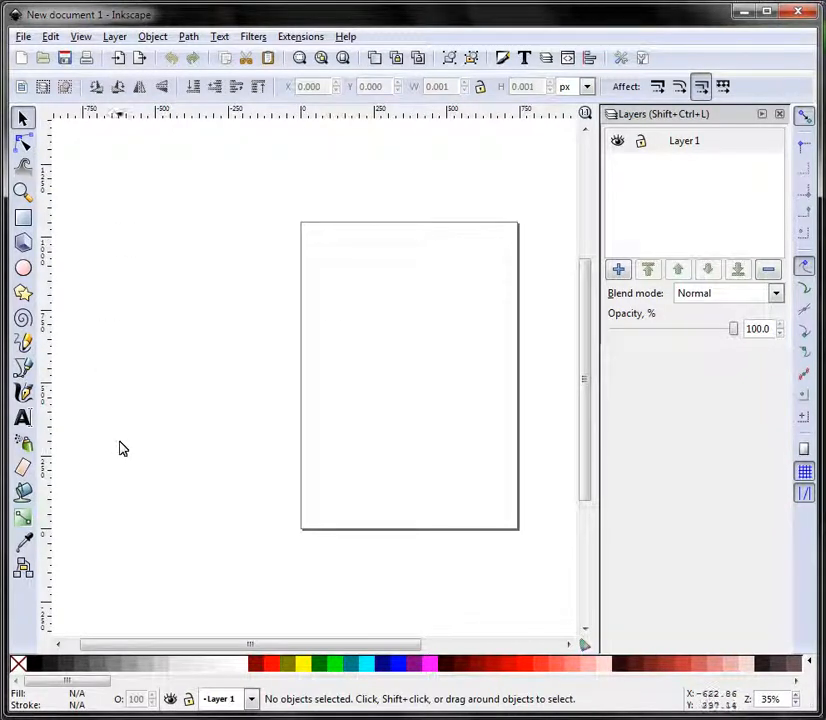
pyautogui.moveTo(128, 442)
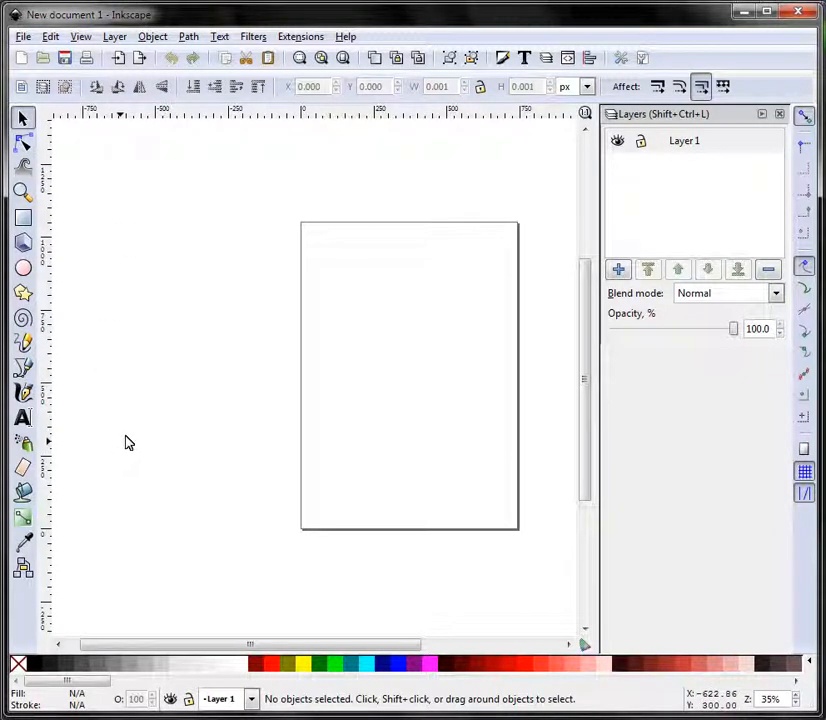
pyautogui.moveTo(285, 212)
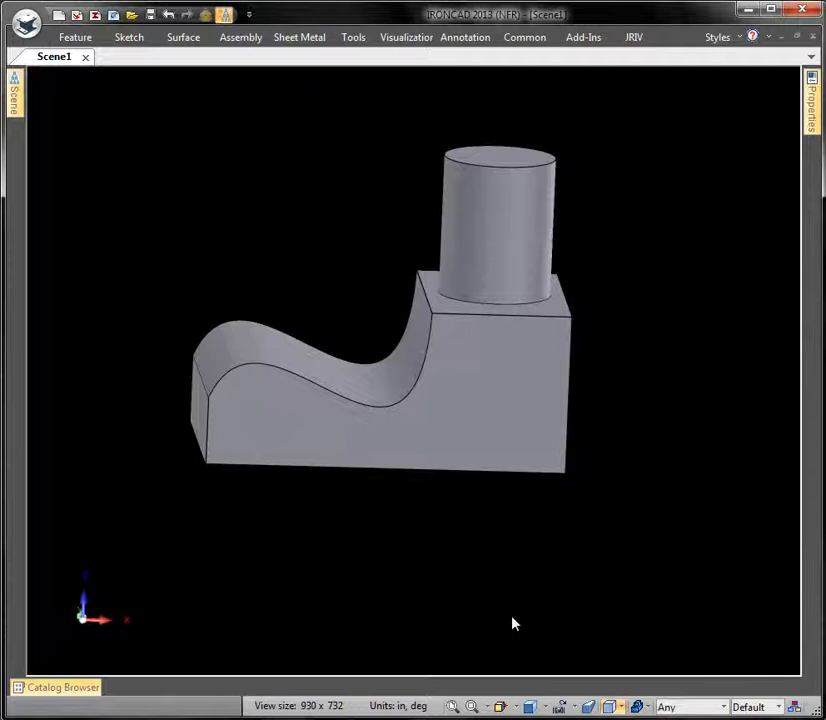
pyautogui.moveTo(490, 366)
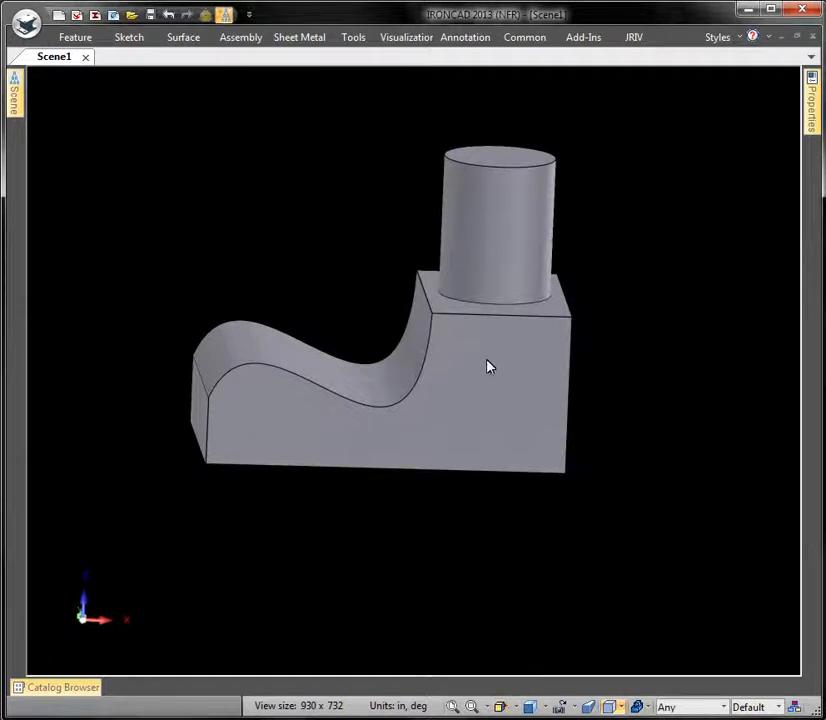
pyautogui.moveTo(225, 408)
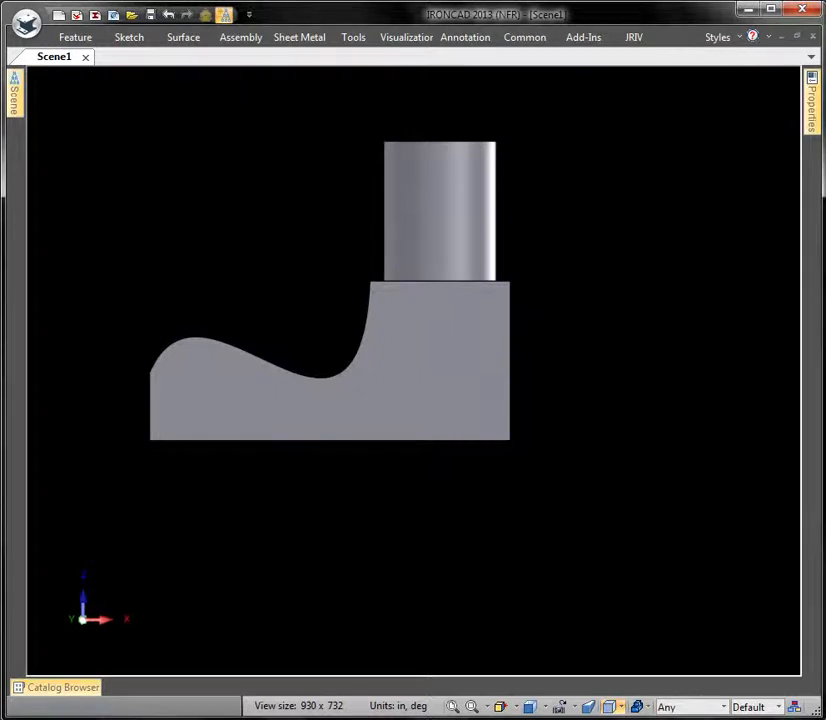
# Step: Launch Snipping Tool over the part's flat front view with edges hidden
pyautogui.click(5, 710)
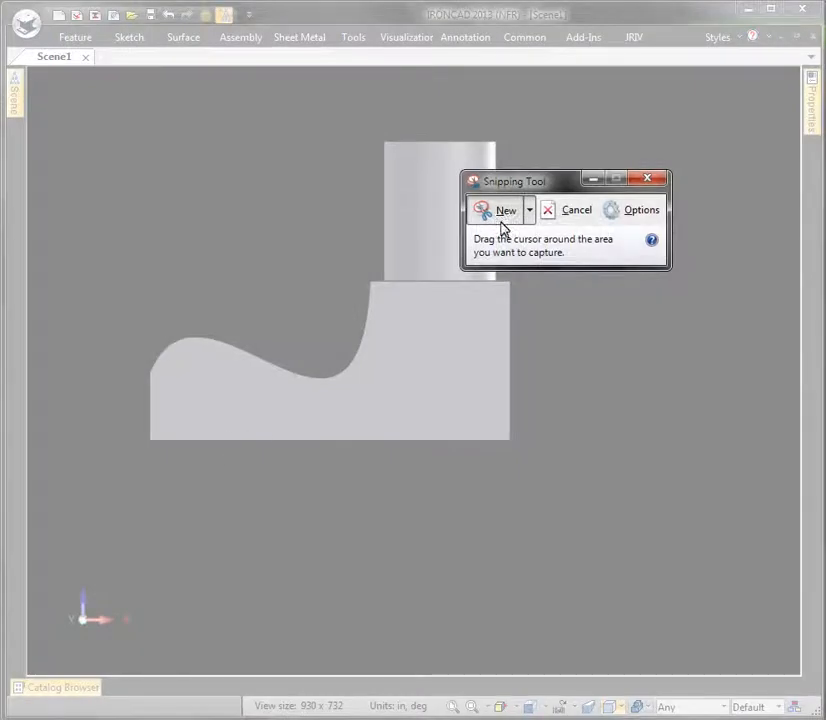
pyautogui.moveTo(258, 269)
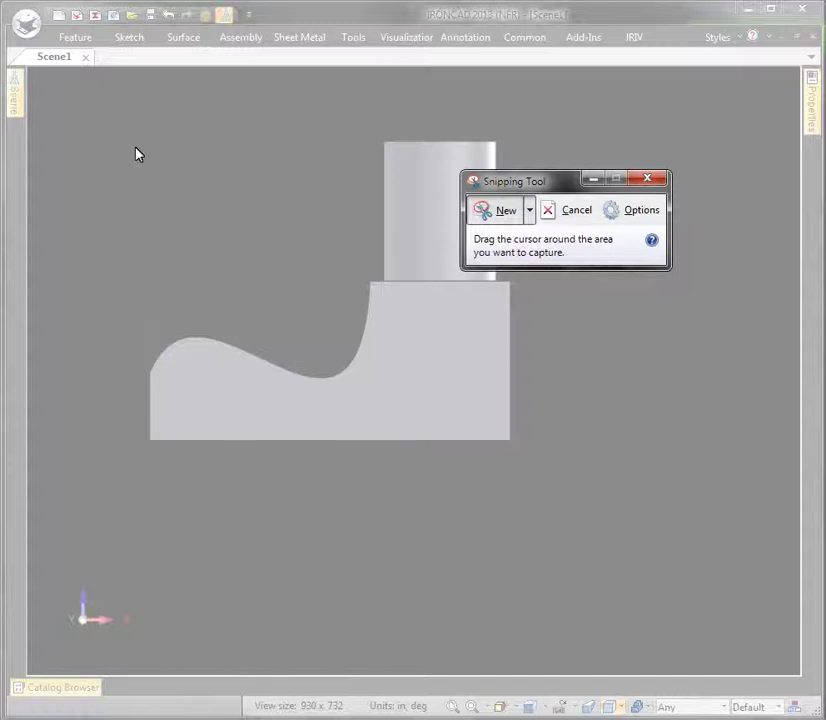
# Step: Snip a rectangle around the part's front view
pyautogui.moveTo(138, 131); pyautogui.dragTo(521, 451)
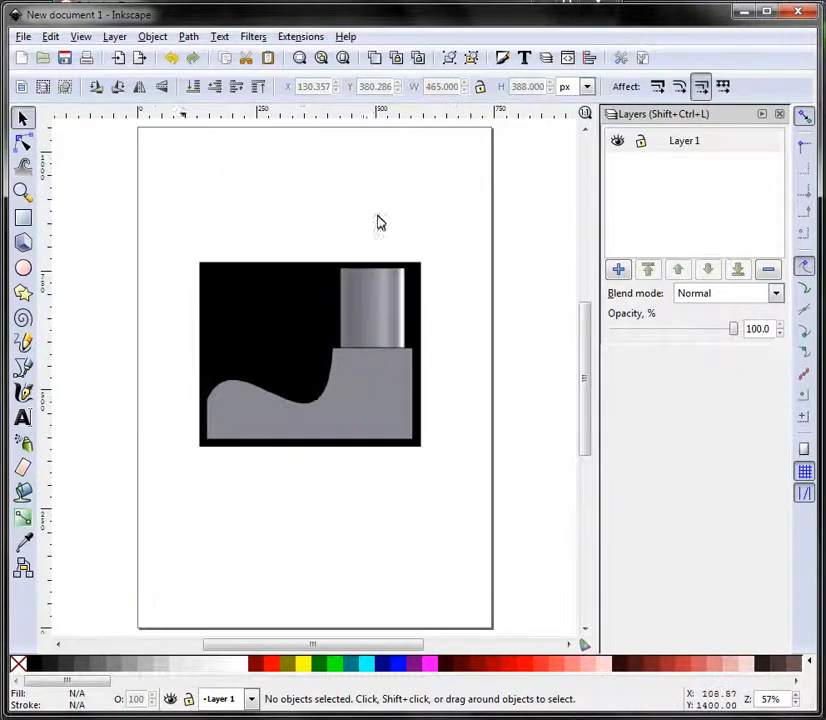
pyautogui.moveTo(210, 452)
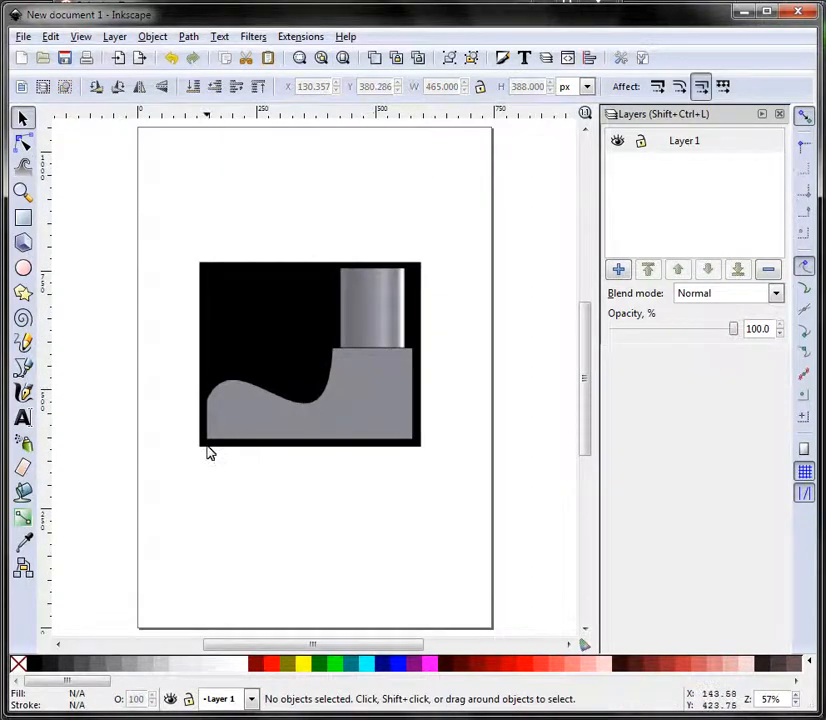
pyautogui.moveTo(210, 423)
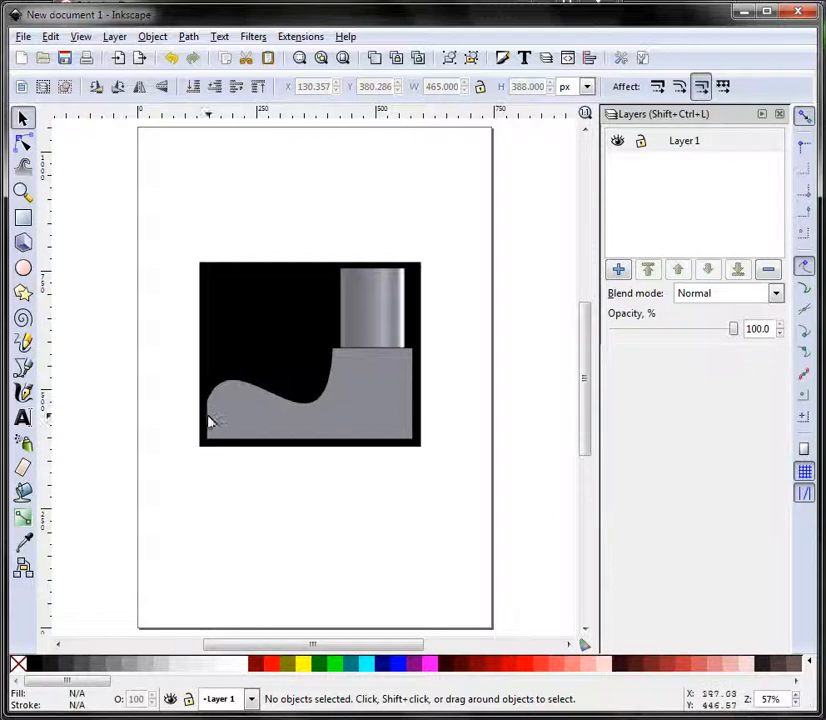
# Step: Lock the screenshot layer and add a new layer above it for tracing
pyautogui.click(642, 141)
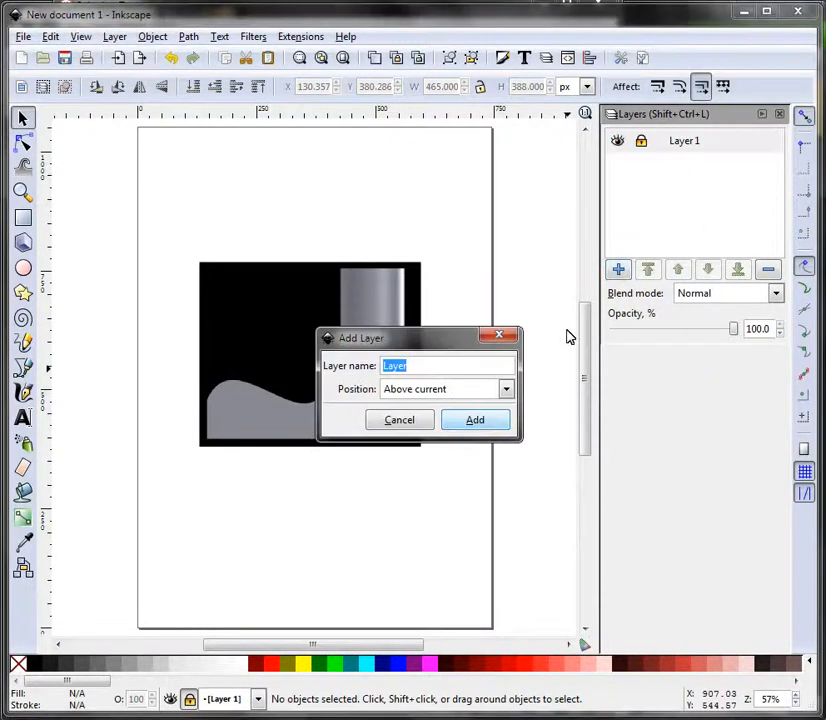
pyautogui.click(474, 419)
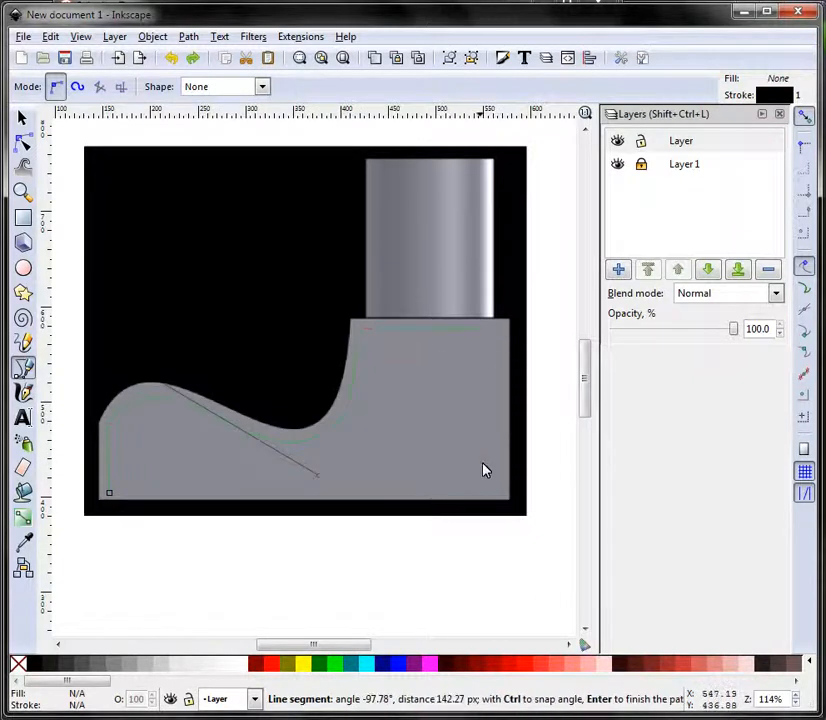
# Step: Close the traced outline, thicken its black stroke and fill it cyan
pyautogui.click(108, 493)
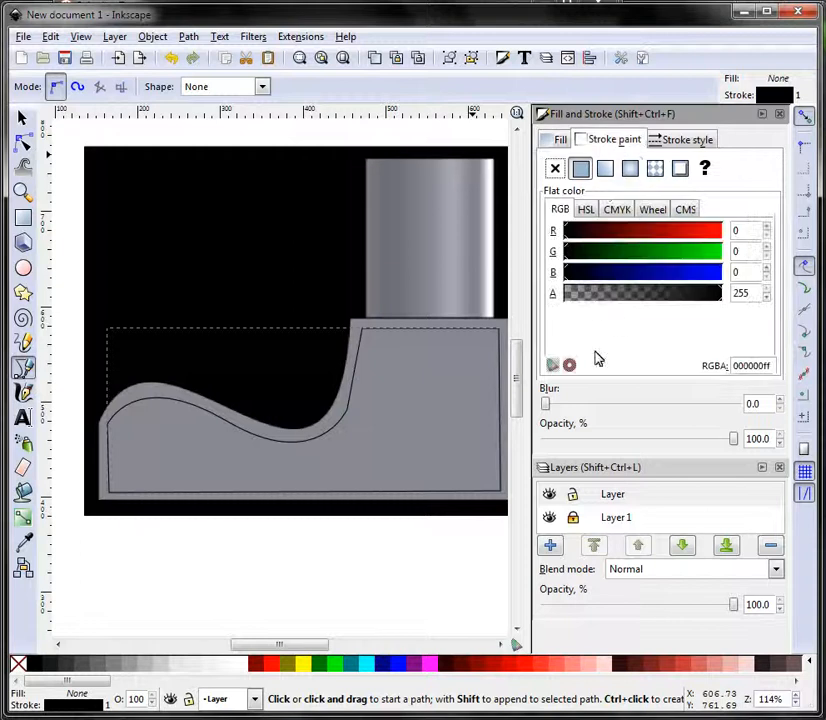
pyautogui.click(558, 139)
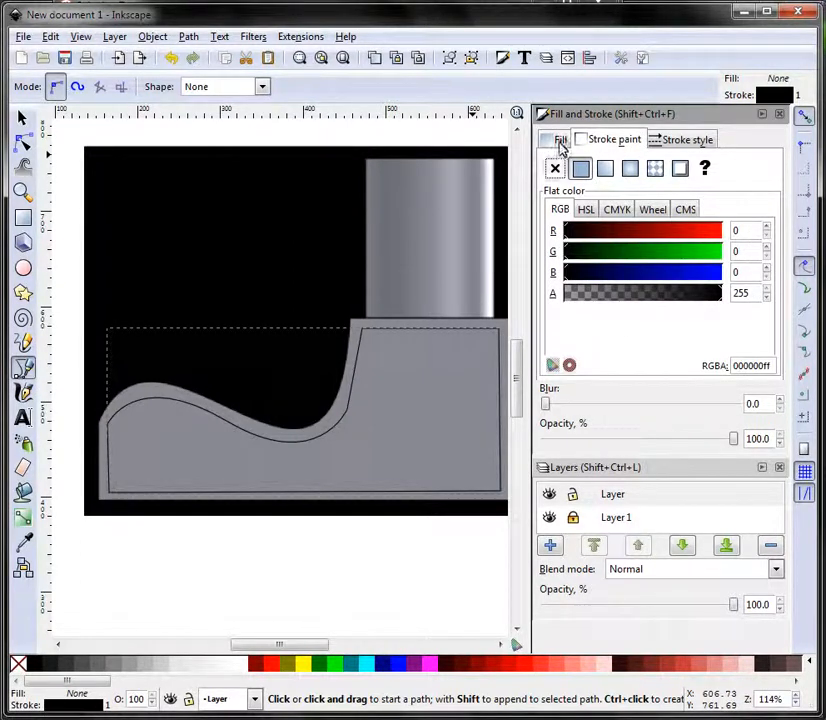
pyautogui.click(688, 139)
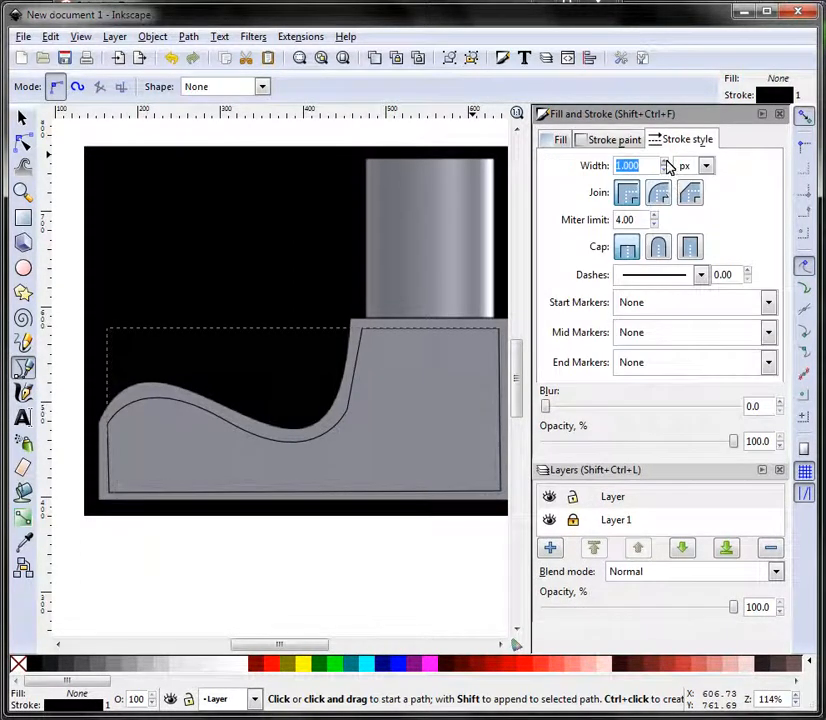
pyautogui.click(666, 161)
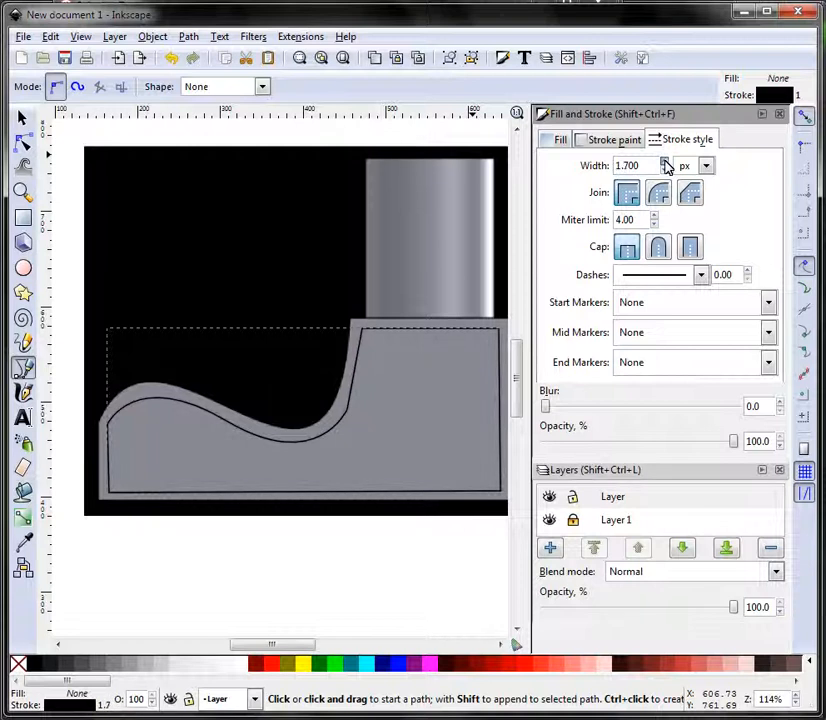
pyautogui.click(666, 160)
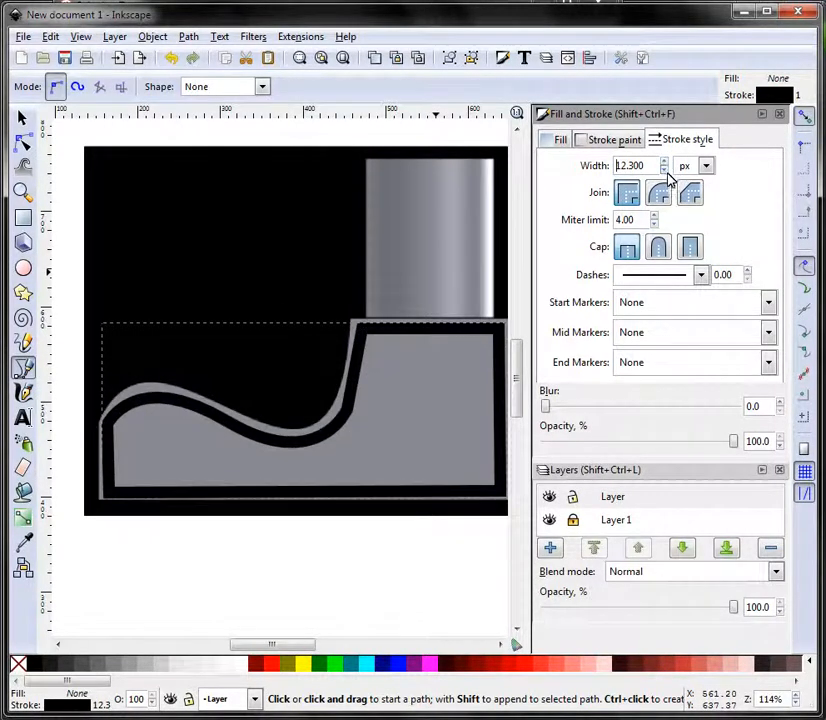
pyautogui.click(664, 171)
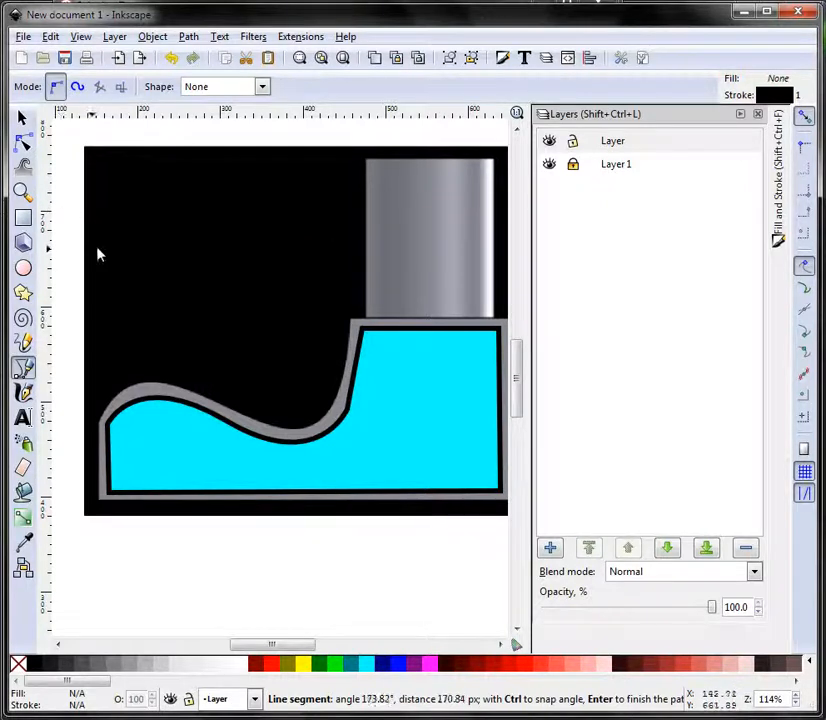
# Step: Type 'MAPPING A DECAL' in a text frame and enlarge it across the shape's bottom
pyautogui.click(22, 417)
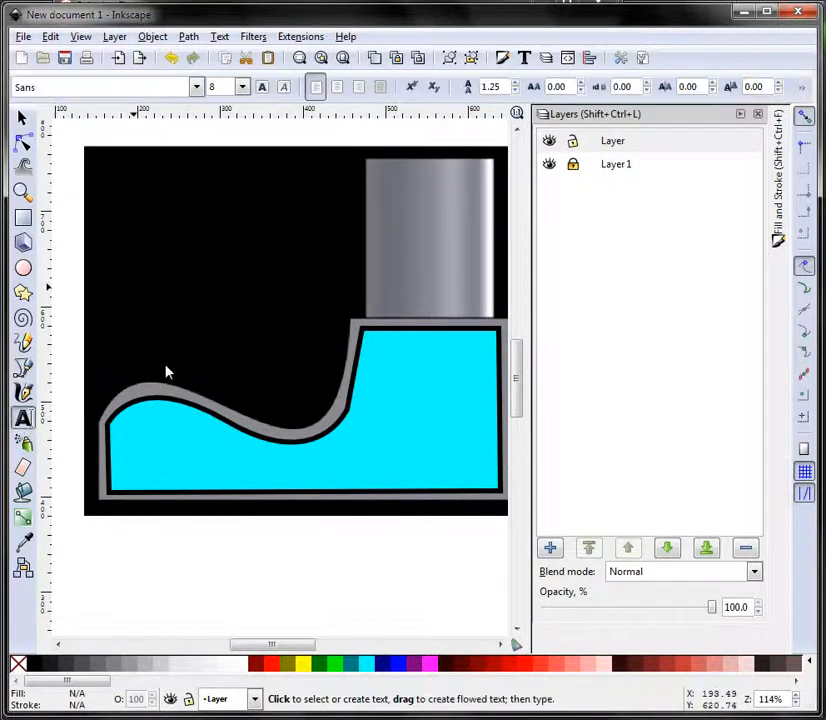
pyautogui.moveTo(160, 440); pyautogui.dragTo(420, 480)
pyautogui.write('MAPPING A DECAL')
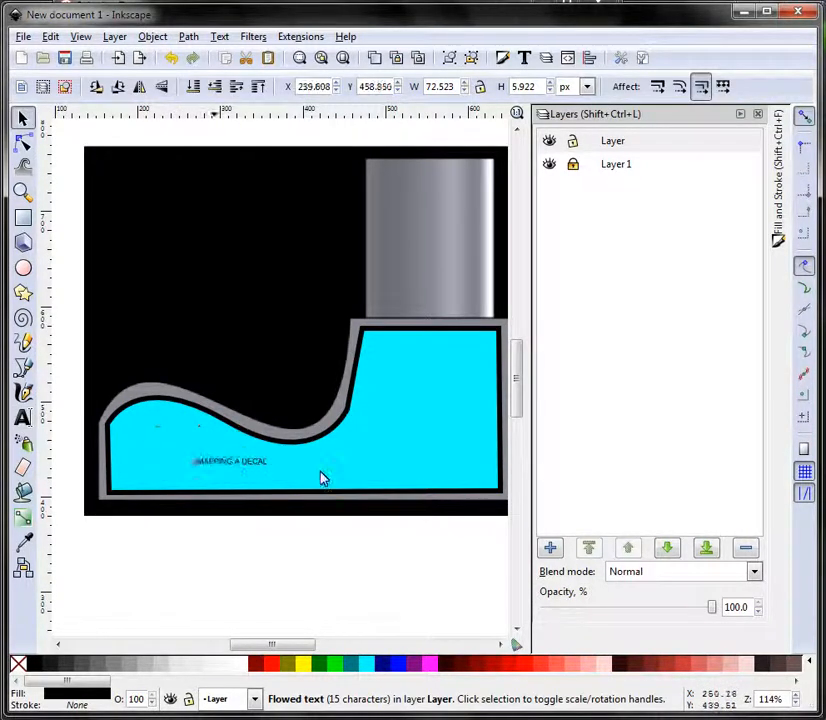
pyautogui.moveTo(230, 461); pyautogui.dragTo(455, 477)
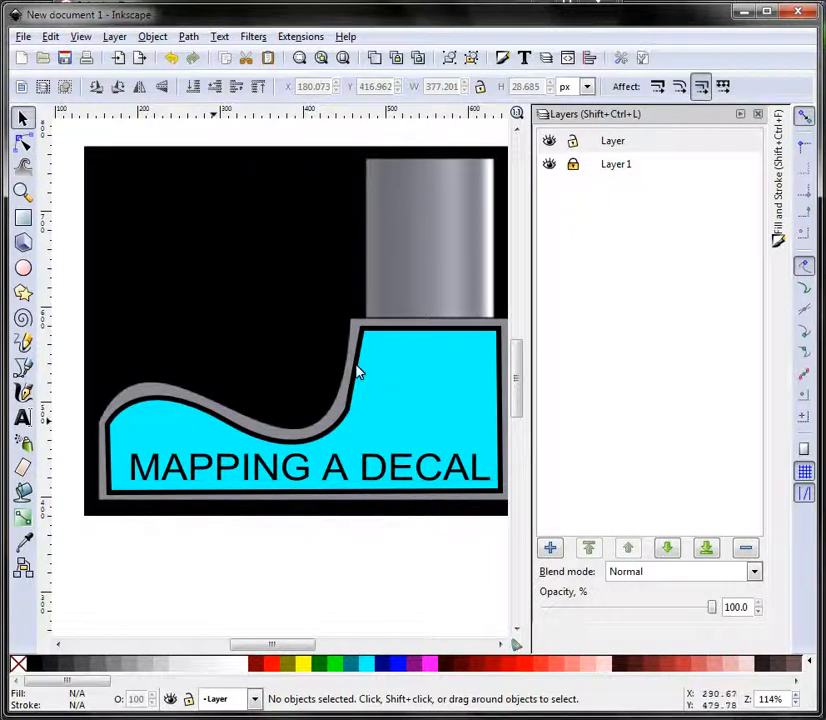
pyautogui.click(548, 140)
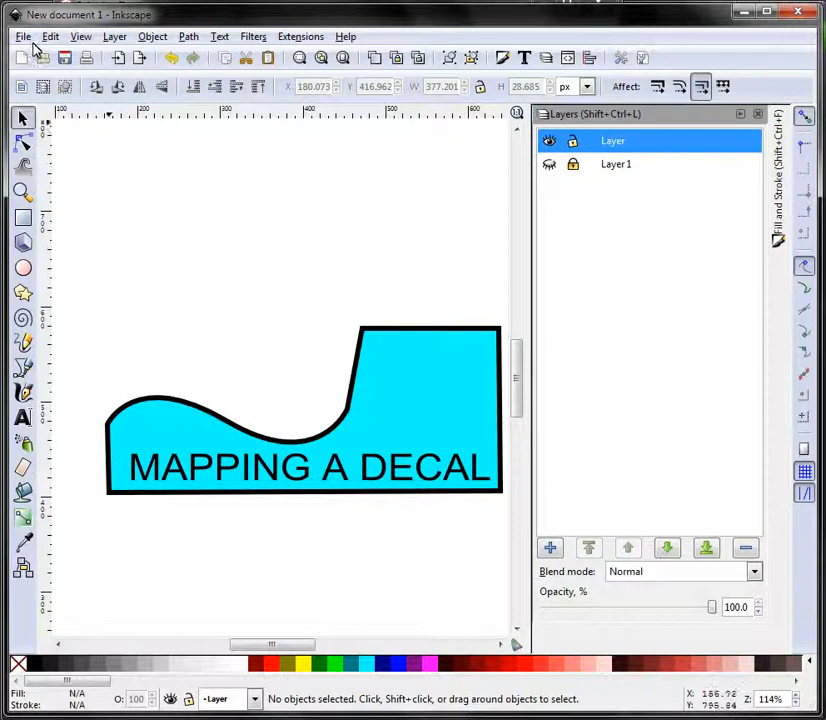
# Step: Begin saving the finished decal artwork from the File menu
pyautogui.click(20, 36)
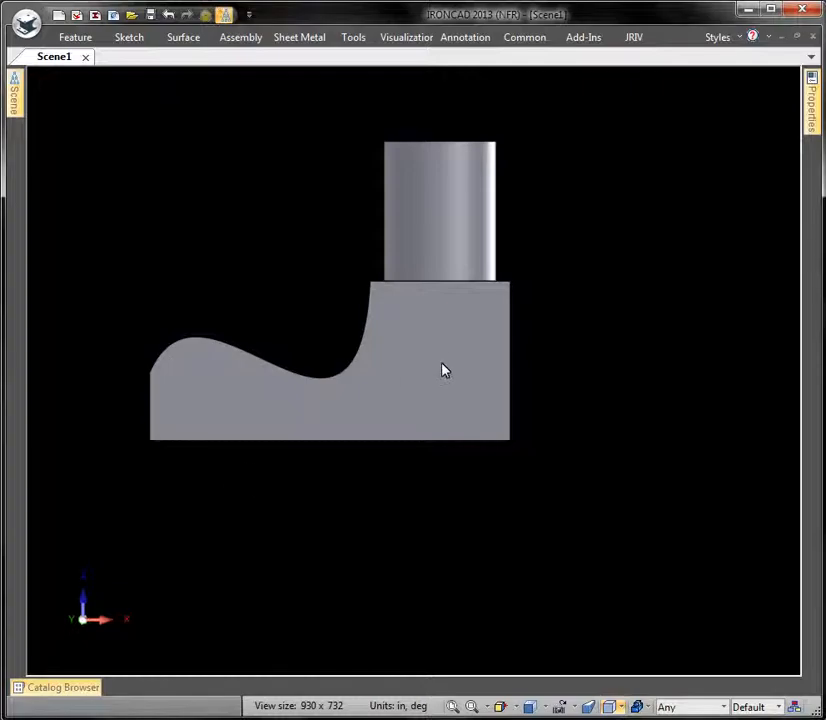
pyautogui.moveTo(403, 335)
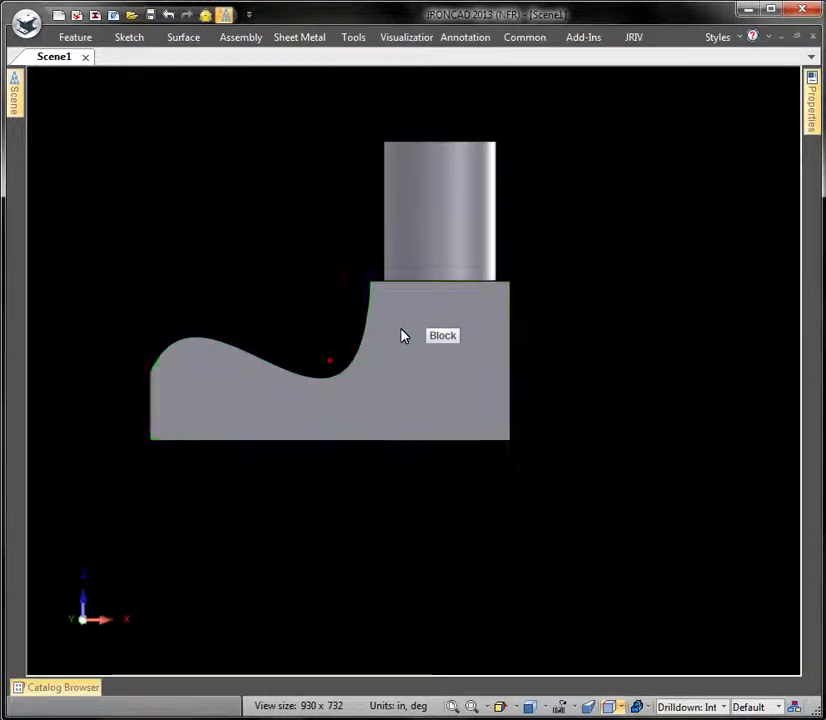
# Step: Set bitmap.png as the front face's decal image in SmartPaint Properties
pyautogui.rightClick(400, 335)
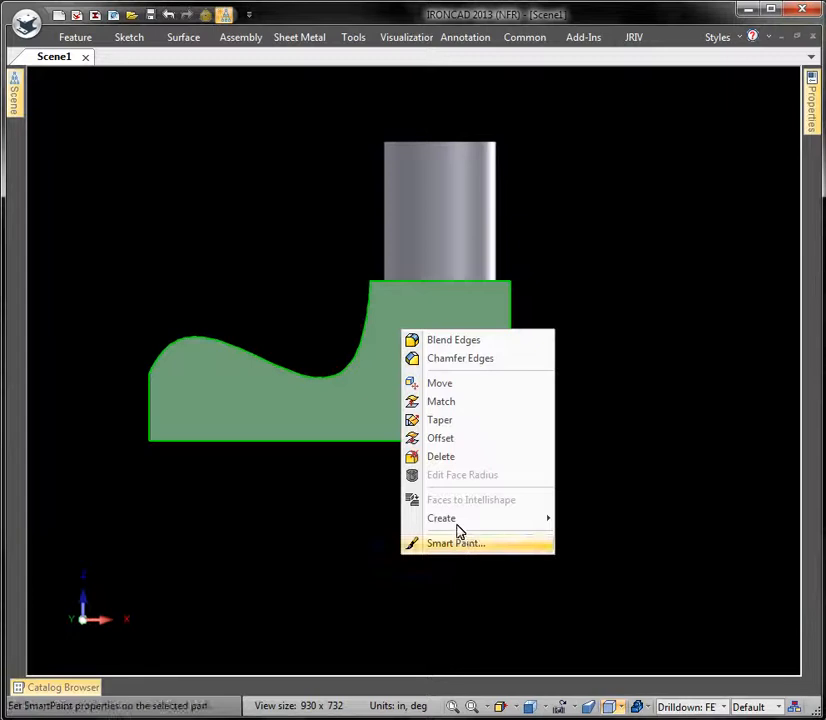
pyautogui.click(455, 543)
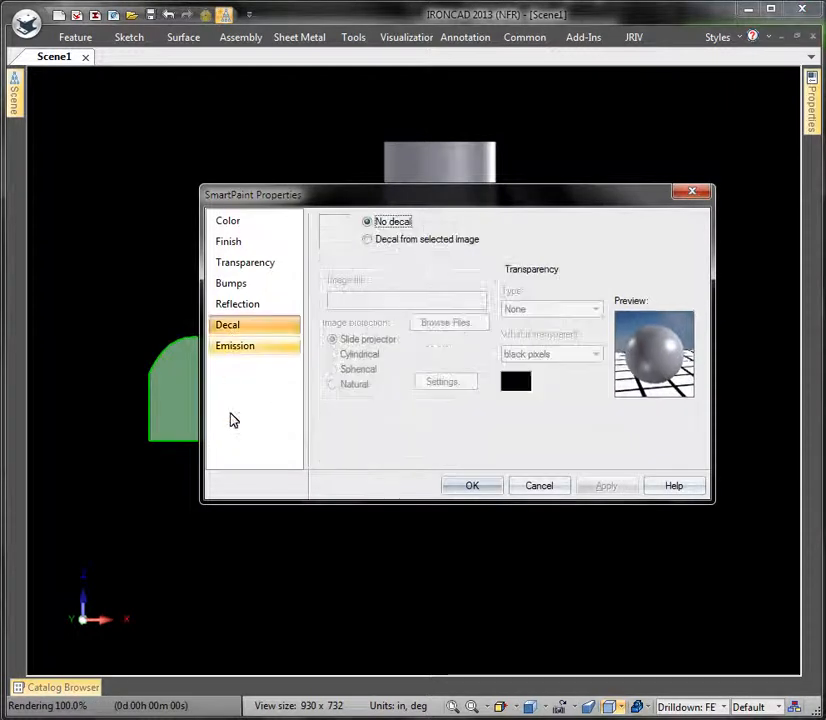
pyautogui.click(367, 239)
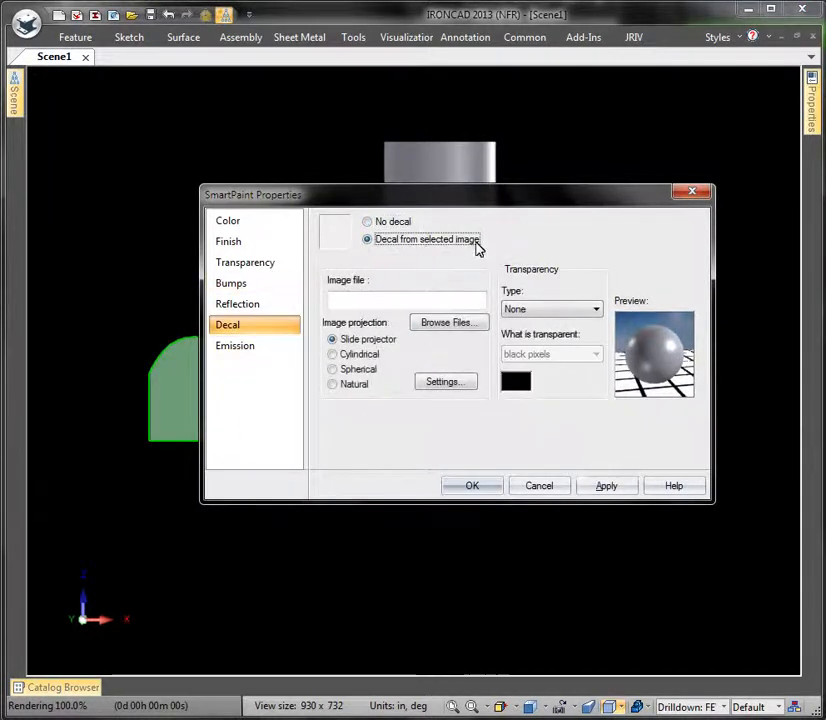
pyautogui.click(448, 322)
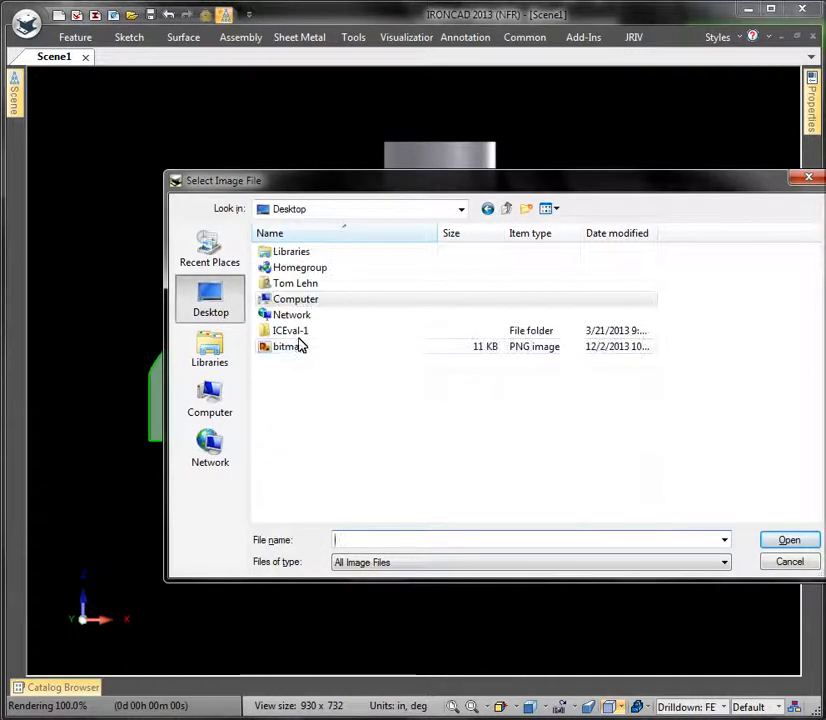
pyautogui.doubleClick(287, 346)
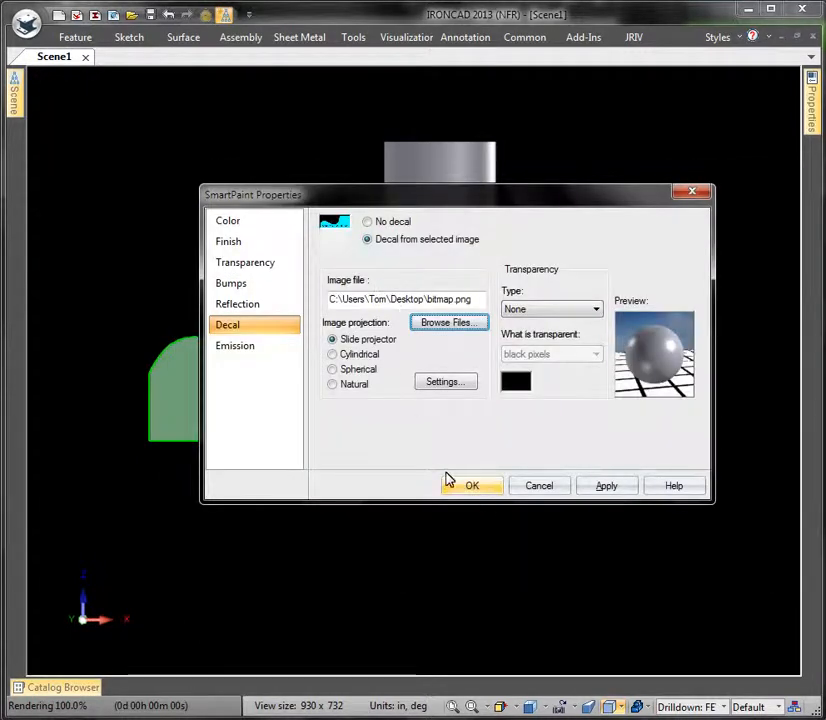
pyautogui.click(472, 485)
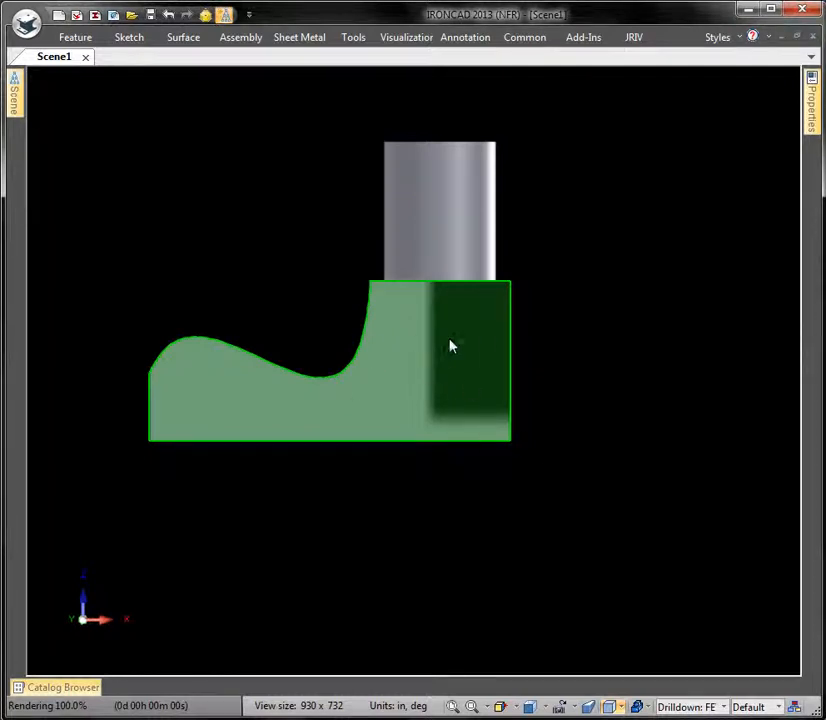
pyautogui.moveTo(423, 349)
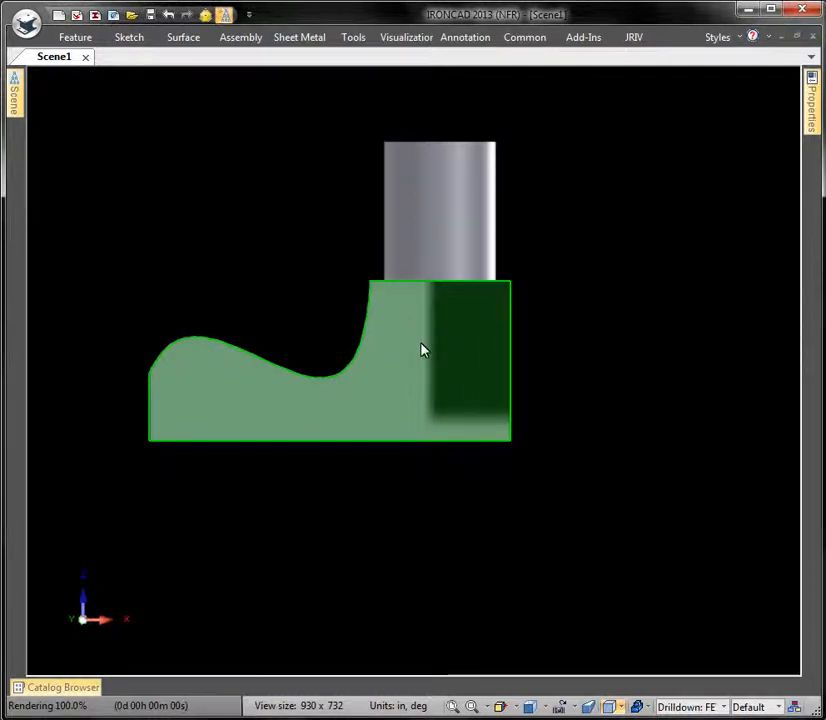
# Step: Change the front face's decal projection to Natural in SmartPaint Properties
pyautogui.rightClick(424, 349)
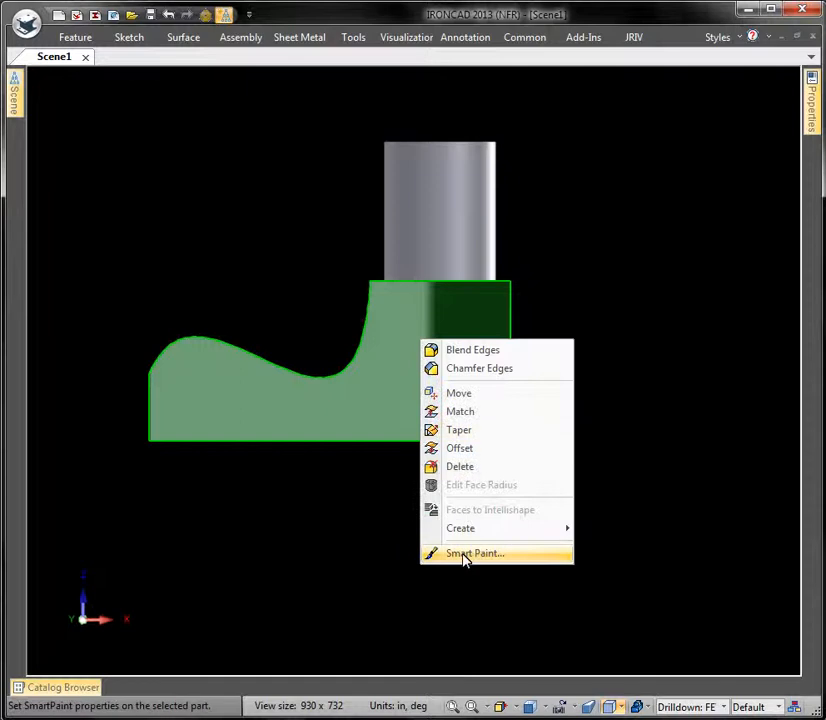
pyautogui.click(472, 553)
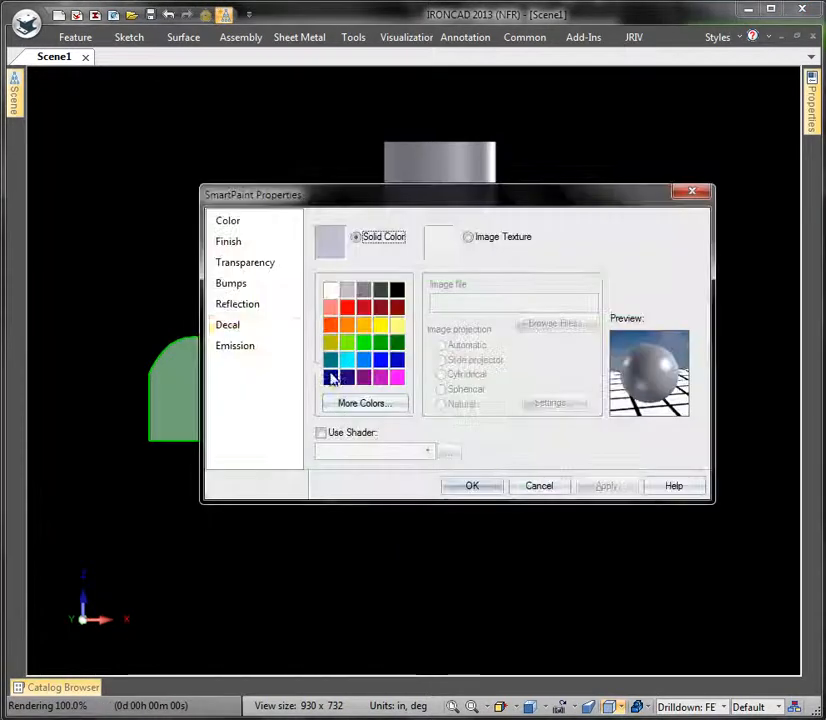
pyautogui.click(227, 324)
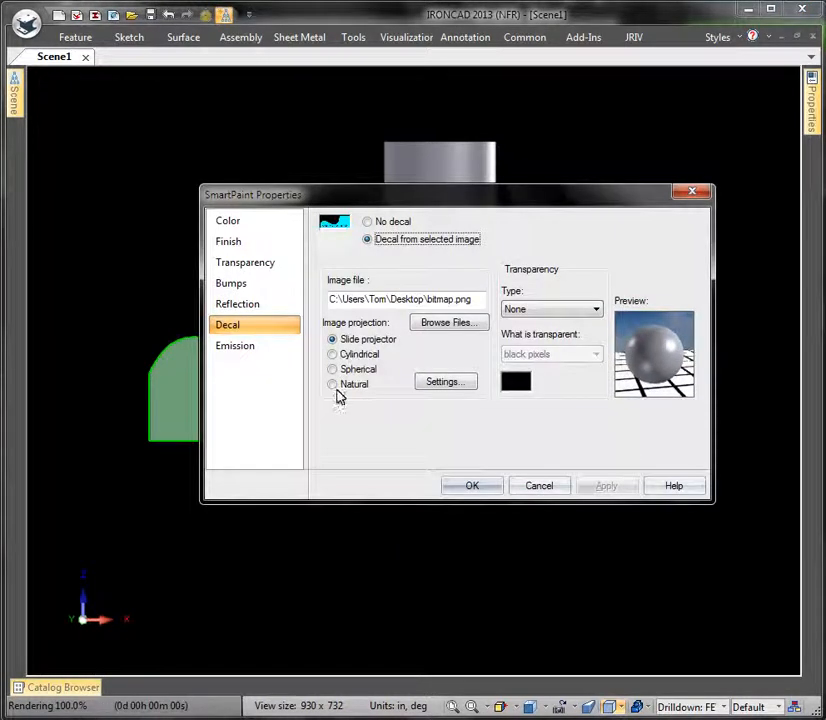
pyautogui.click(332, 384)
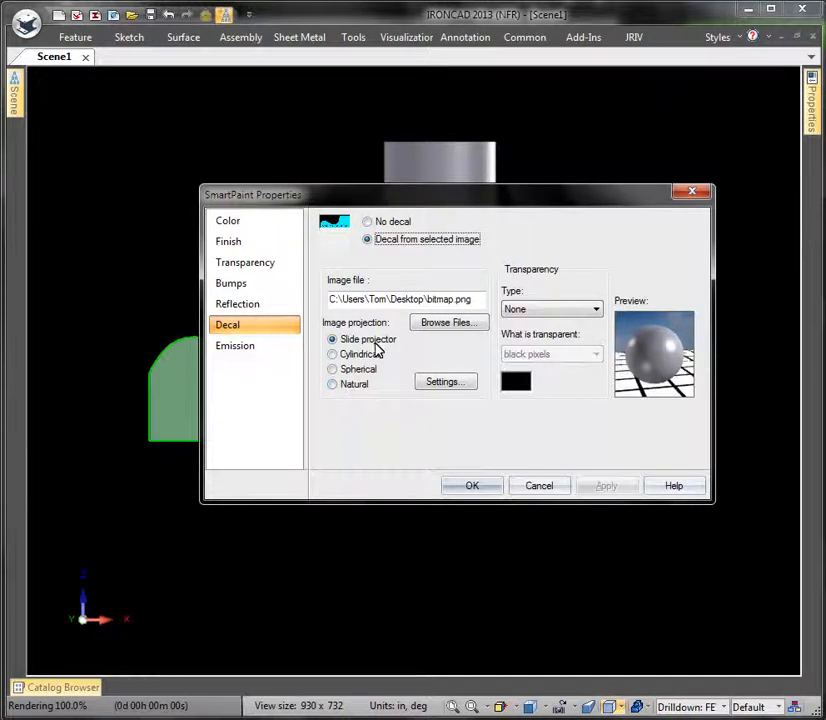
pyautogui.moveTo(376, 347)
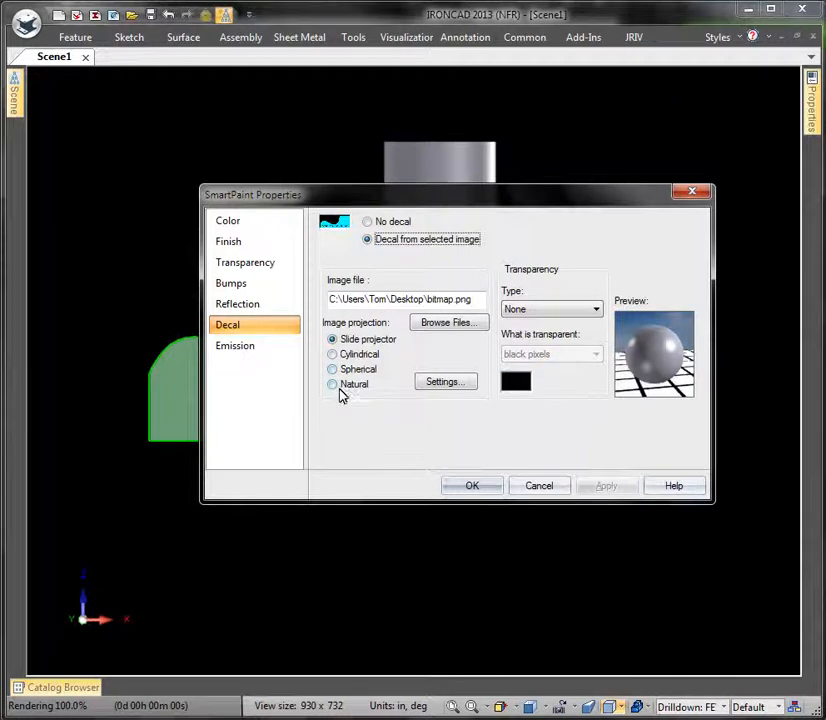
pyautogui.moveTo(173, 388)
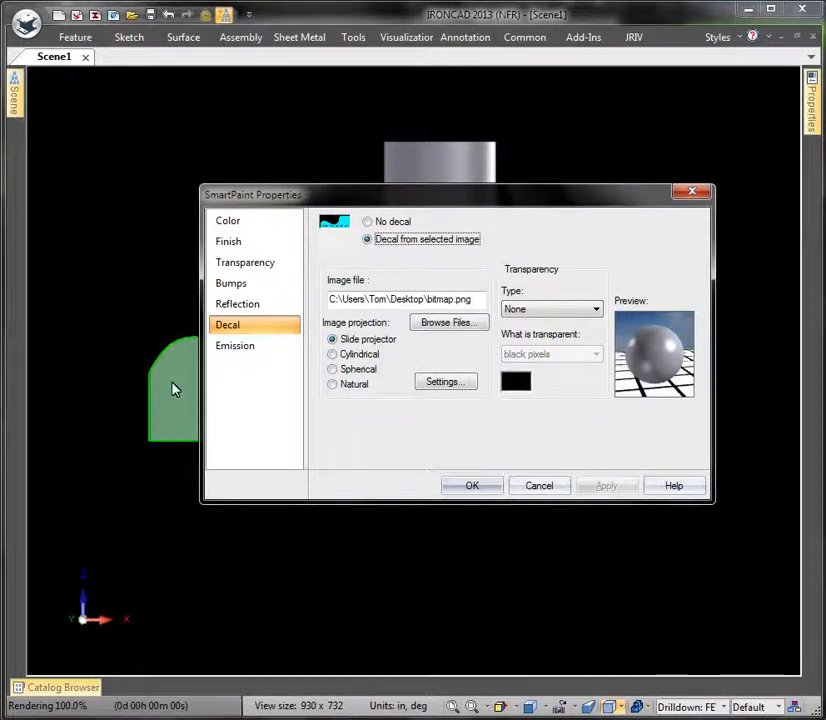
pyautogui.click(332, 384)
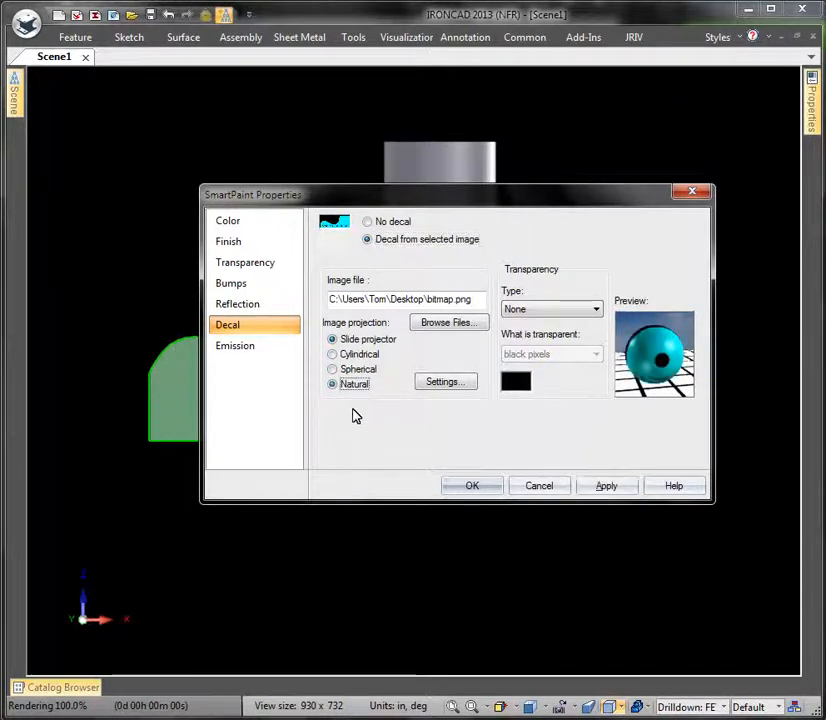
pyautogui.click(472, 485)
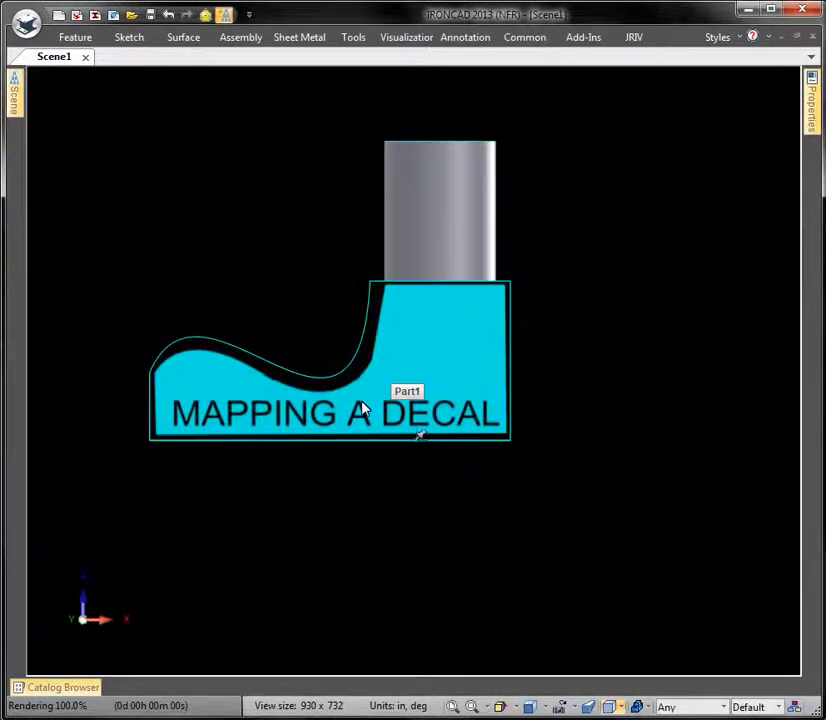
pyautogui.moveTo(235, 343)
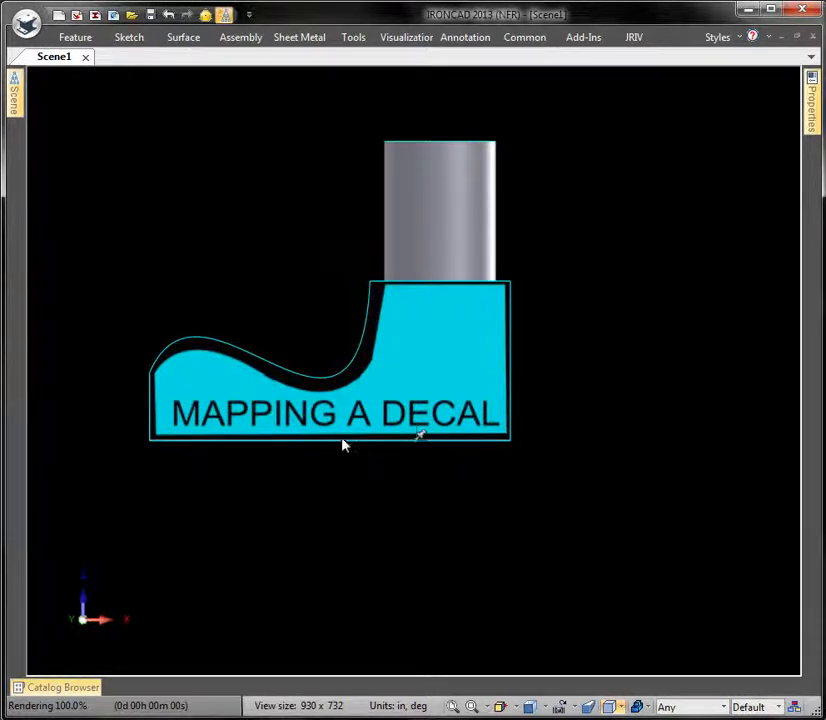
pyautogui.moveTo(343, 445); pyautogui.dragTo(575, 437)
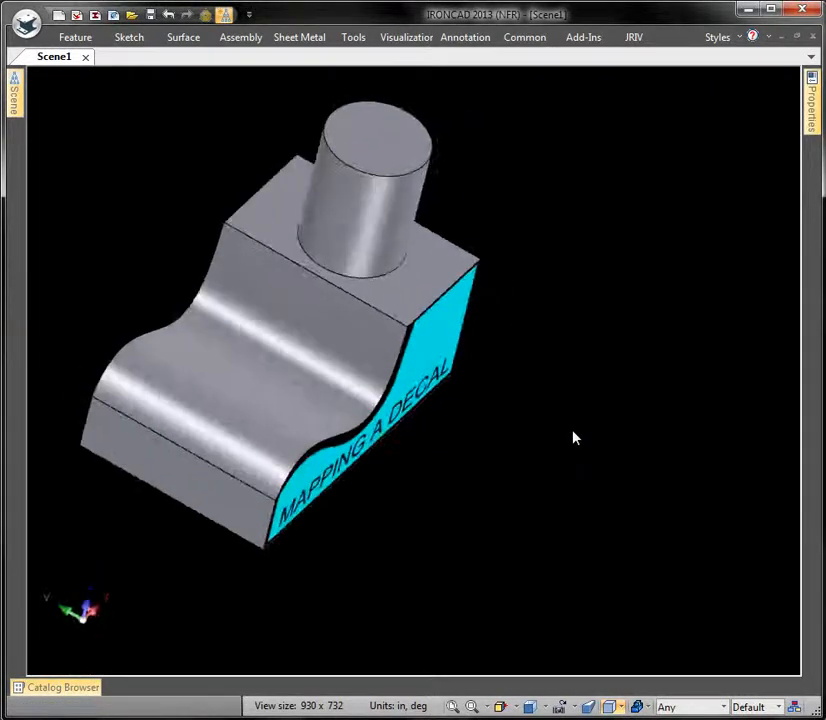
pyautogui.moveTo(575, 437); pyautogui.dragTo(505, 420)
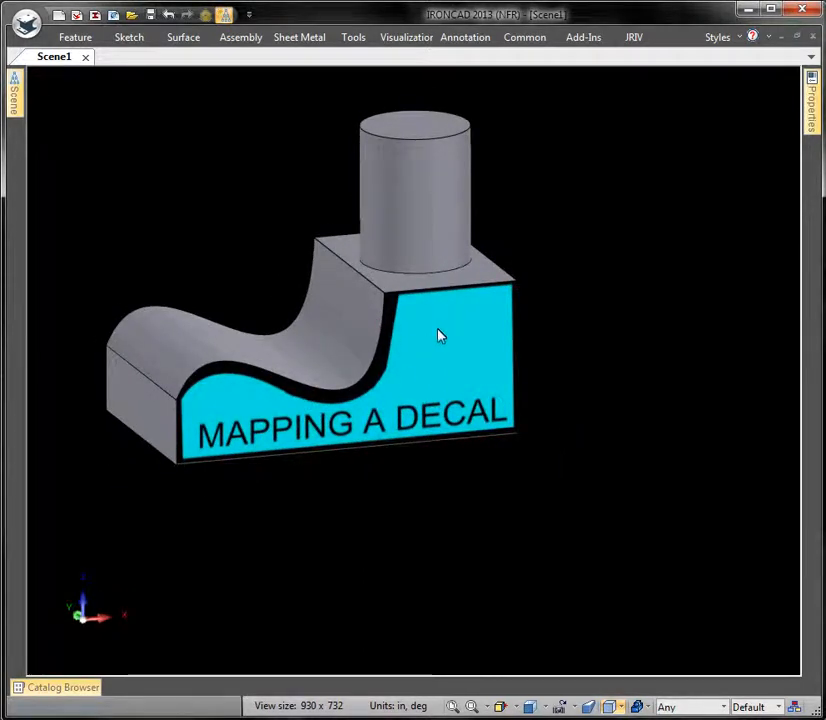
pyautogui.moveTo(456, 333)
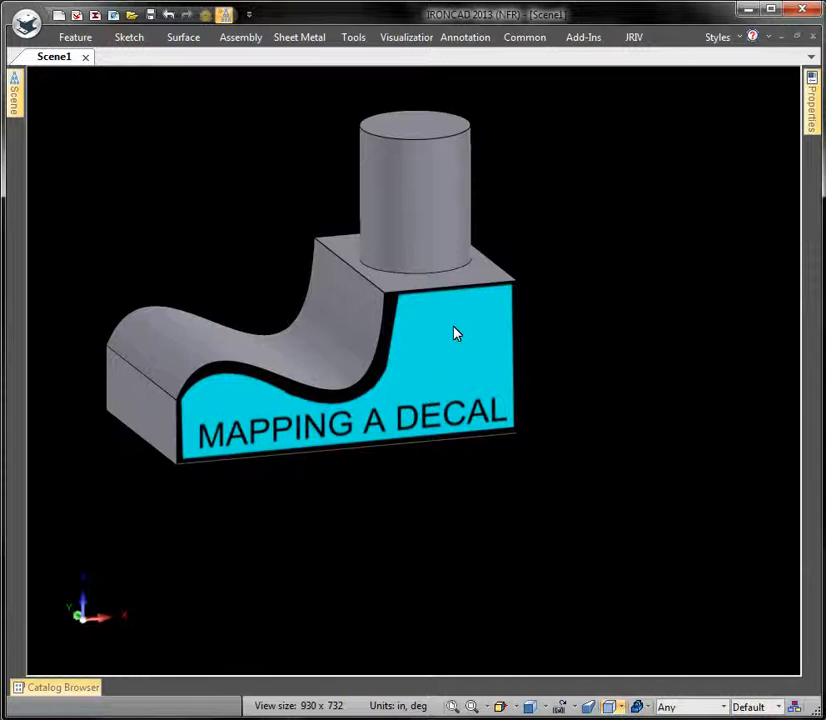
pyautogui.moveTo(440, 327)
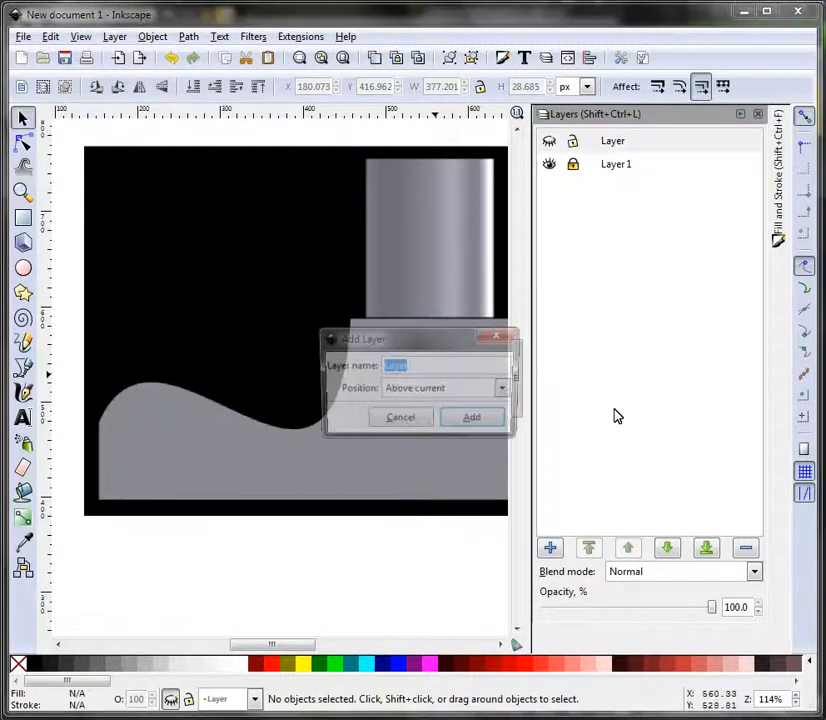
# Step: On a new layer, draw a cyan rounded square with a red circle centred inside
pyautogui.click(472, 416)
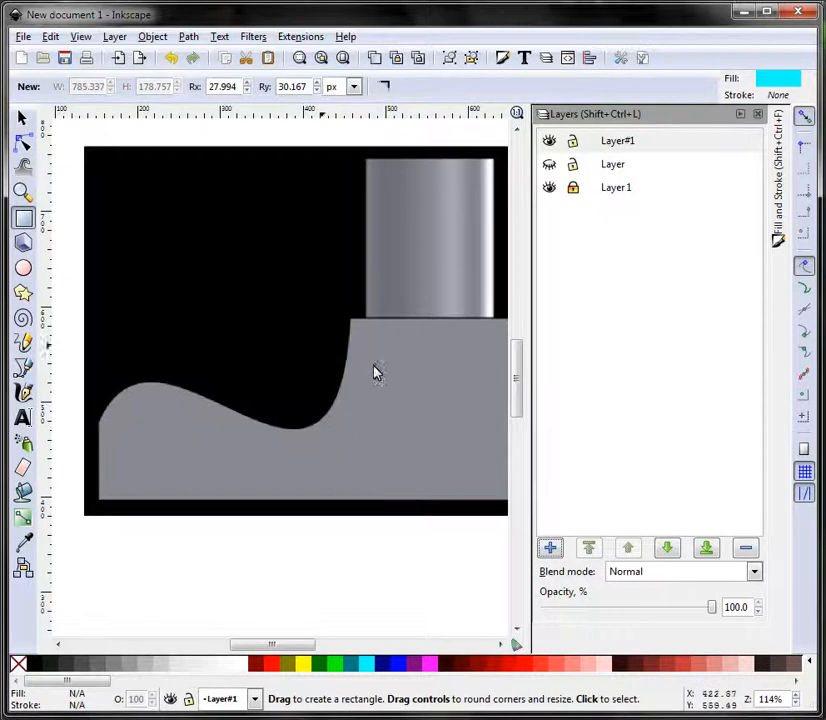
pyautogui.moveTo(363, 340); pyautogui.dragTo(500, 485)
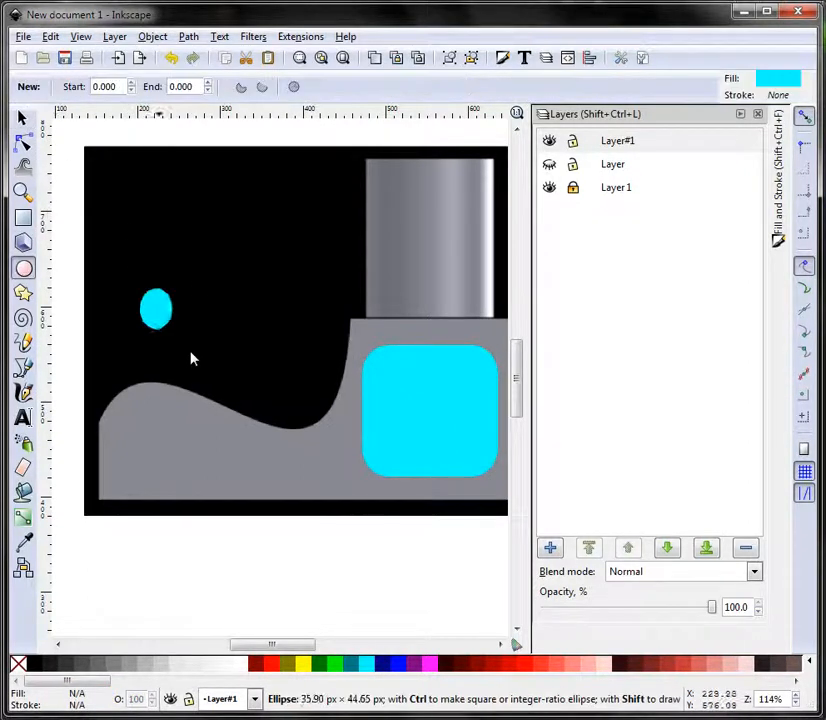
pyautogui.moveTo(155, 308); pyautogui.dragTo(225, 385)
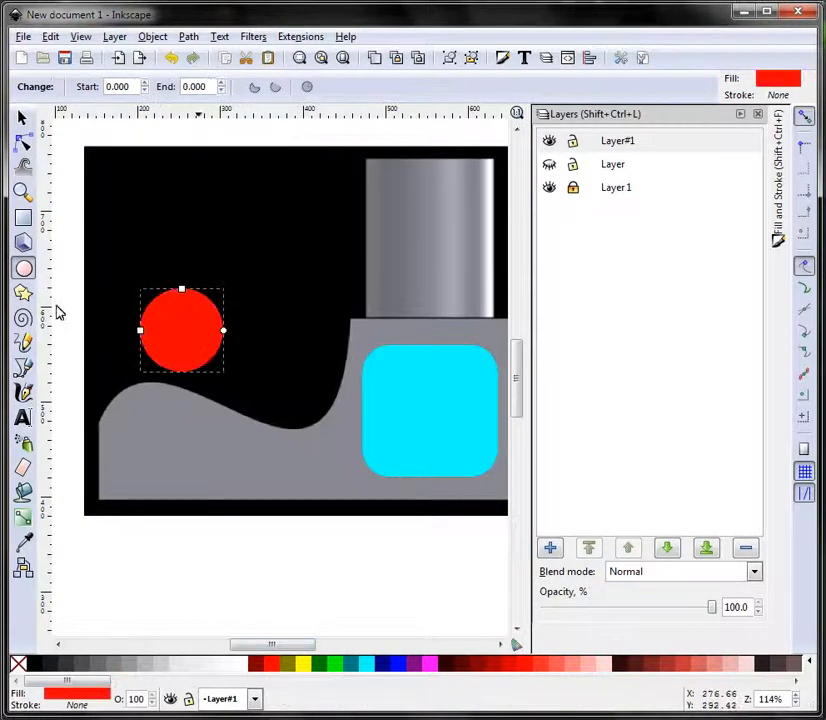
pyautogui.moveTo(182, 330); pyautogui.dragTo(430, 410)
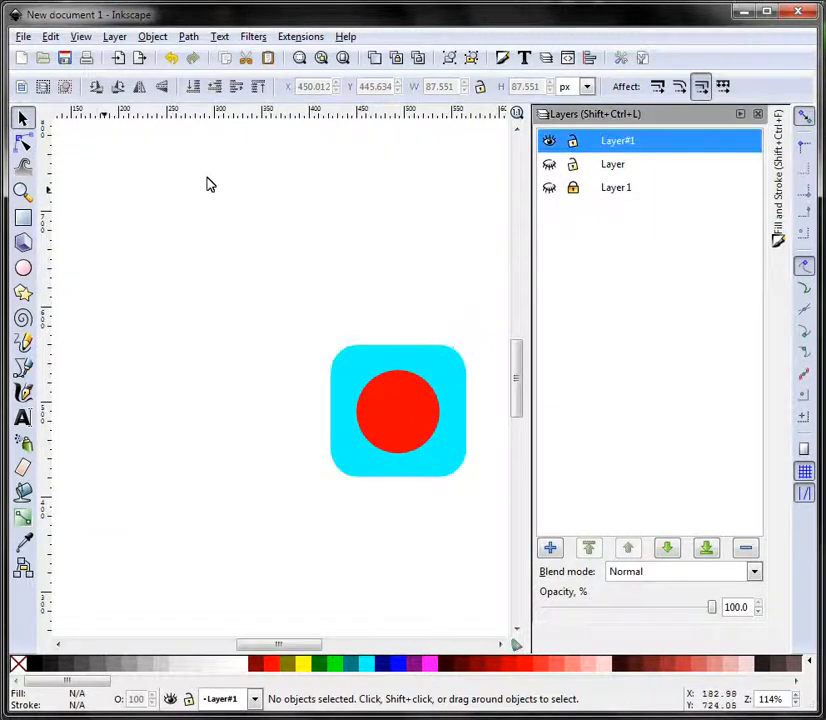
pyautogui.click(22, 36)
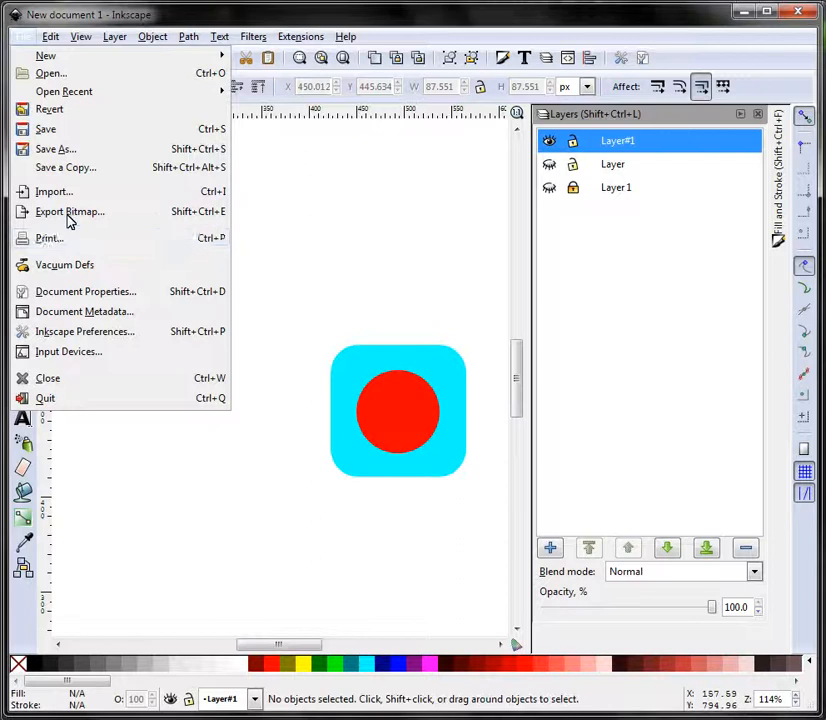
pyautogui.click(70, 211)
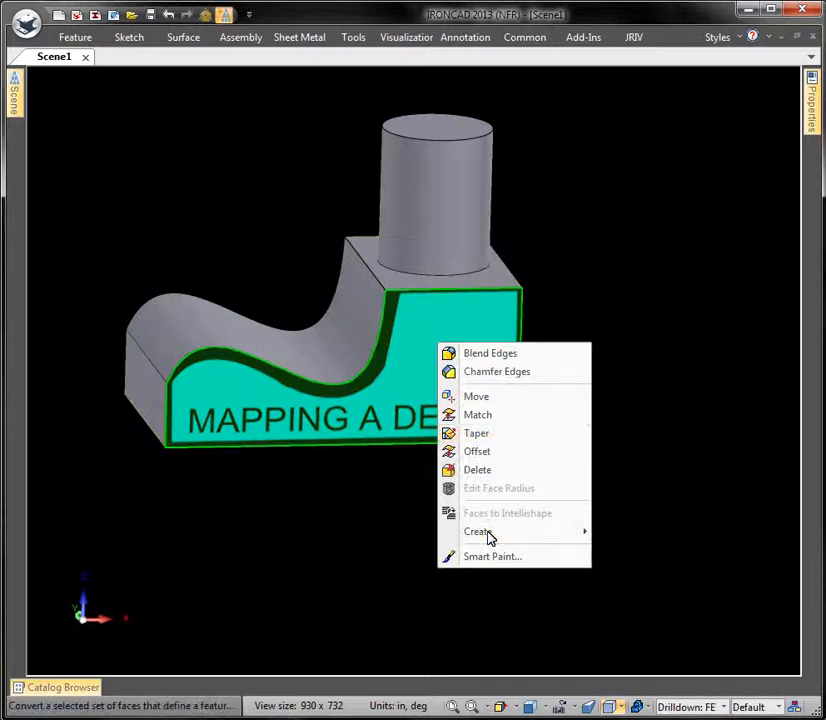
# Step: Use bitmap2.png as the front face decal and set it to Slide projector
pyautogui.click(492, 556)
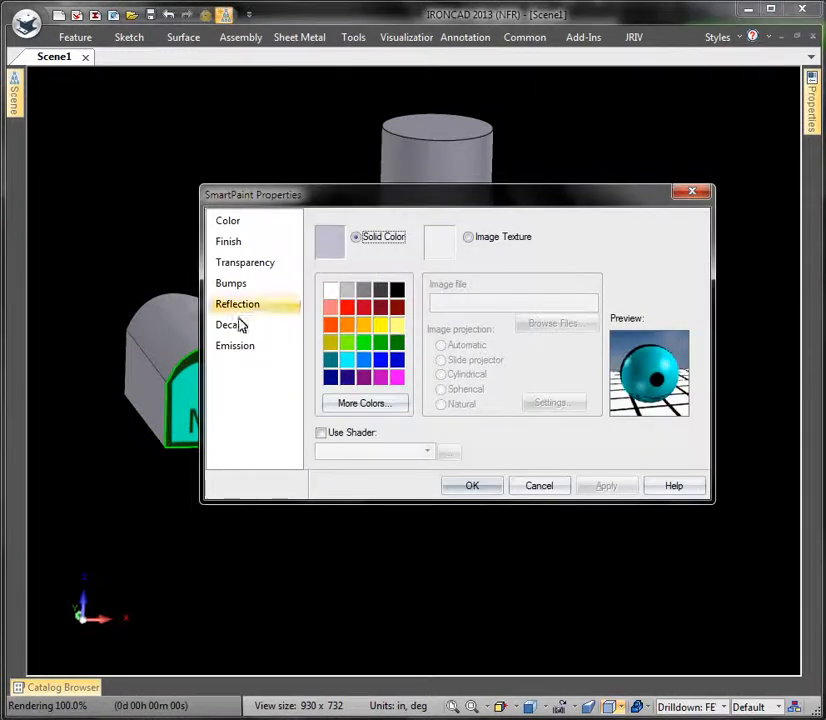
pyautogui.click(552, 323)
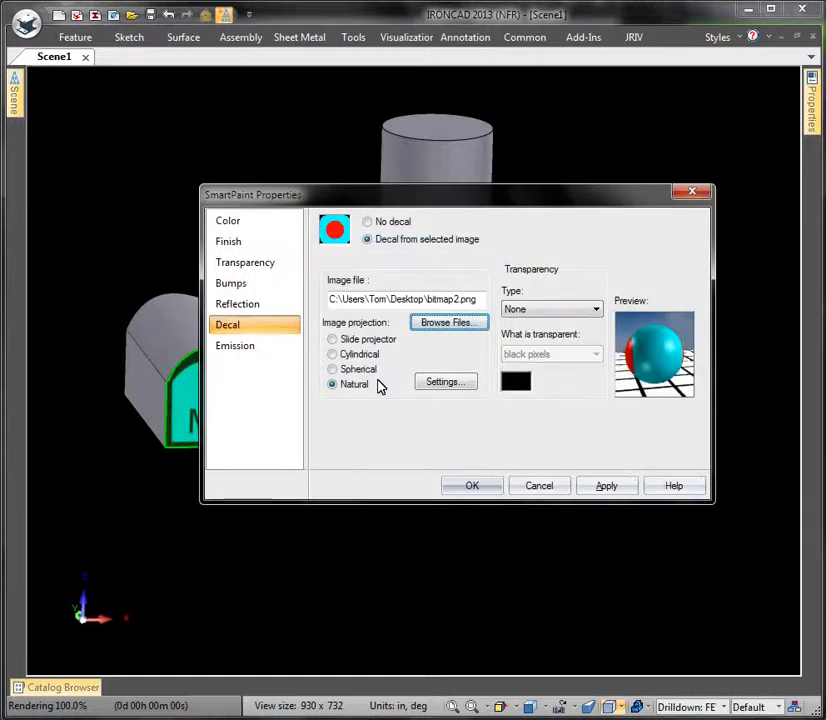
pyautogui.click(472, 485)
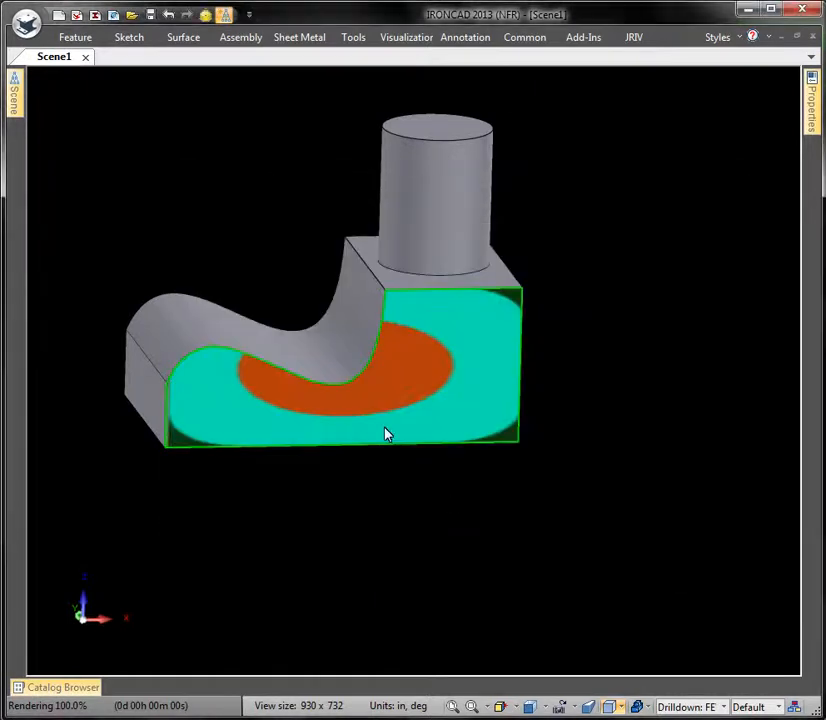
pyautogui.moveTo(257, 444)
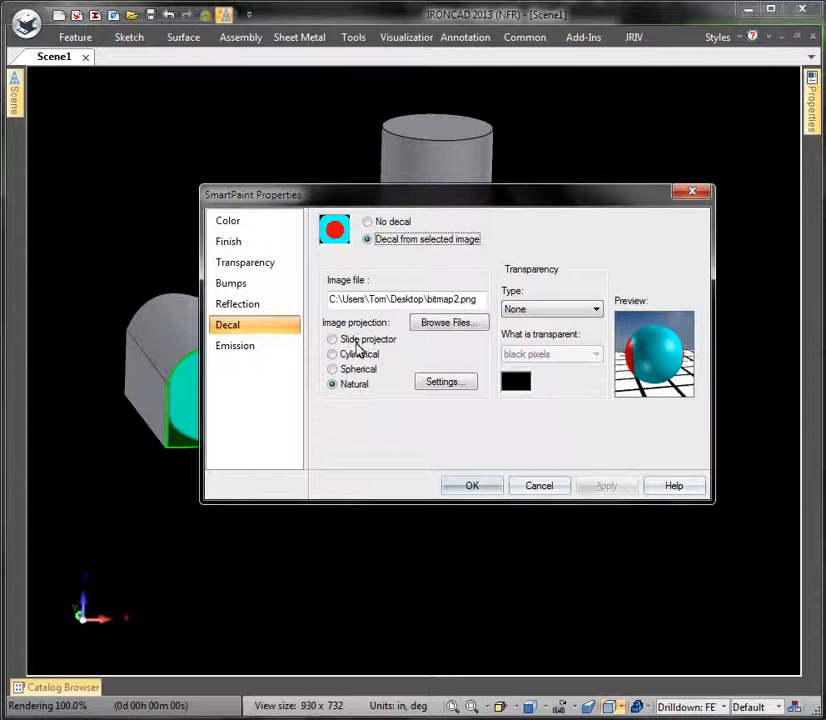
pyautogui.click(332, 339)
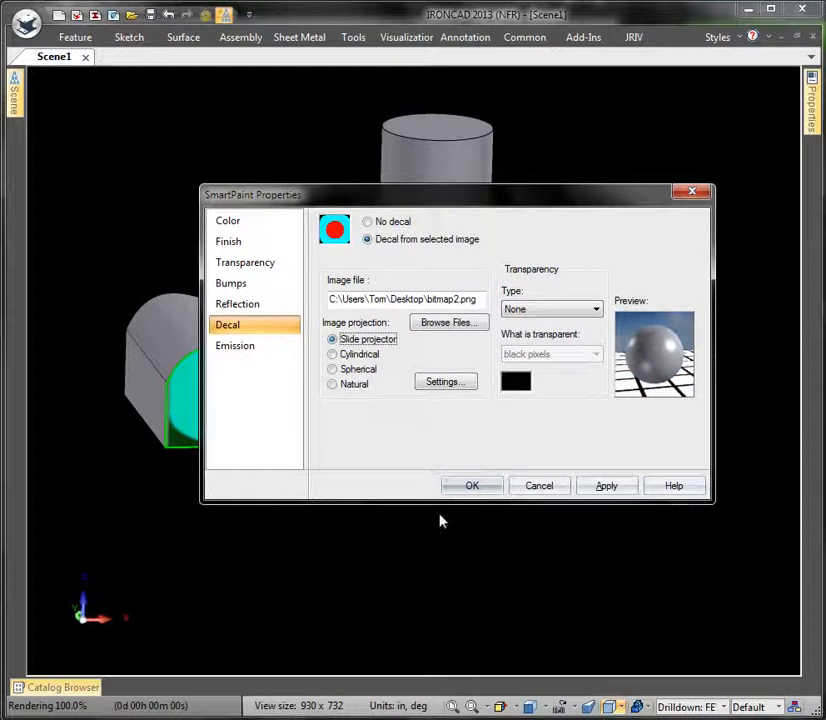
pyautogui.click(472, 485)
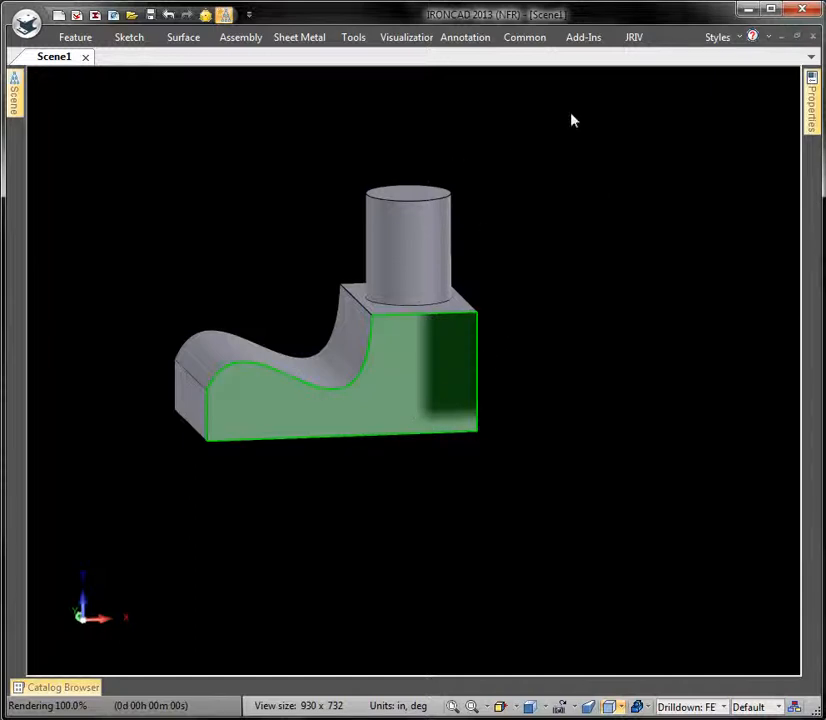
pyautogui.moveTo(358, 401)
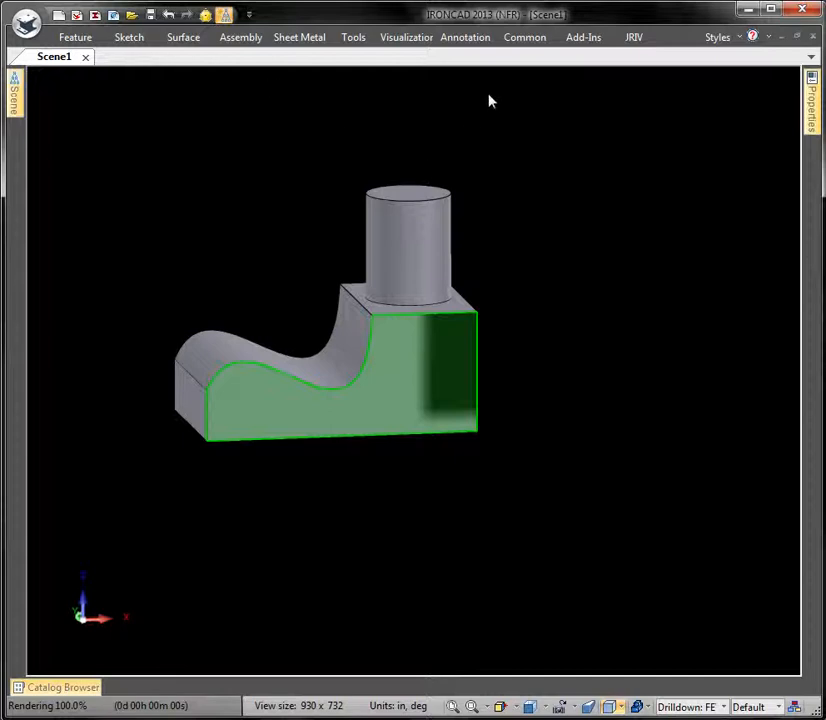
# Step: Fit the oversized decal image mapping to the part's square front block face
pyautogui.click(405, 37)
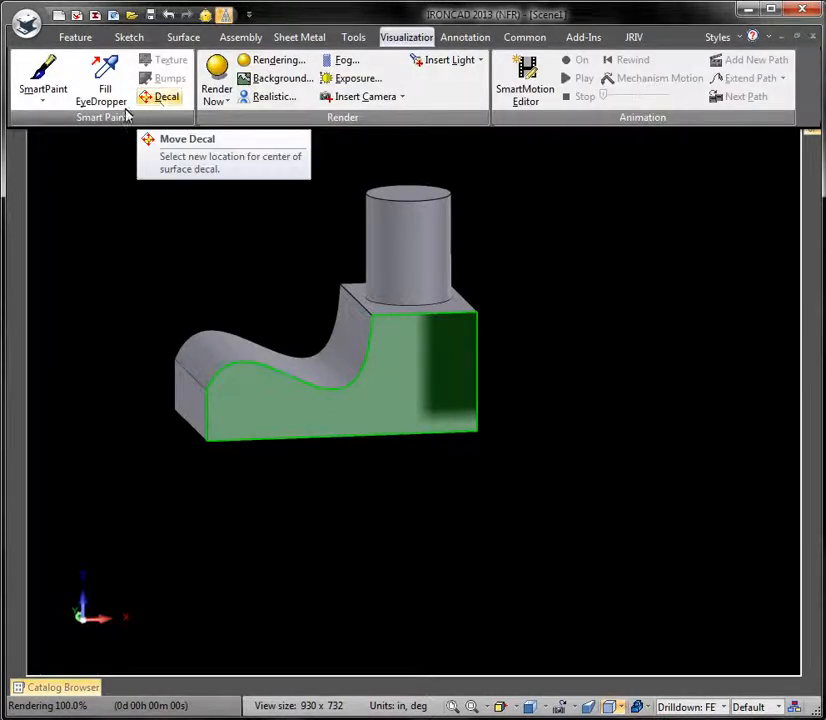
pyautogui.click(166, 96)
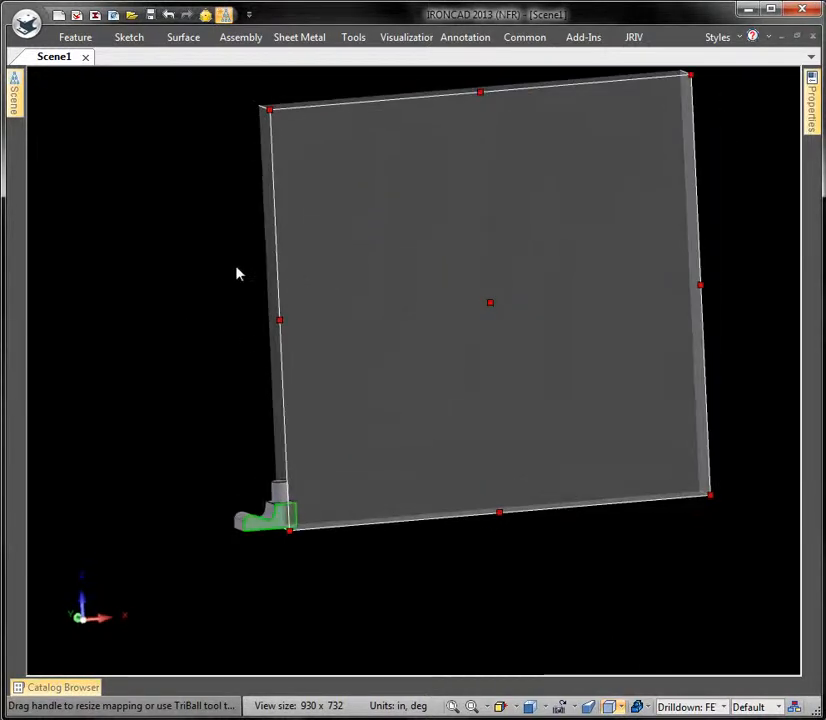
pyautogui.rightClick(239, 273)
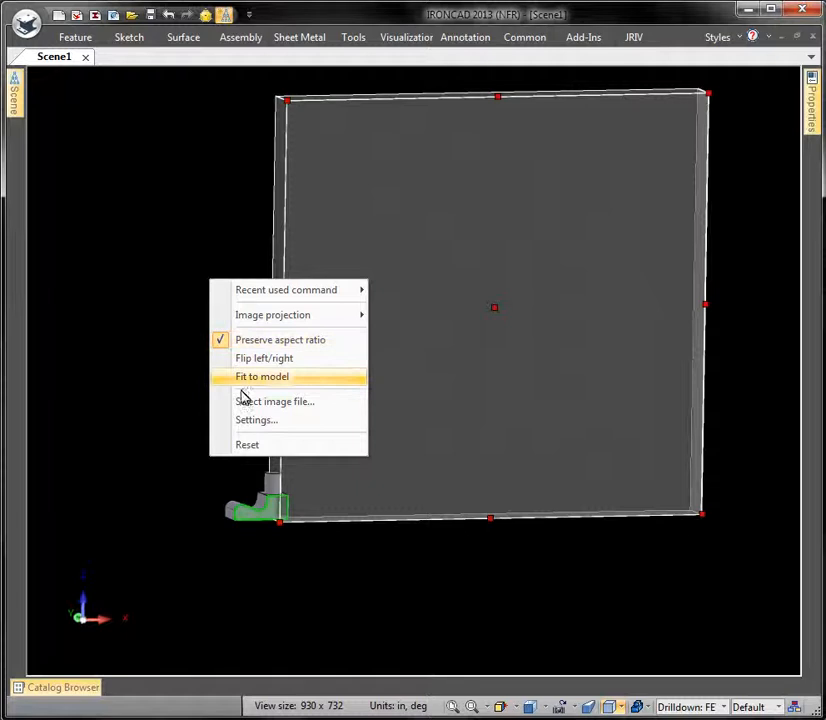
pyautogui.click(261, 376)
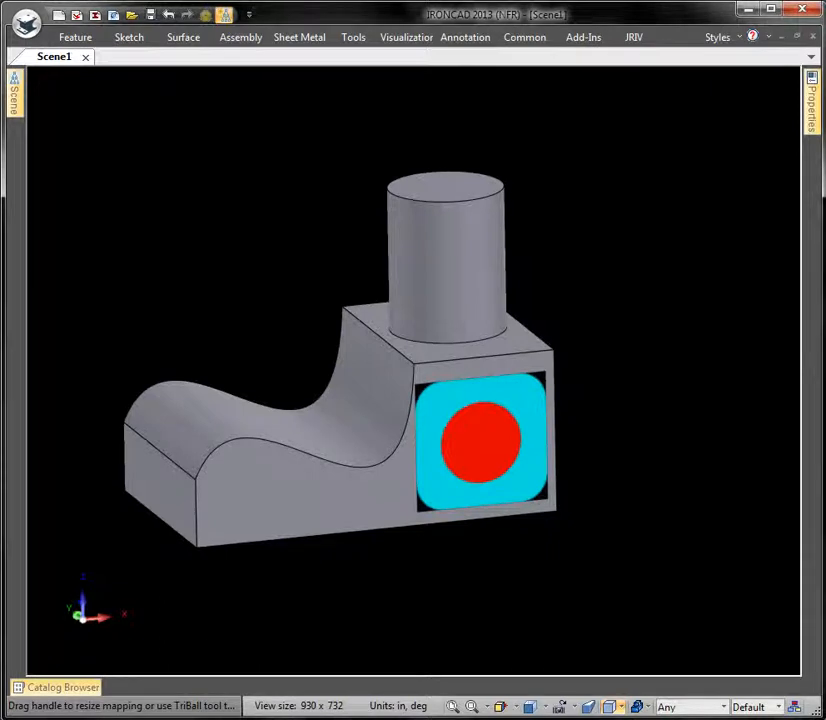
pyautogui.moveTo(489, 452)
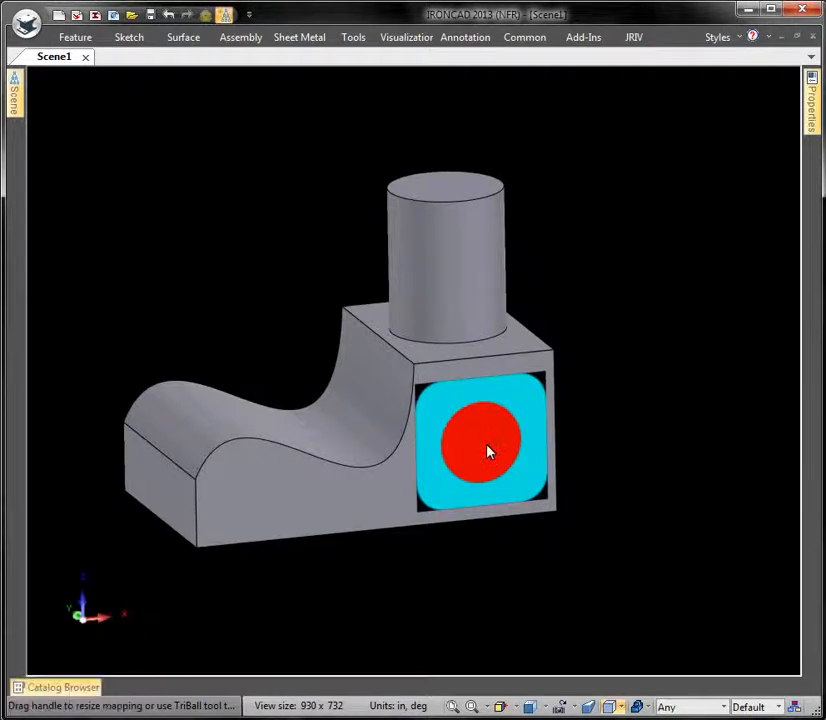
pyautogui.moveTo(48, 509)
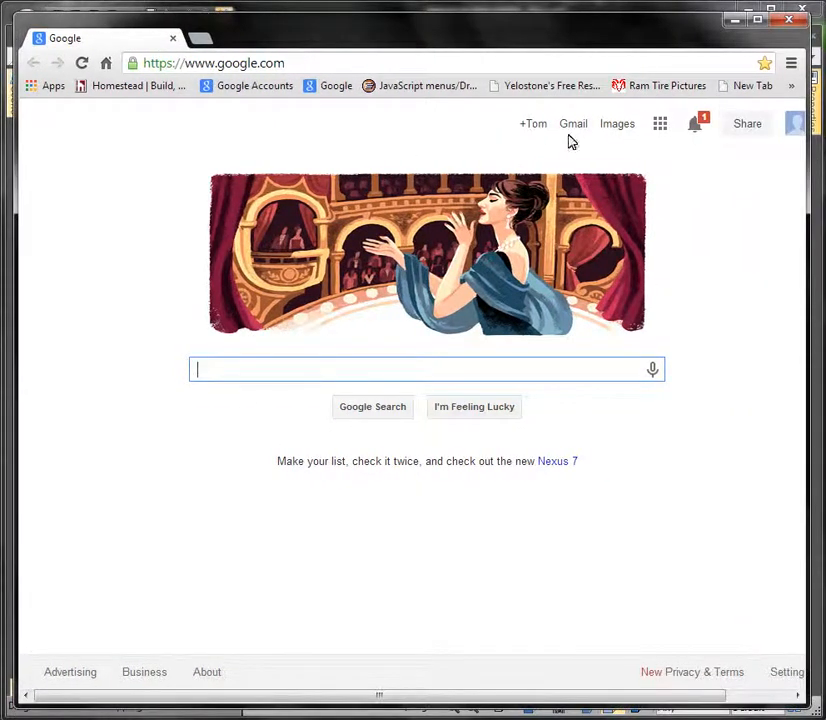
# Step: Search Google Images for ICONS and preview one of the icon results
pyautogui.click(617, 123)
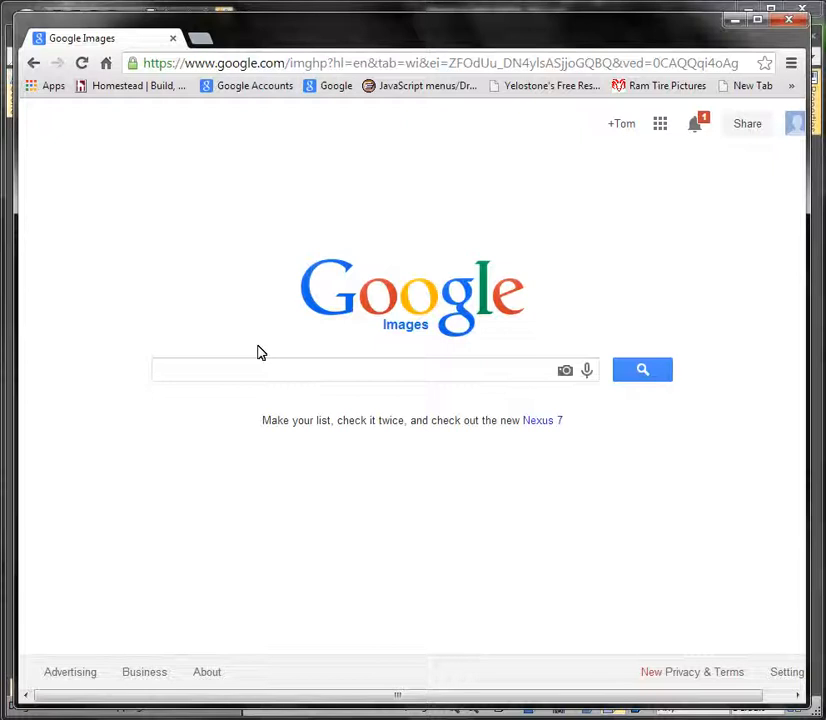
pyautogui.write('ICONS')
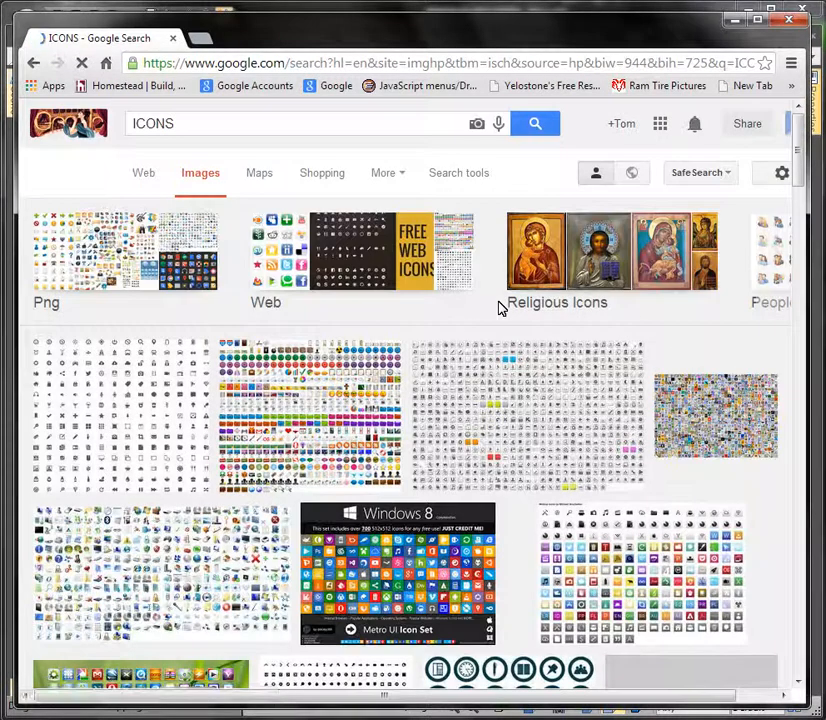
pyautogui.scroll(-3)
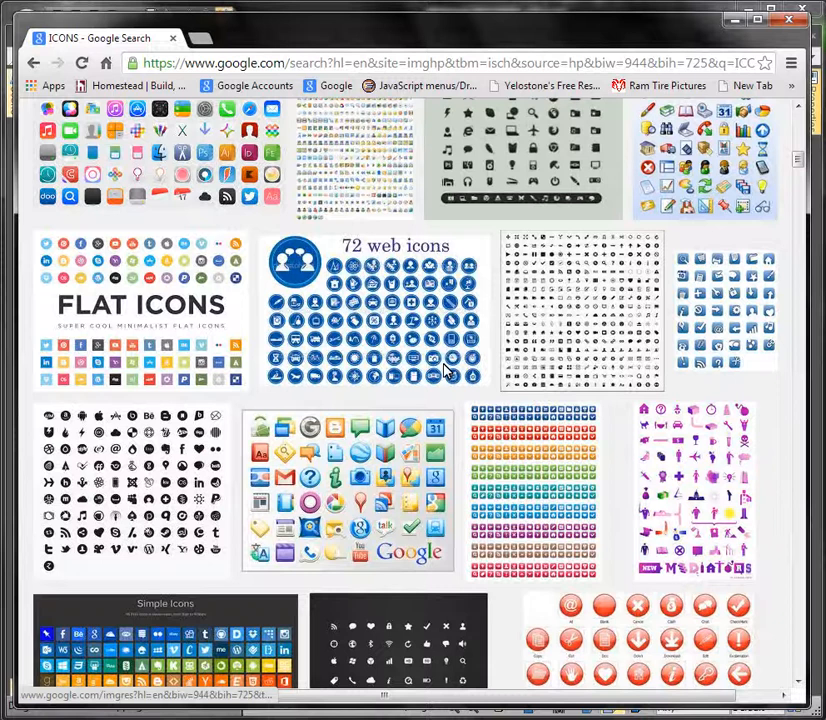
pyautogui.scroll(-3)
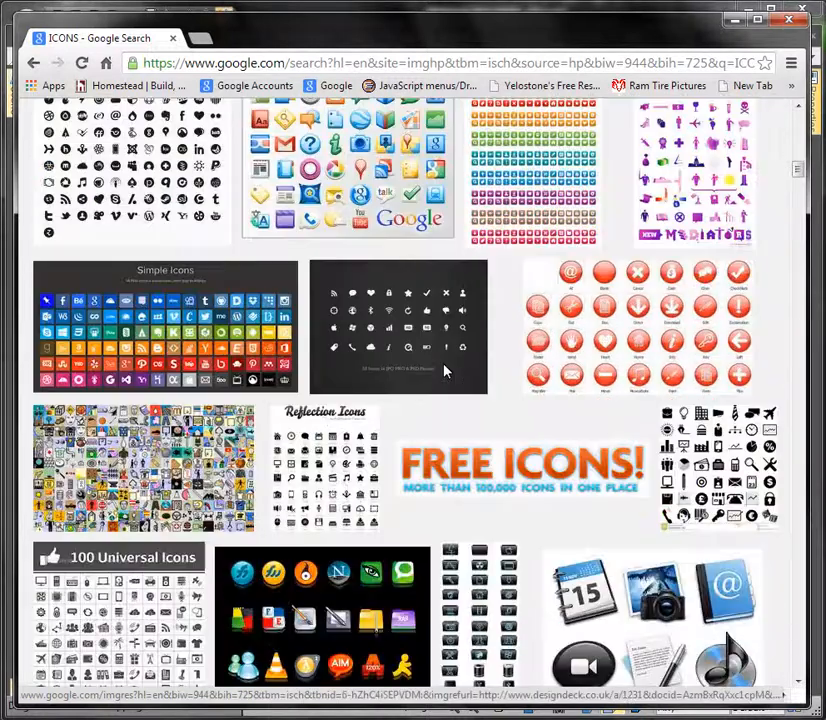
pyautogui.scroll(-3)
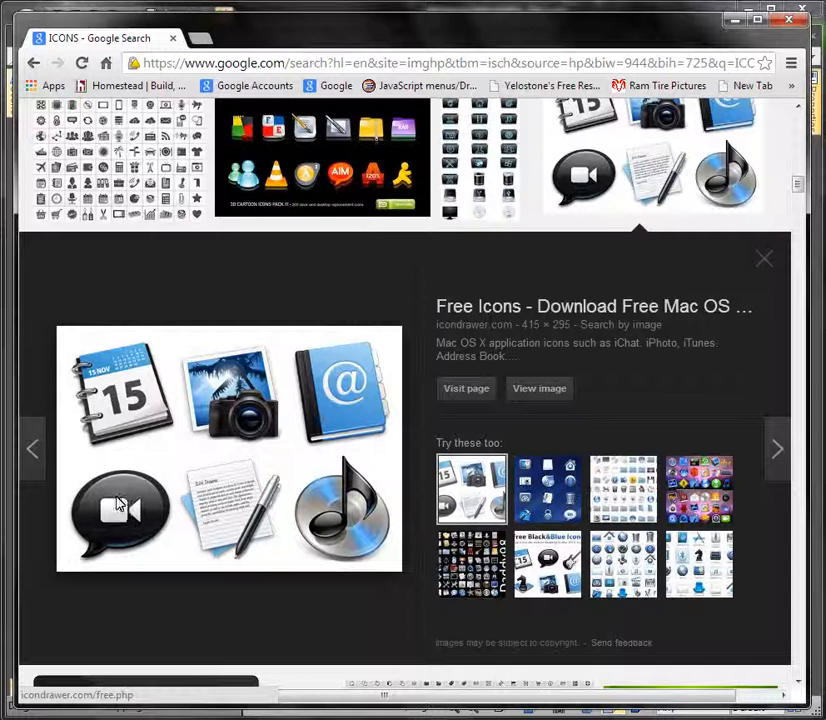
pyautogui.click(466, 388)
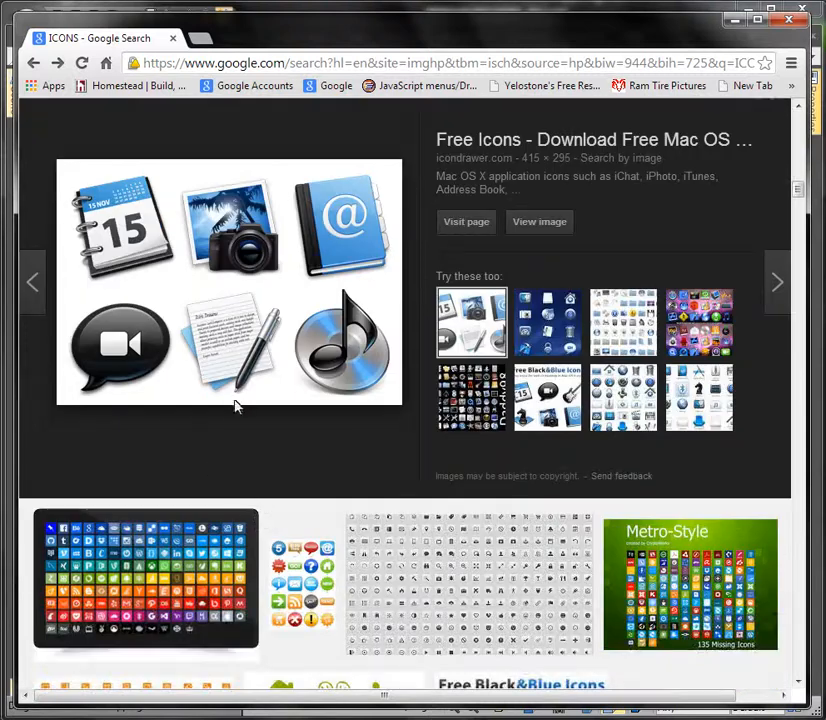
# Step: Scroll further through the results, then search Google Images for LOGO
pyautogui.scroll(-3)
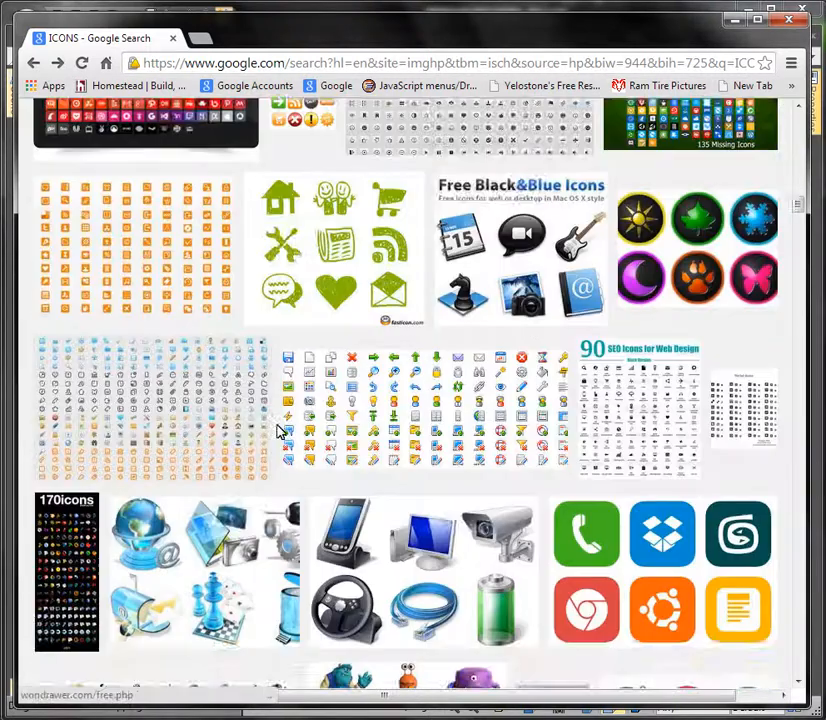
pyautogui.scroll(-3)
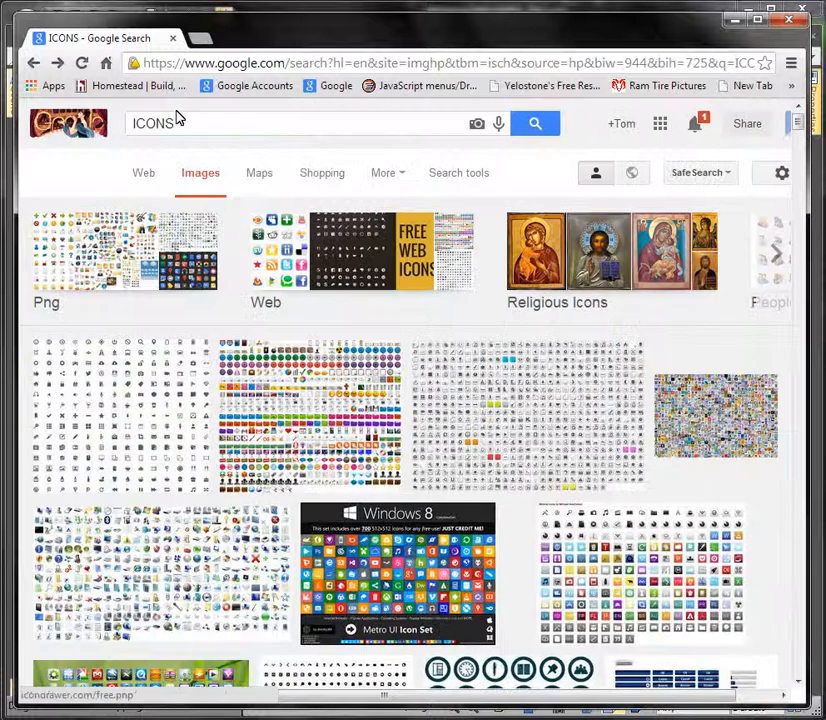
pyautogui.write('LOGO')
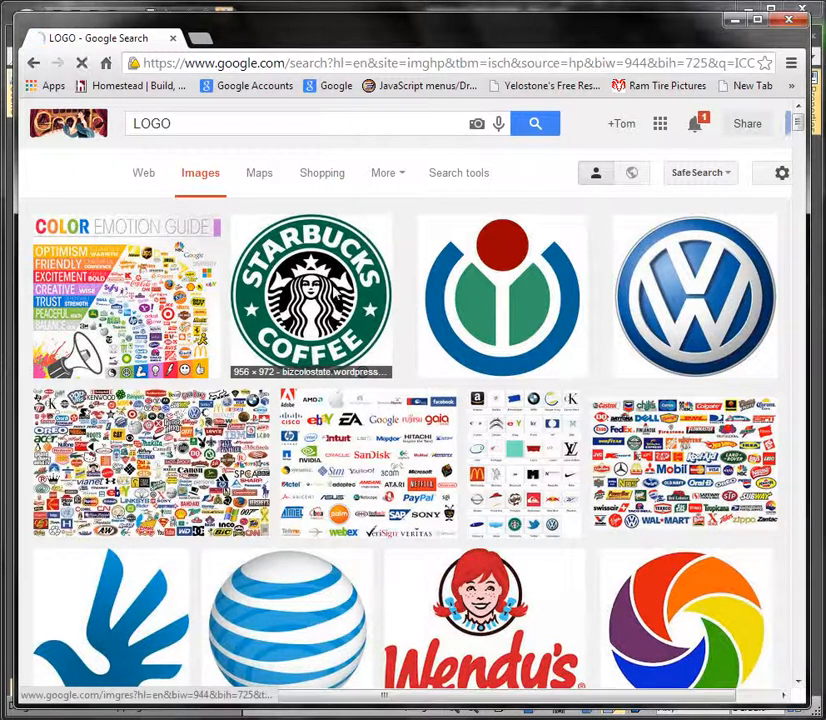
# Step: Open the Starbucks Coffee logo preview and save the image to the Desktop
pyautogui.click(311, 295)
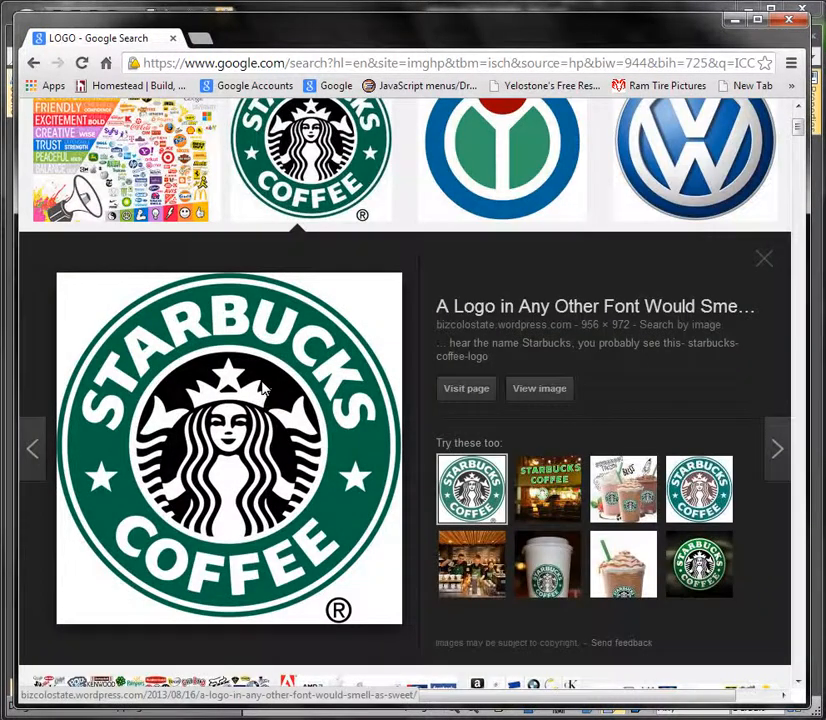
pyautogui.moveTo(262, 406)
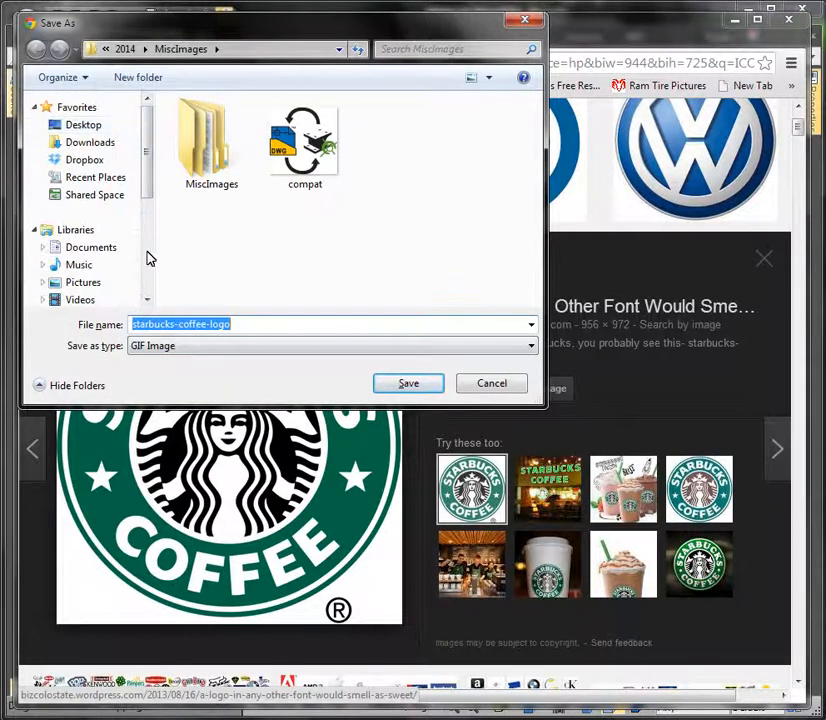
pyautogui.click(76, 124)
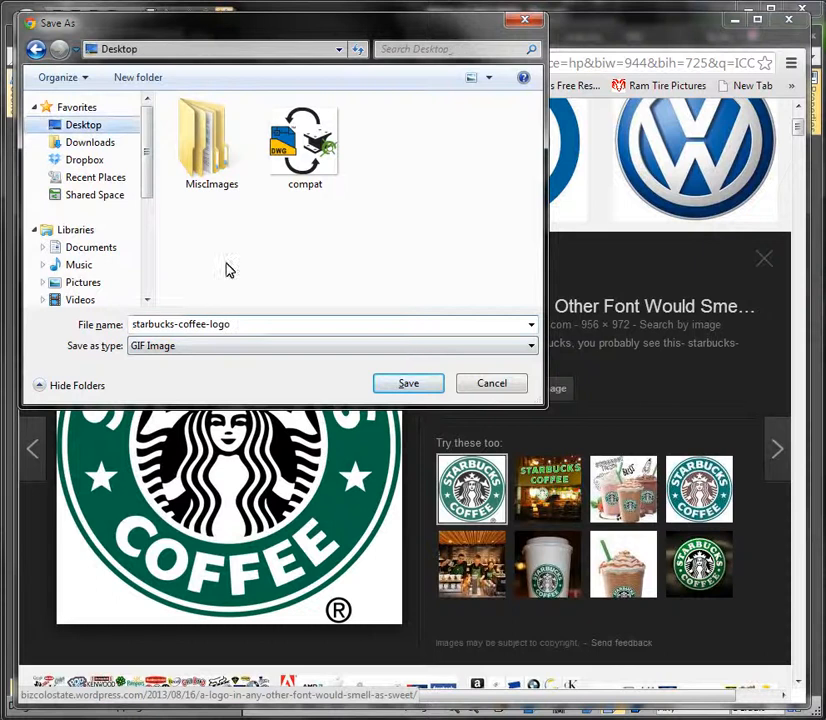
pyautogui.click(408, 383)
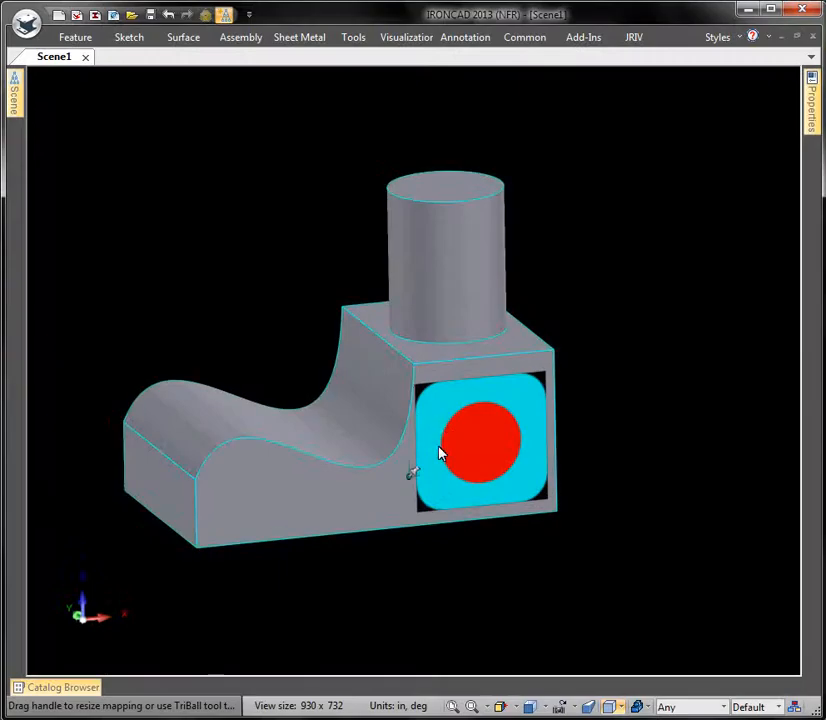
# Step: Load starbucks-coffee-logo as the decal image on the part's front face
pyautogui.click(442, 453)
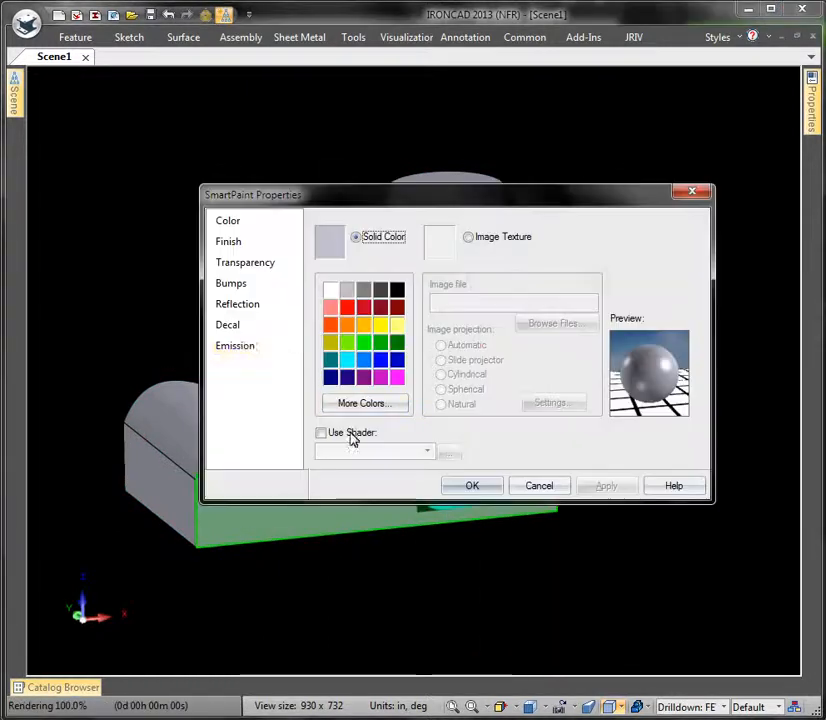
pyautogui.click(227, 324)
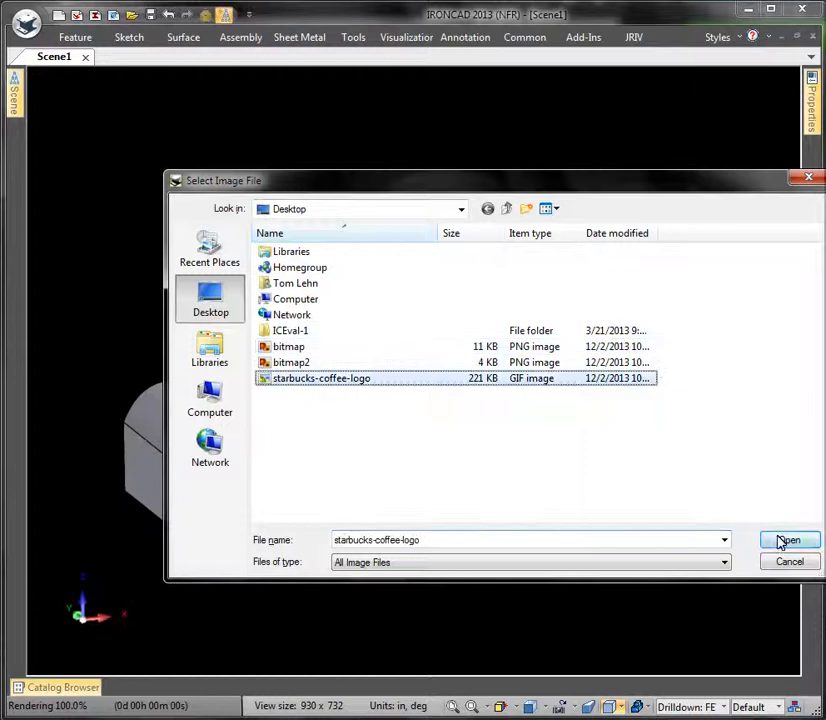
pyautogui.click(790, 539)
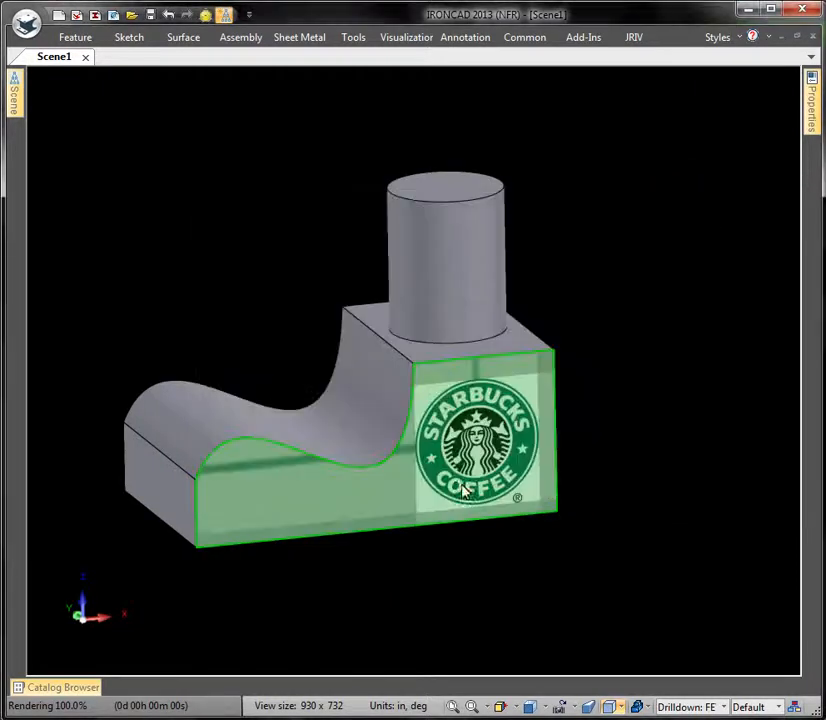
pyautogui.moveTo(516, 478)
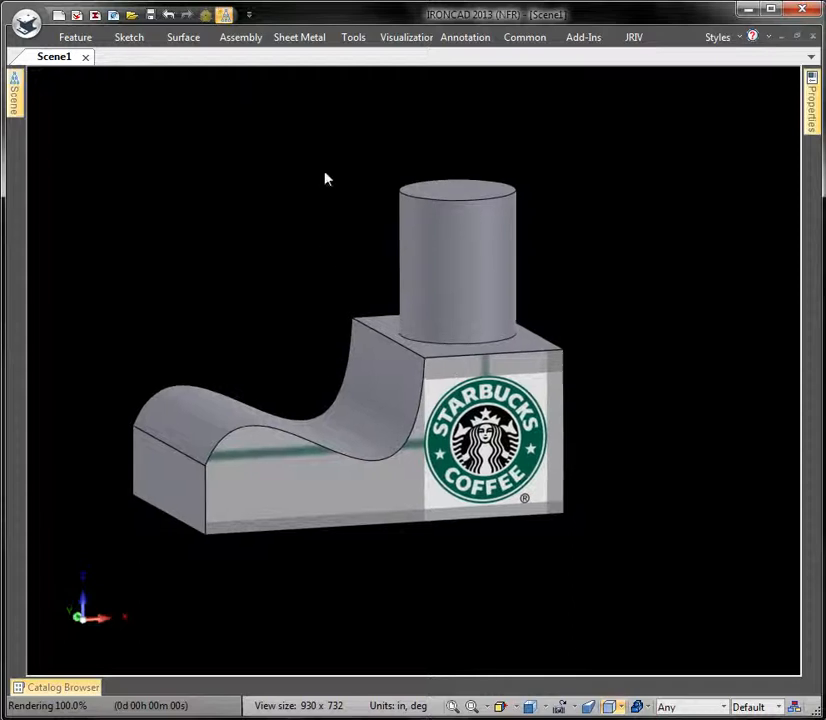
pyautogui.click(406, 37)
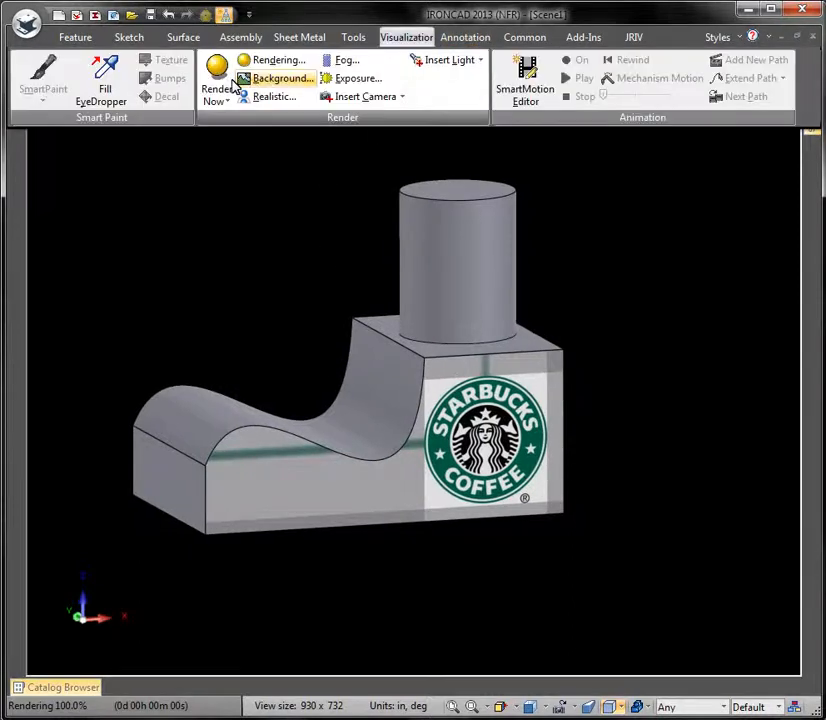
pyautogui.click(283, 78)
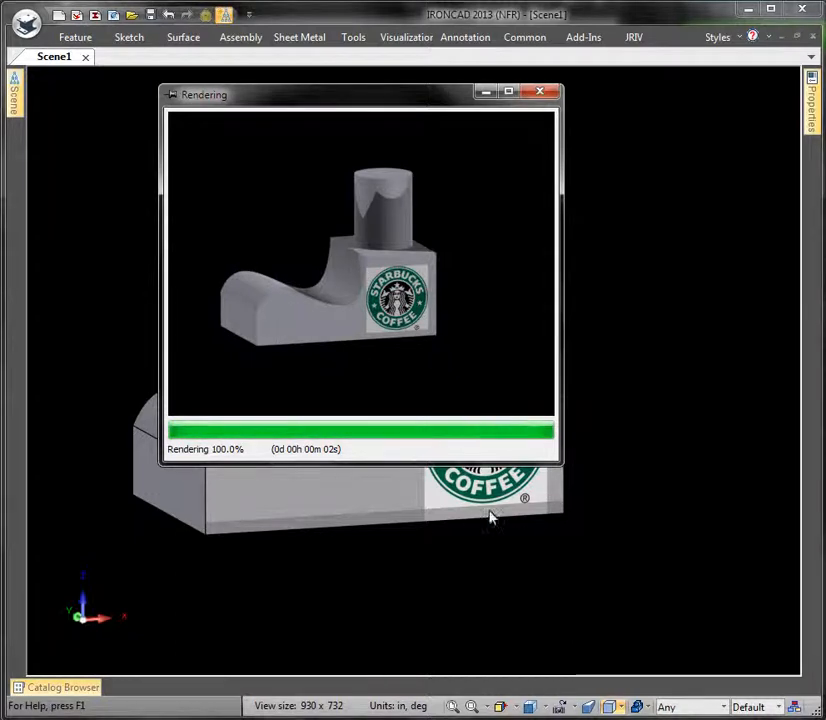
pyautogui.moveTo(320, 297)
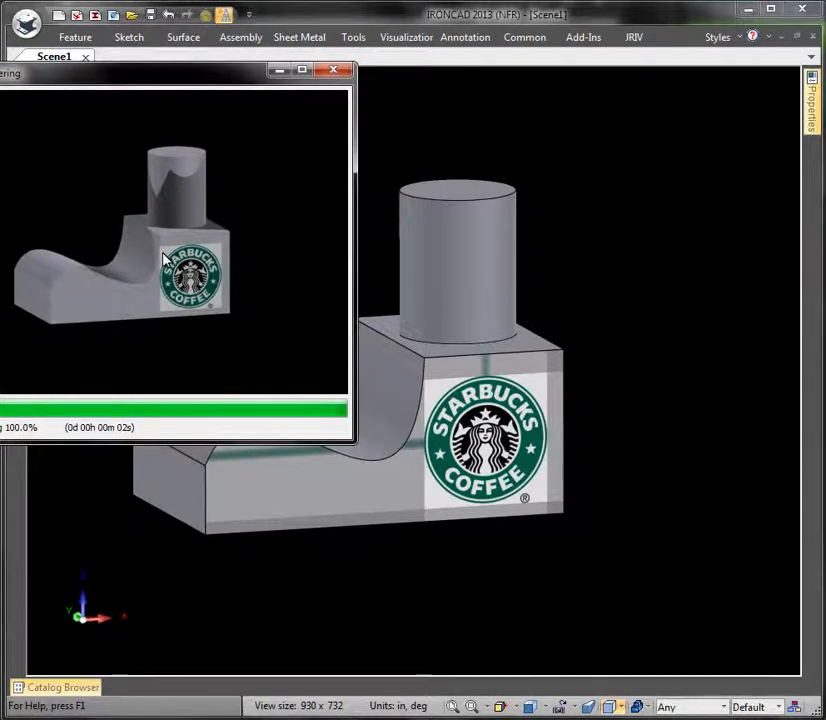
pyautogui.moveTo(225, 262)
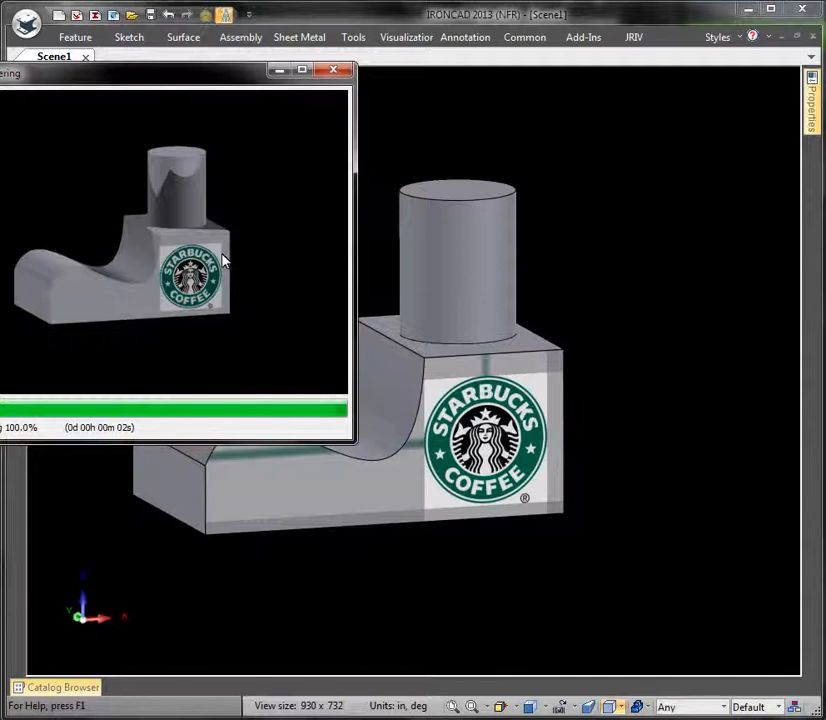
pyautogui.moveTo(348, 267)
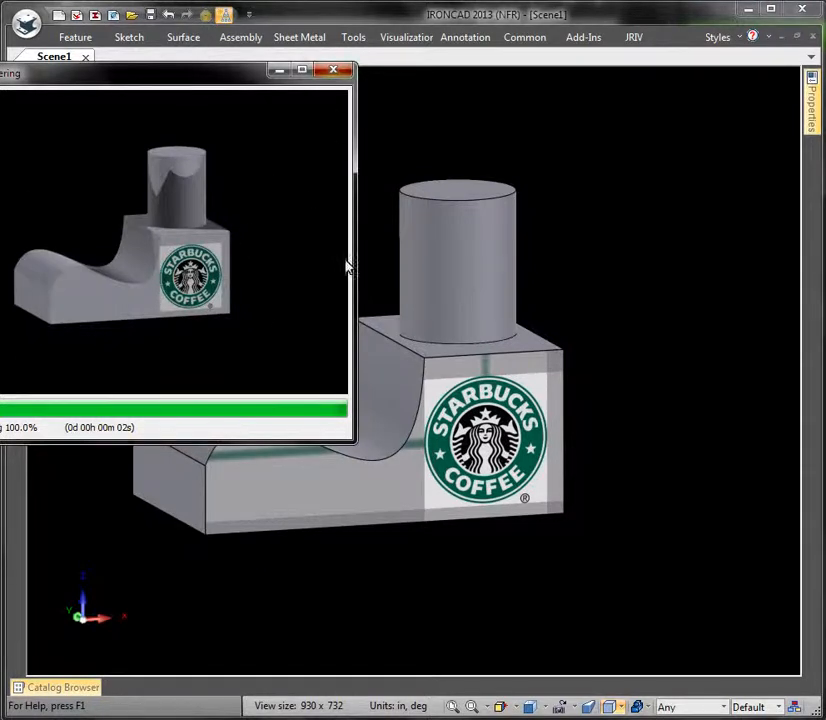
pyautogui.click(331, 70)
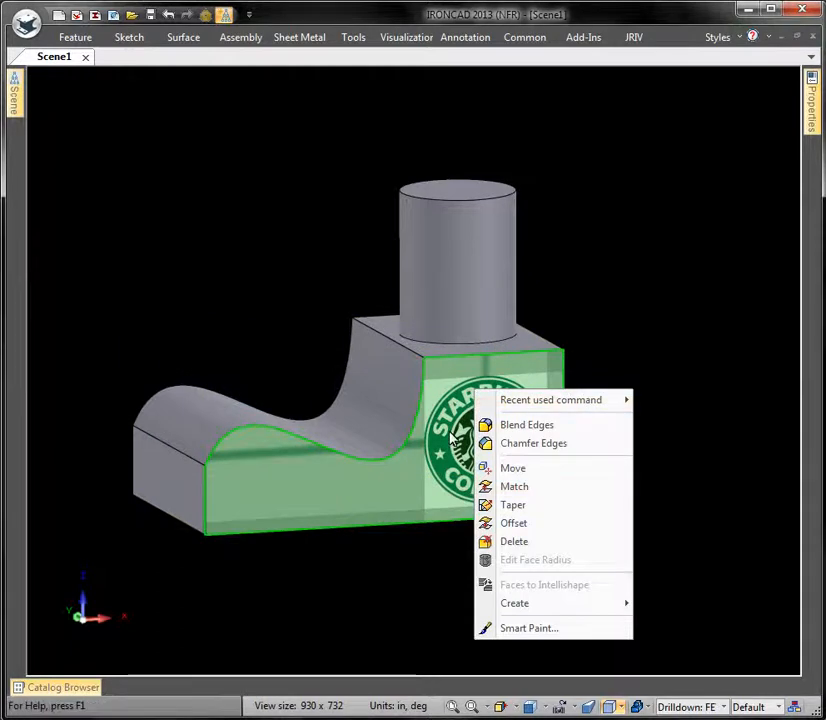
# Step: Set the decal's Transparency Type to See-through (white pixels) in Smart Paint
pyautogui.click(498, 610)
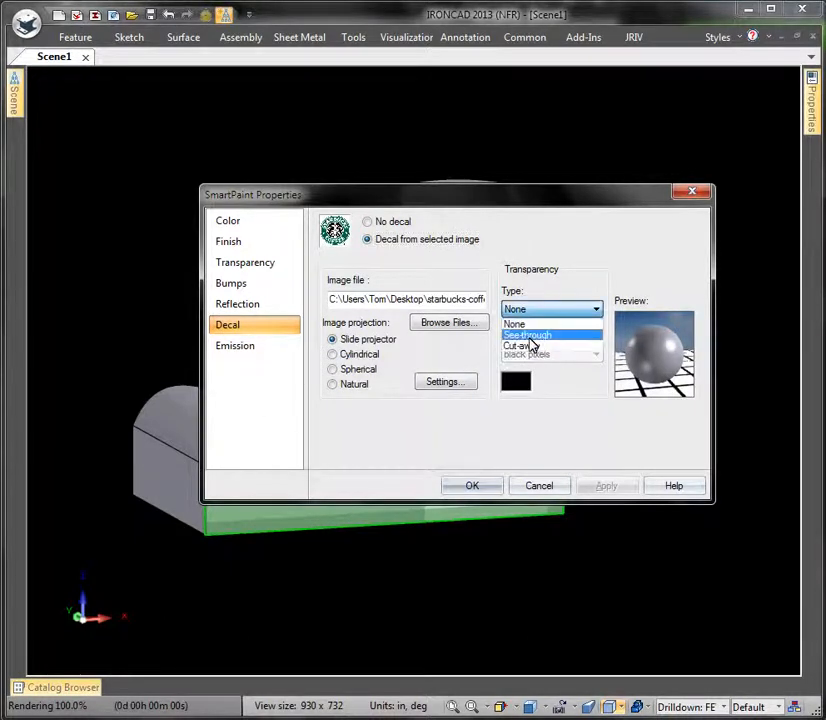
pyautogui.click(530, 335)
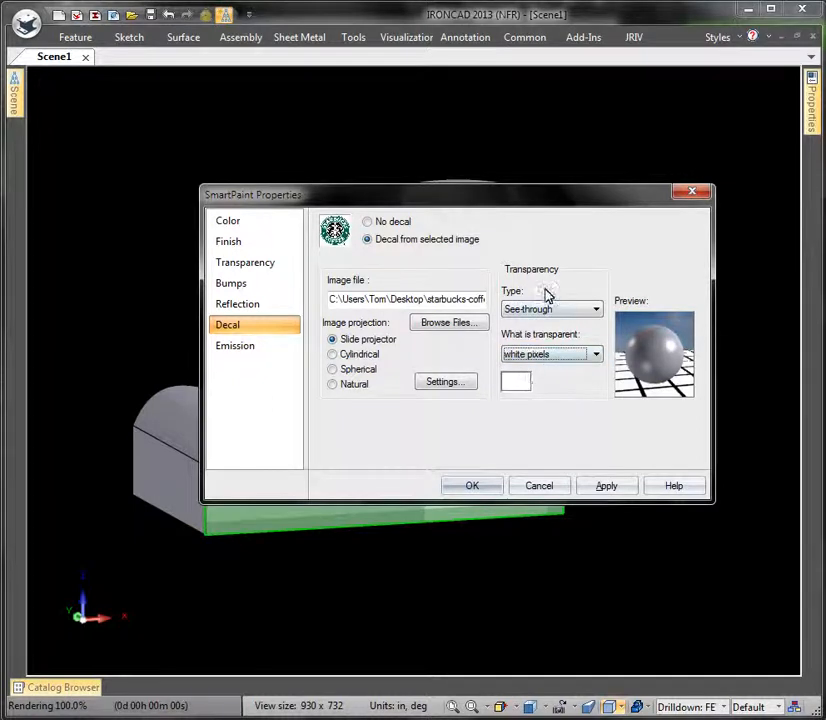
pyautogui.click(472, 485)
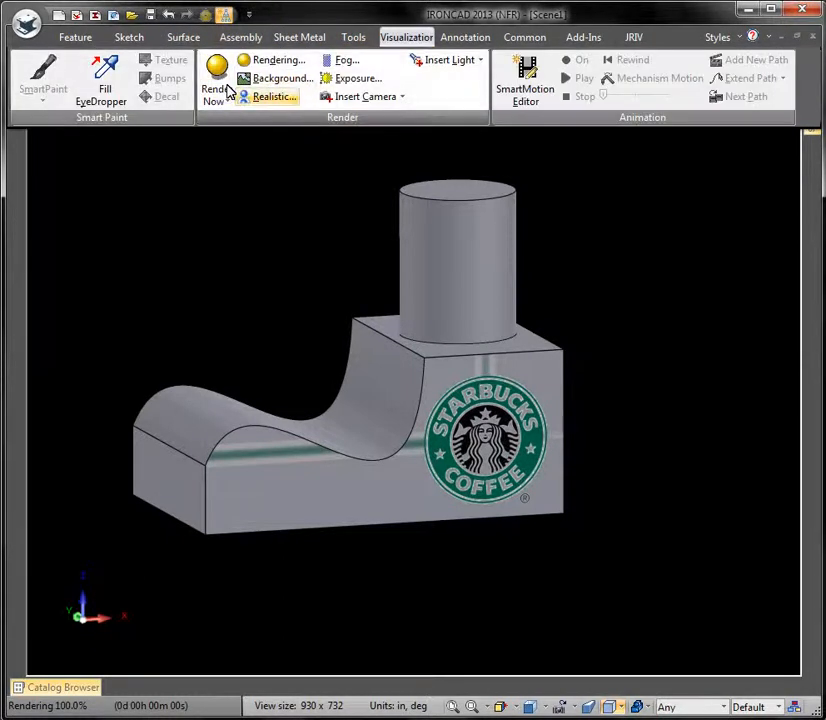
# Step: Render a fresh preview of the part with the see-through Starbucks decal
pyautogui.click(213, 77)
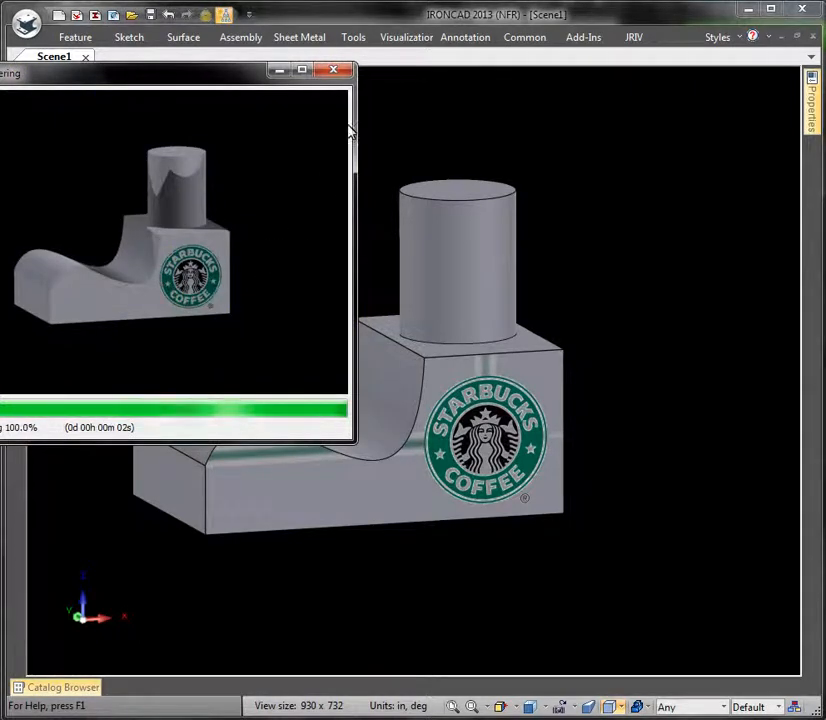
pyautogui.moveTo(98, 298)
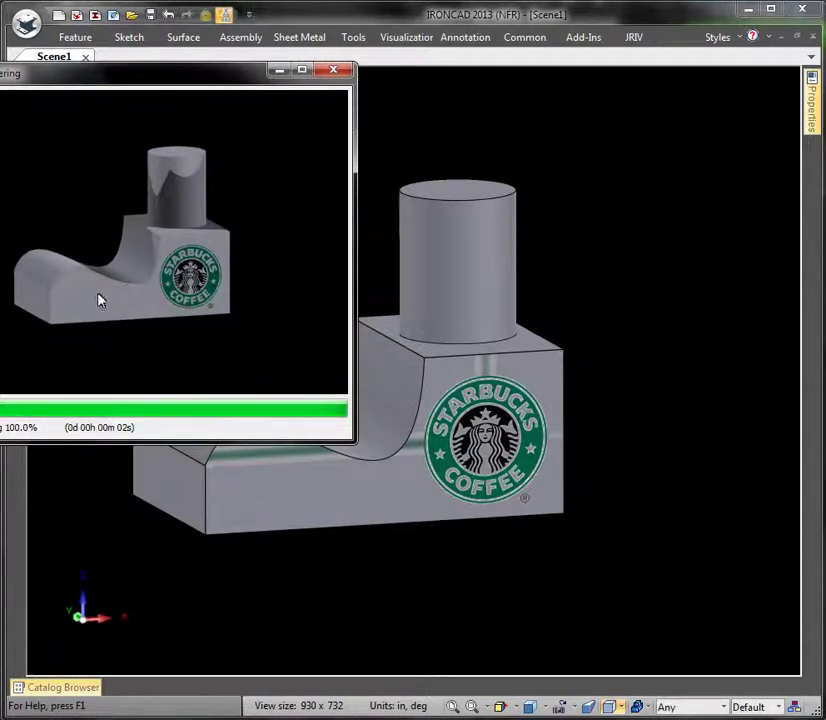
pyautogui.moveTo(76, 297)
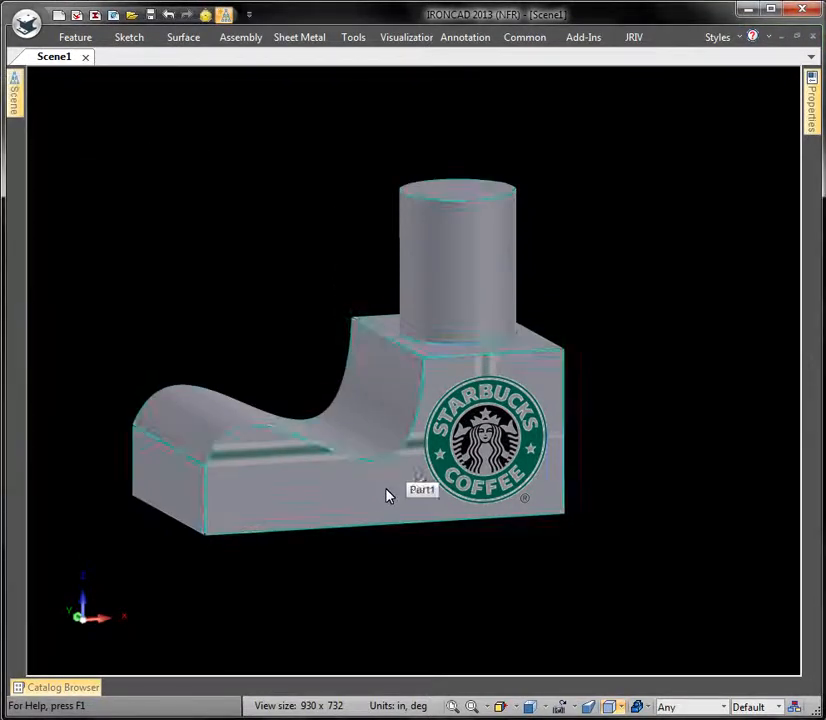
# Step: Apply the Styrofoam image from IRONCAD_DECALS as the front face's image texture
pyautogui.rightClick(388, 497)
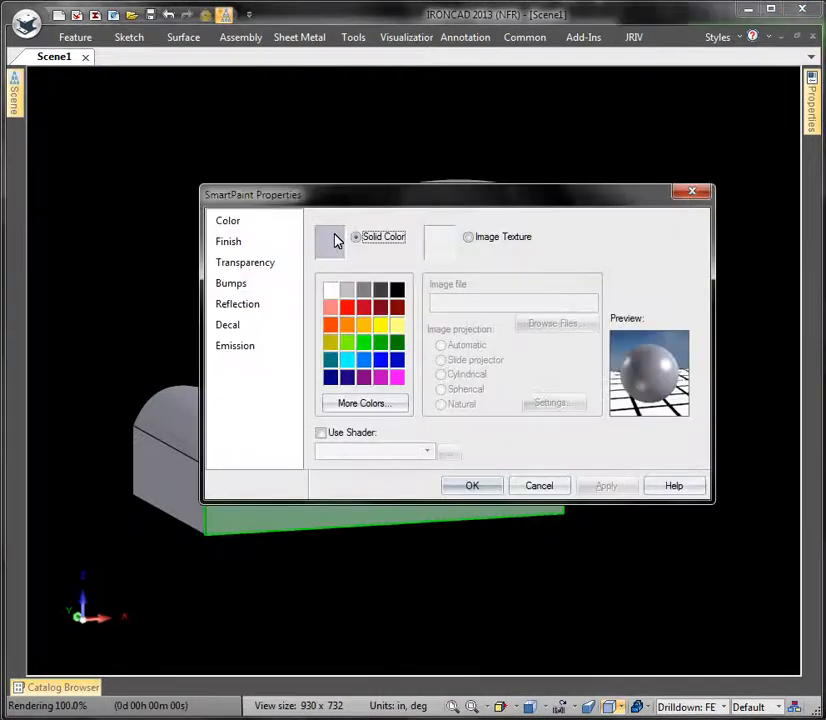
pyautogui.click(468, 236)
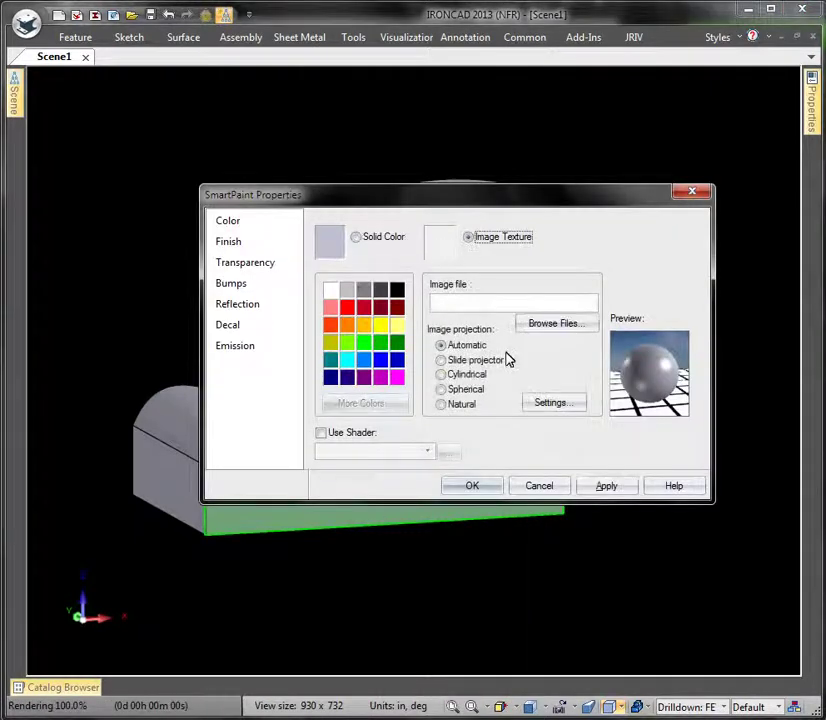
pyautogui.click(555, 323)
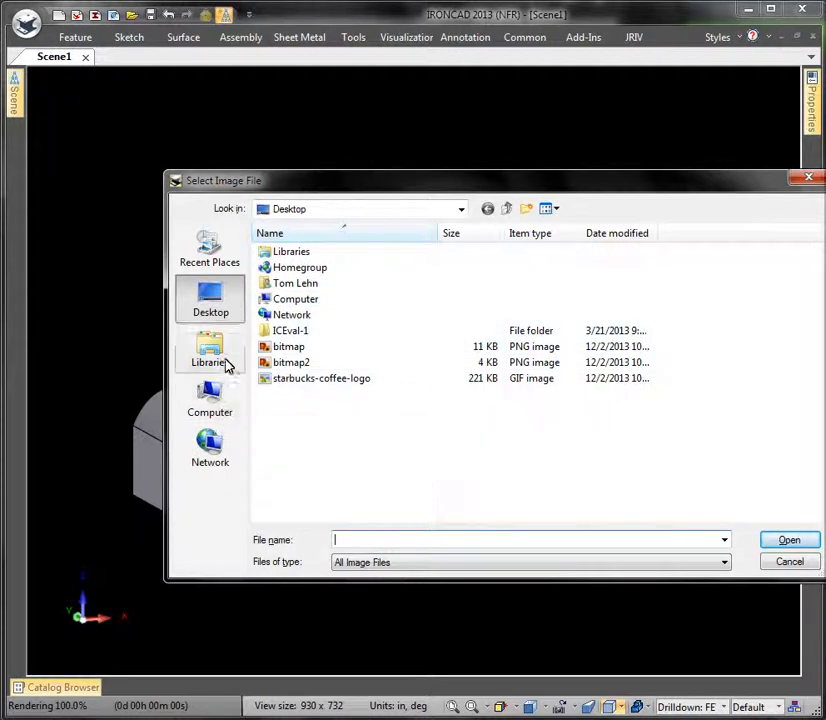
pyautogui.click(209, 400)
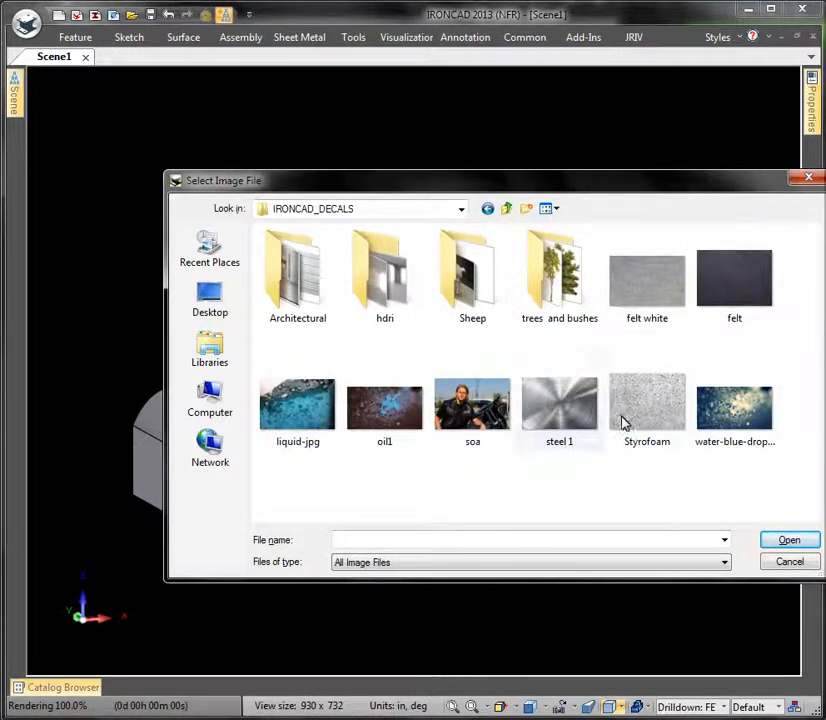
pyautogui.click(647, 397)
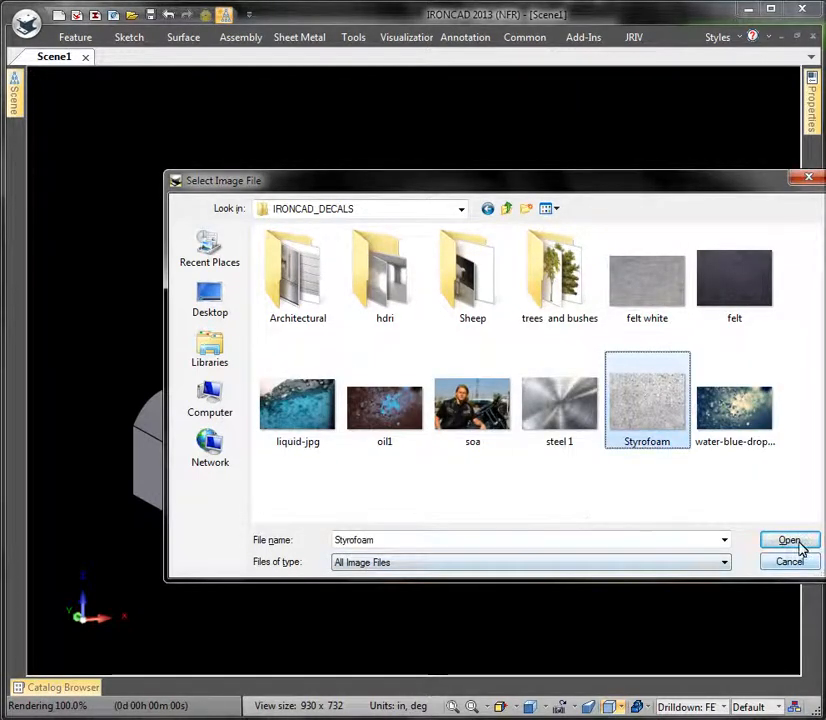
pyautogui.click(790, 541)
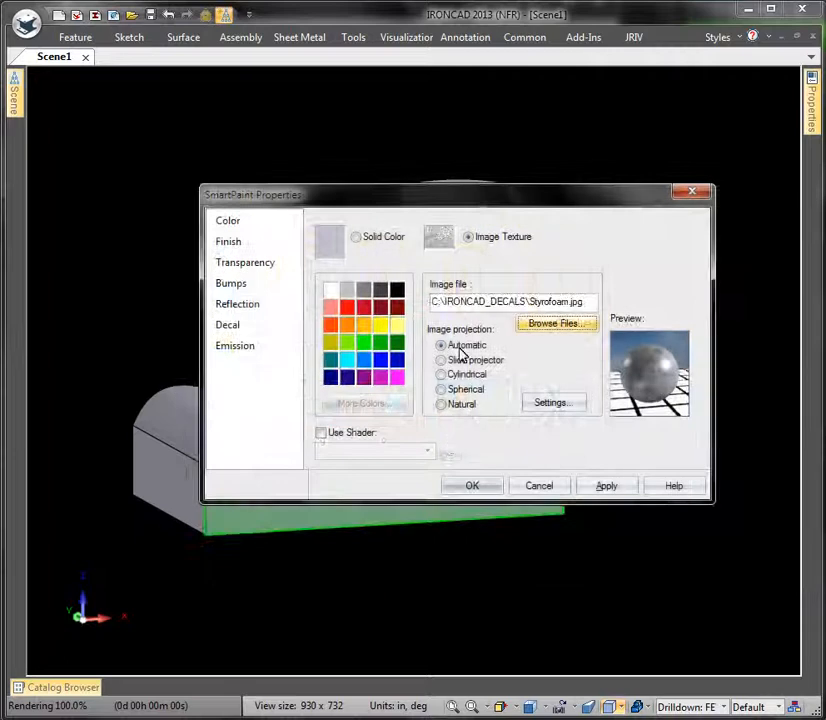
pyautogui.click(472, 485)
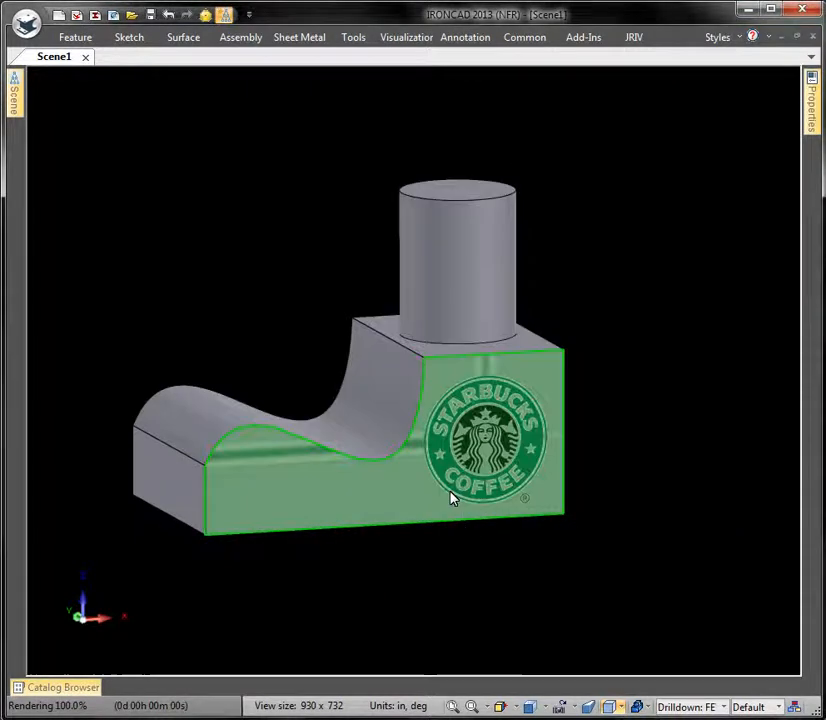
pyautogui.moveTo(285, 323)
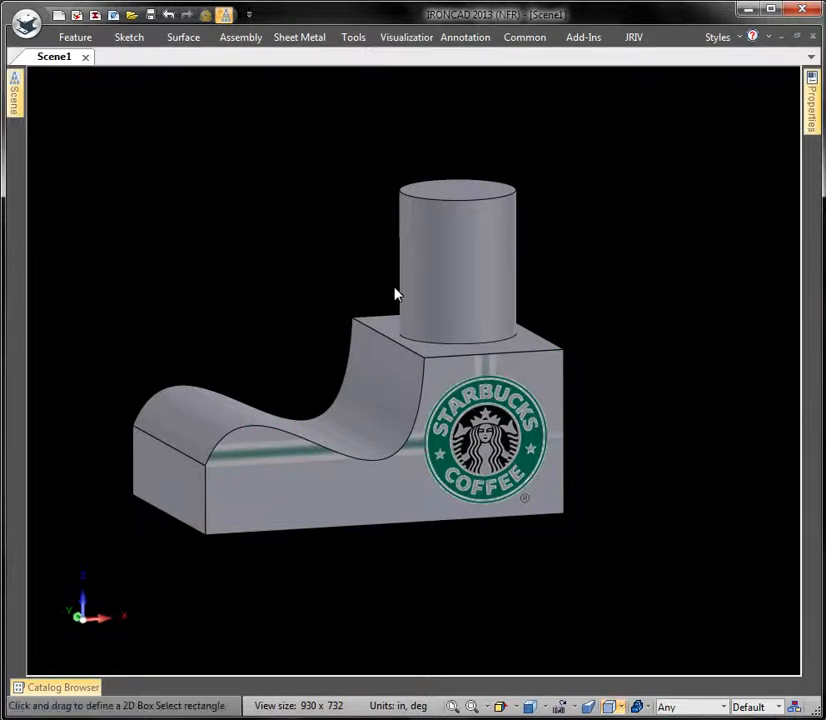
# Step: Render the Styrofoam-textured part with Render Now, then close the preview
pyautogui.click(352, 37)
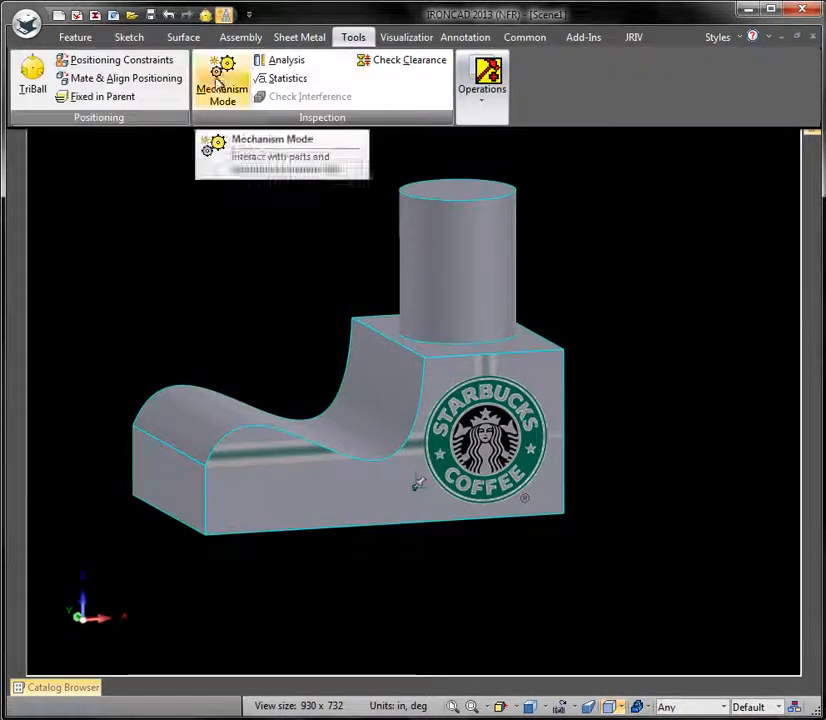
pyautogui.click(481, 80)
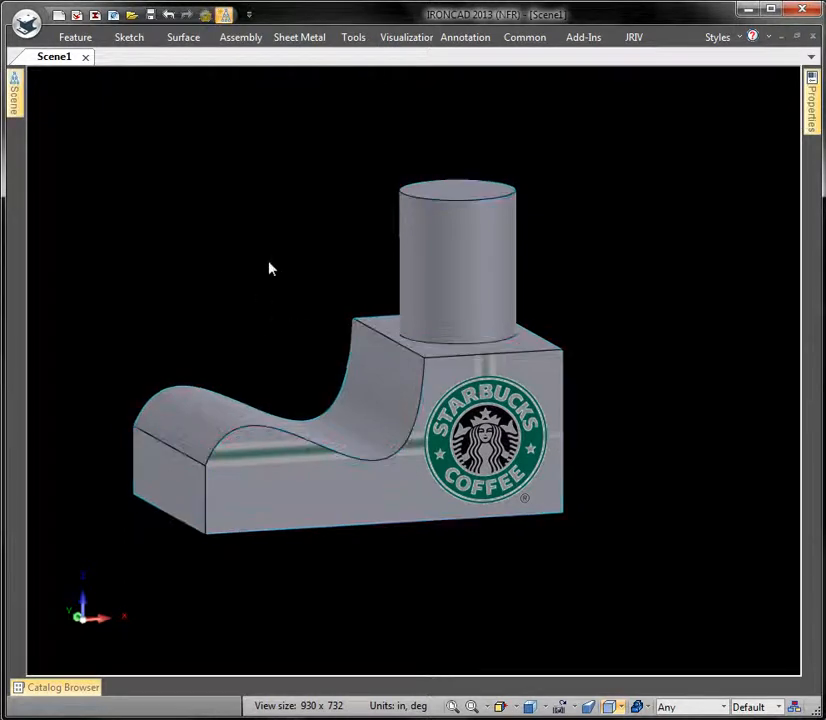
pyautogui.click(405, 37)
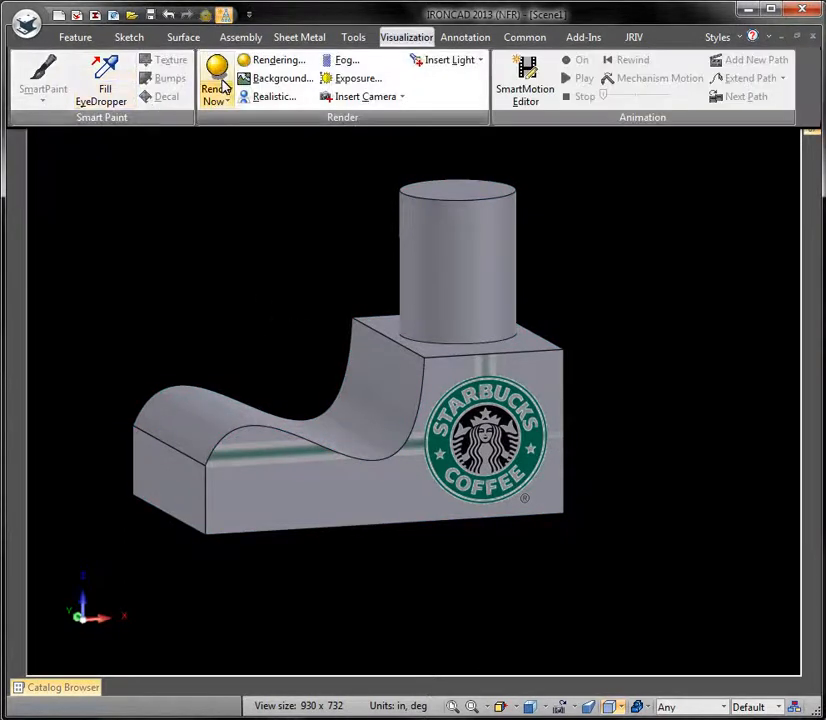
pyautogui.click(217, 75)
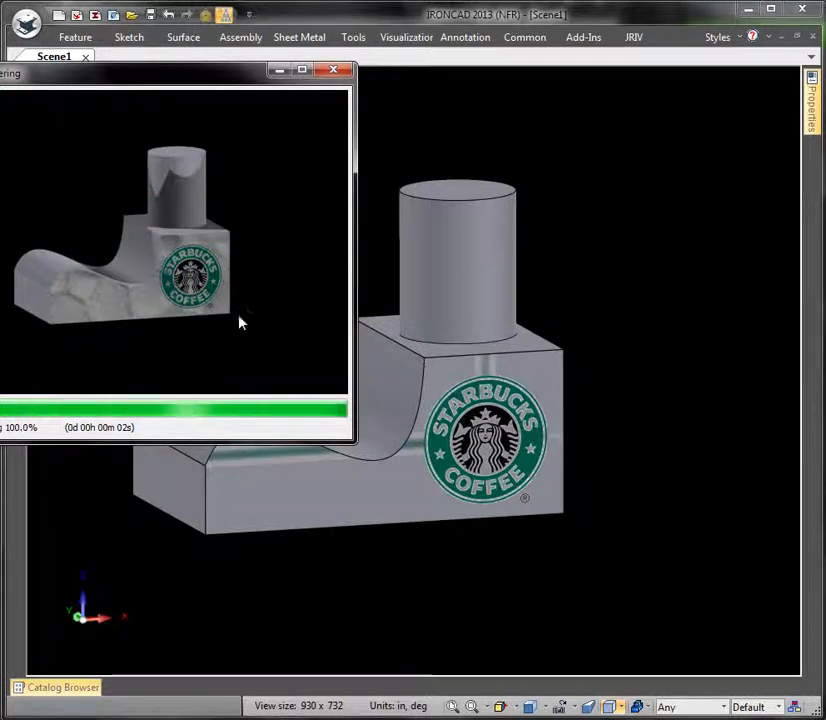
pyautogui.moveTo(70, 315)
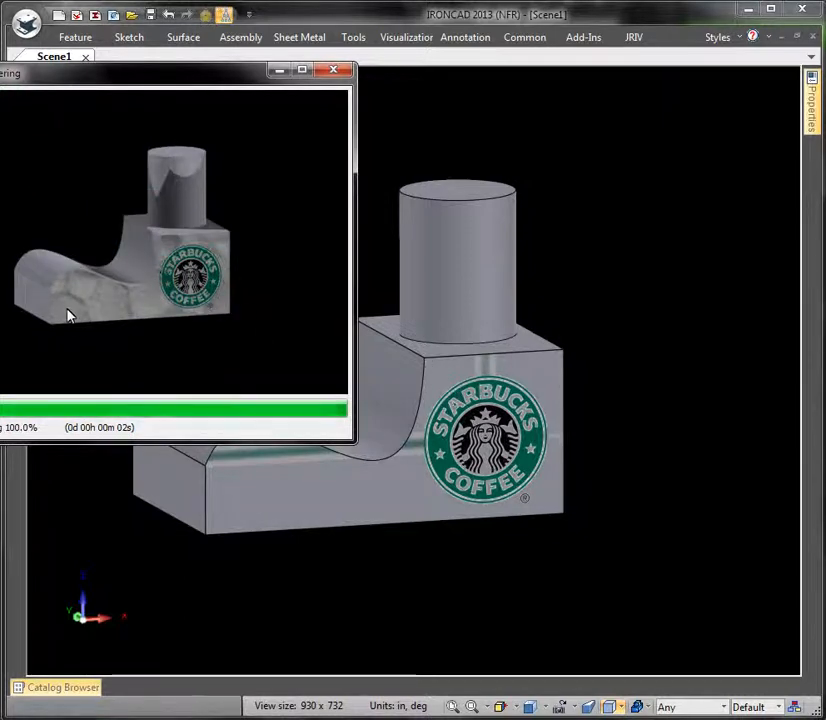
pyautogui.moveTo(185, 281)
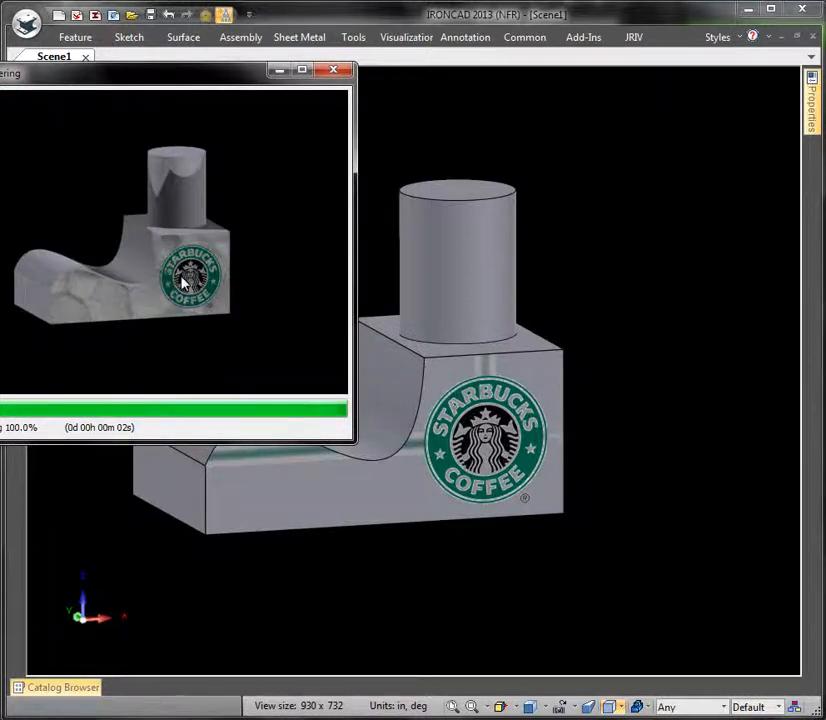
pyautogui.click(334, 72)
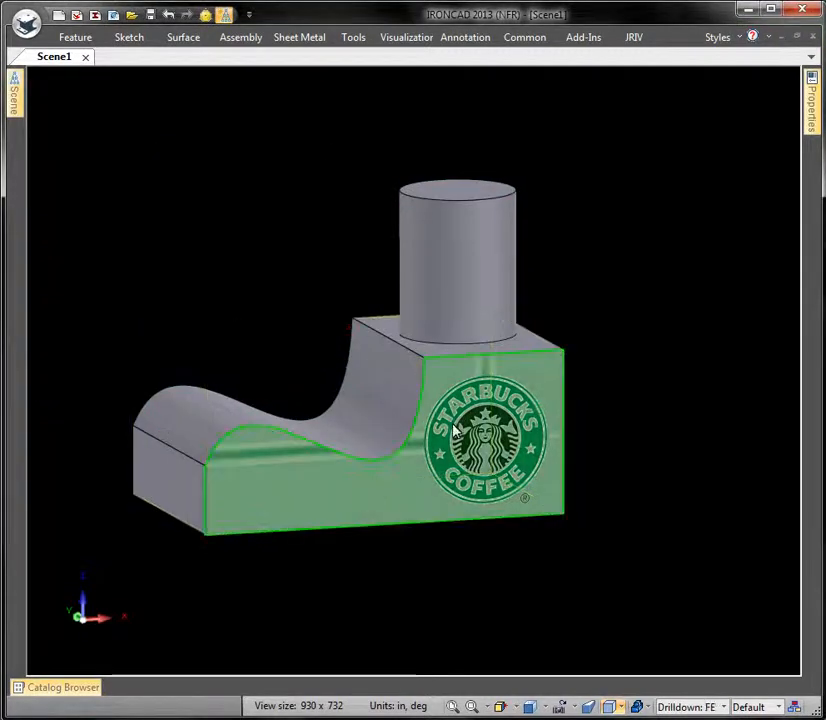
# Step: Set the Styrofoam texture's automatic projection Width to 25 in SmartPaint
pyautogui.rightClick(455, 430)
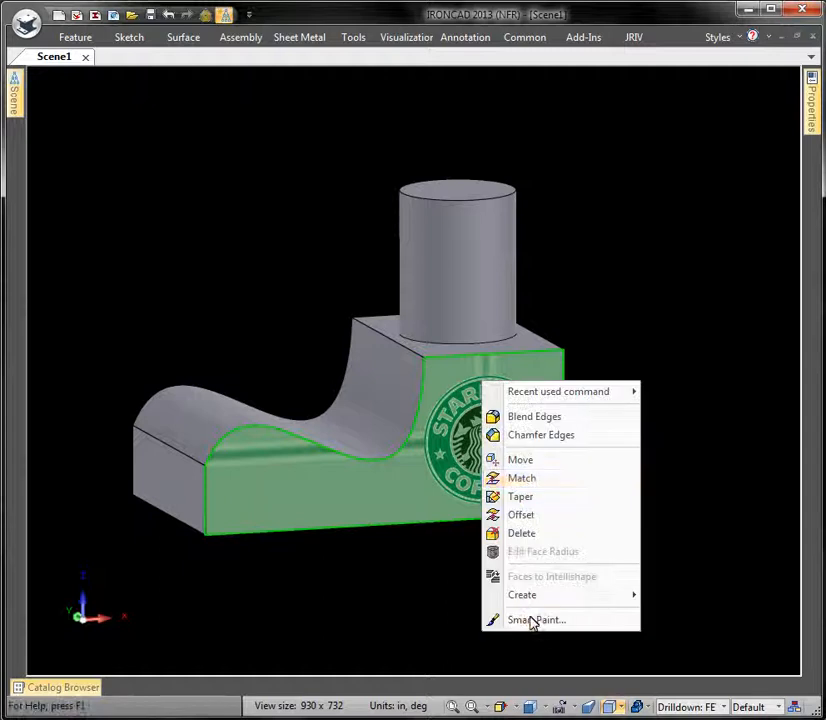
pyautogui.click(521, 620)
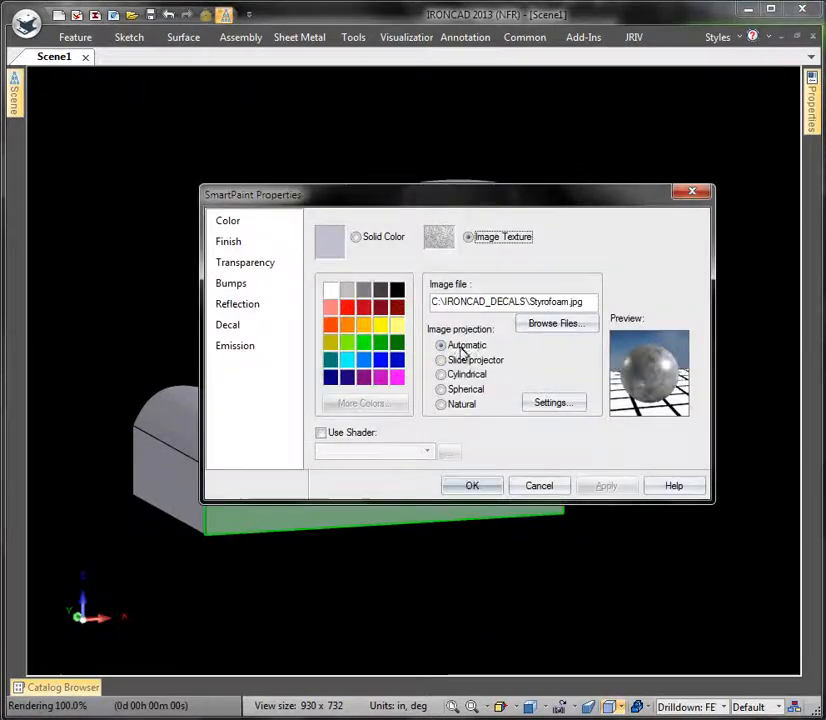
pyautogui.click(553, 402)
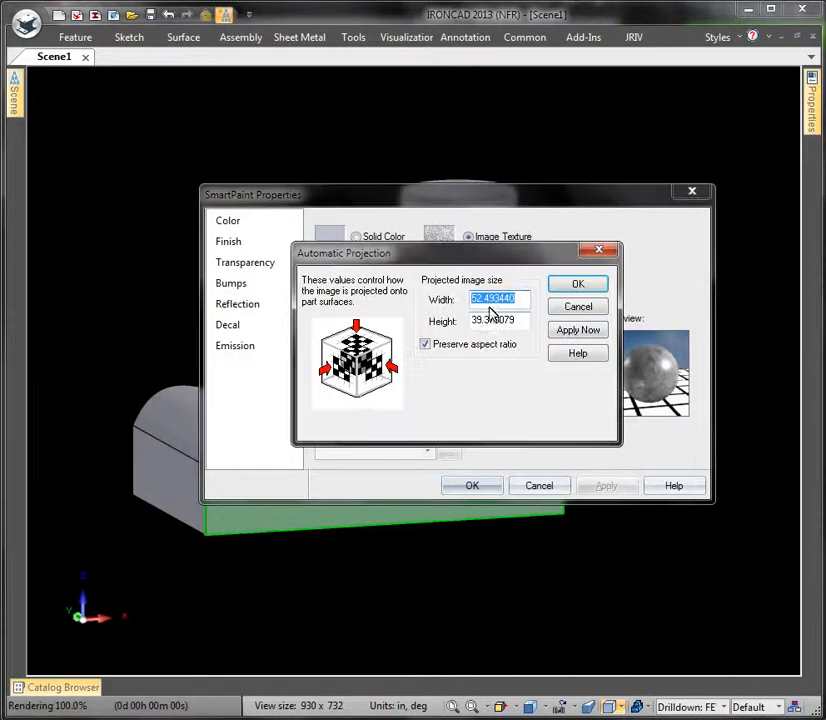
pyautogui.write('25')
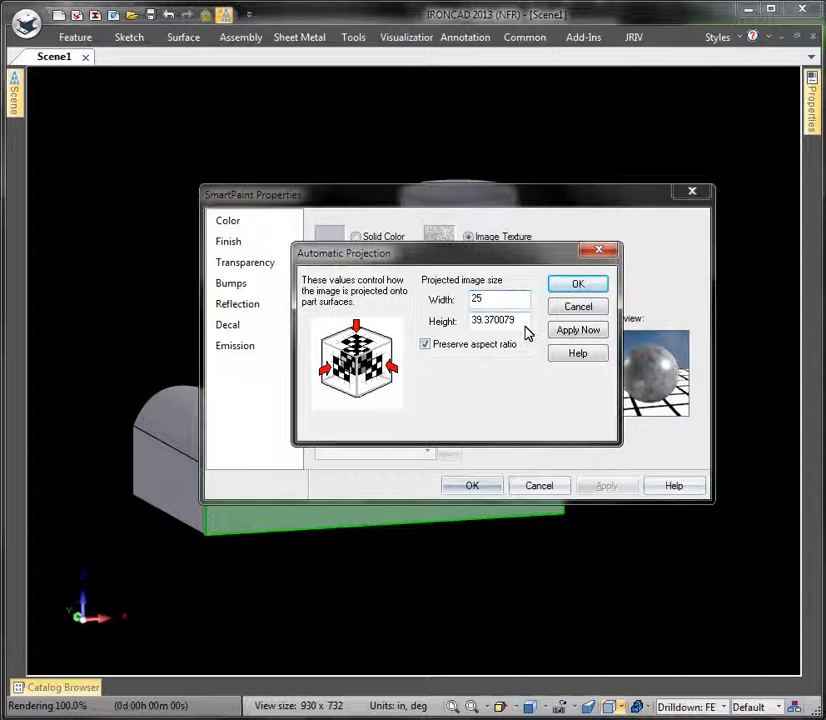
pyautogui.click(577, 283)
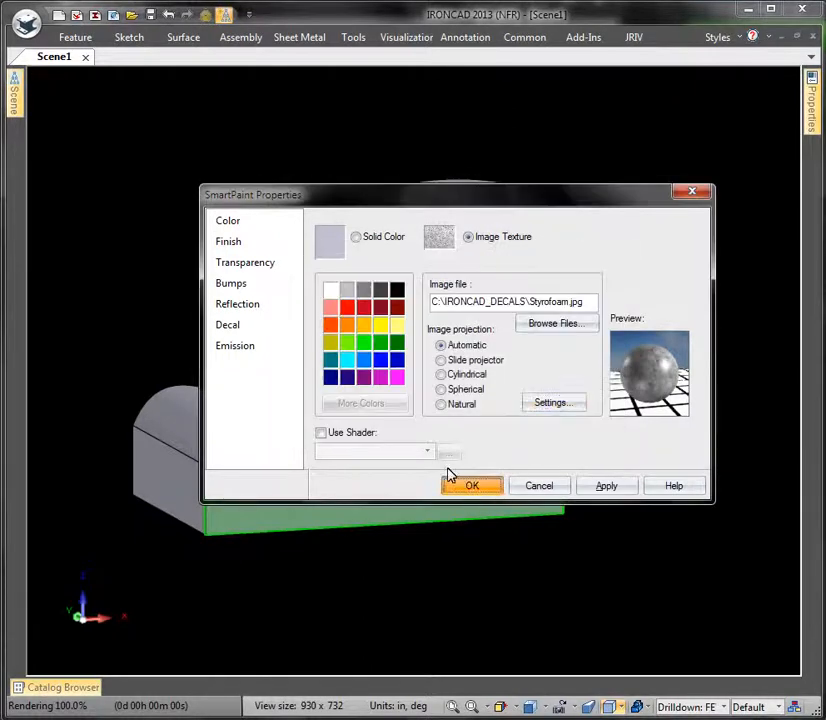
pyautogui.click(472, 485)
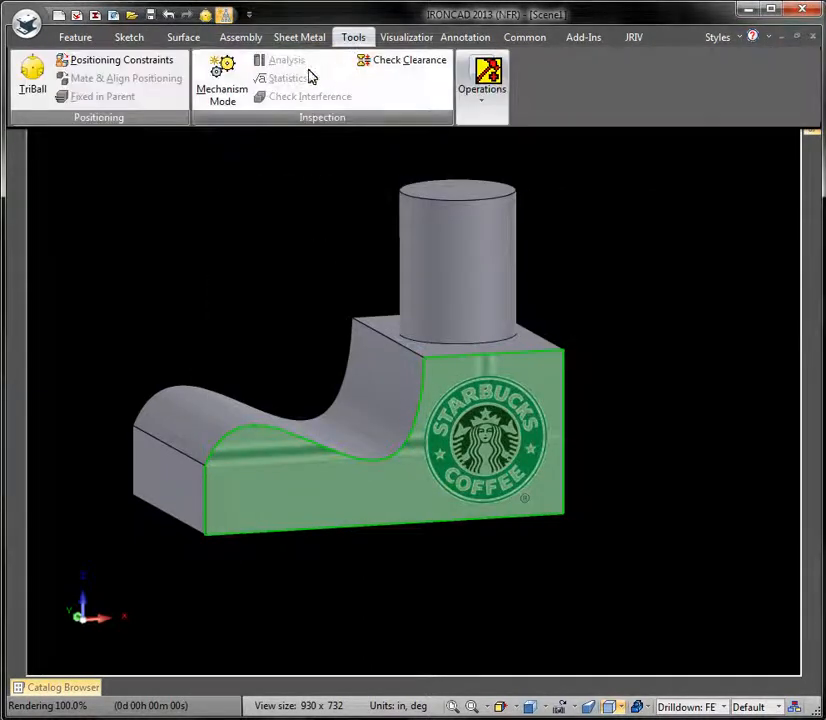
pyautogui.click(481, 78)
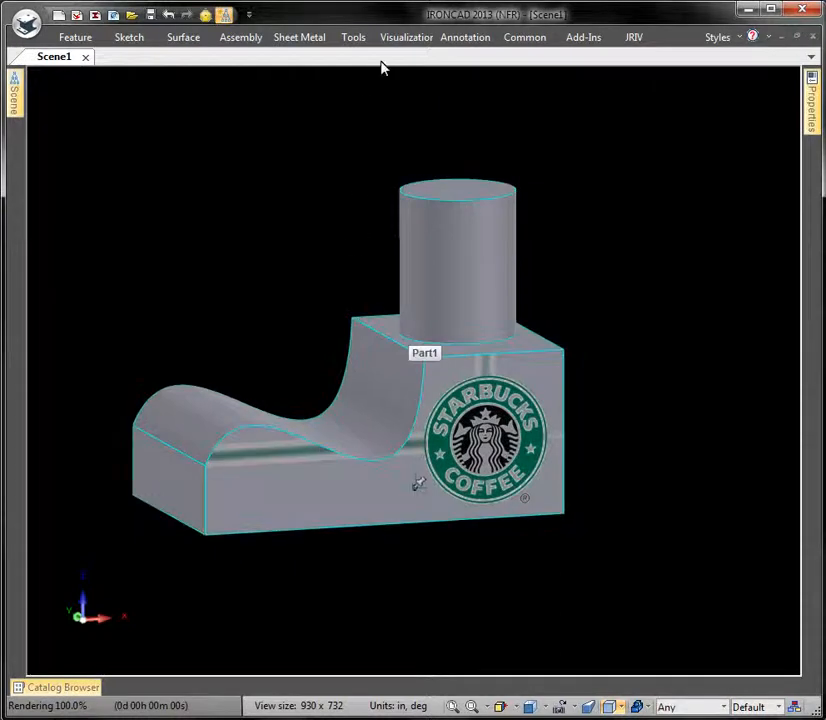
# Step: Render the part with the 25-wide texture, then close the preview without saving
pyautogui.click(353, 37)
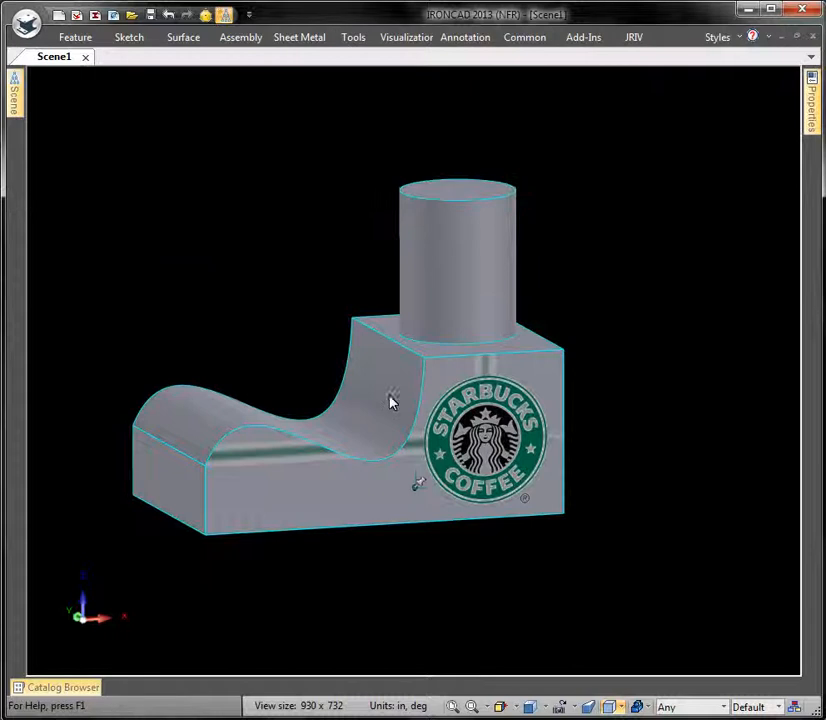
pyautogui.moveTo(257, 368)
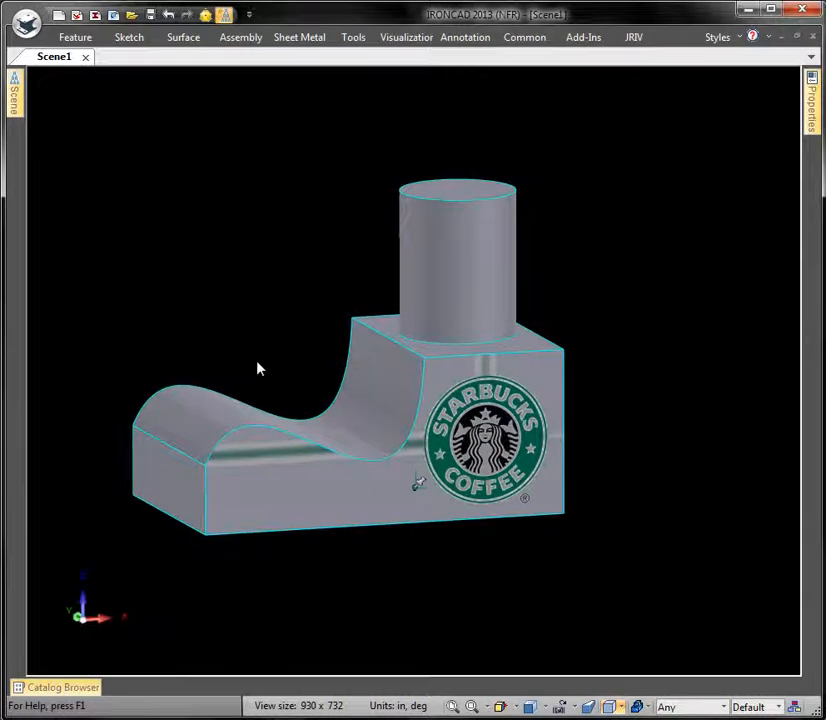
pyautogui.click(406, 37)
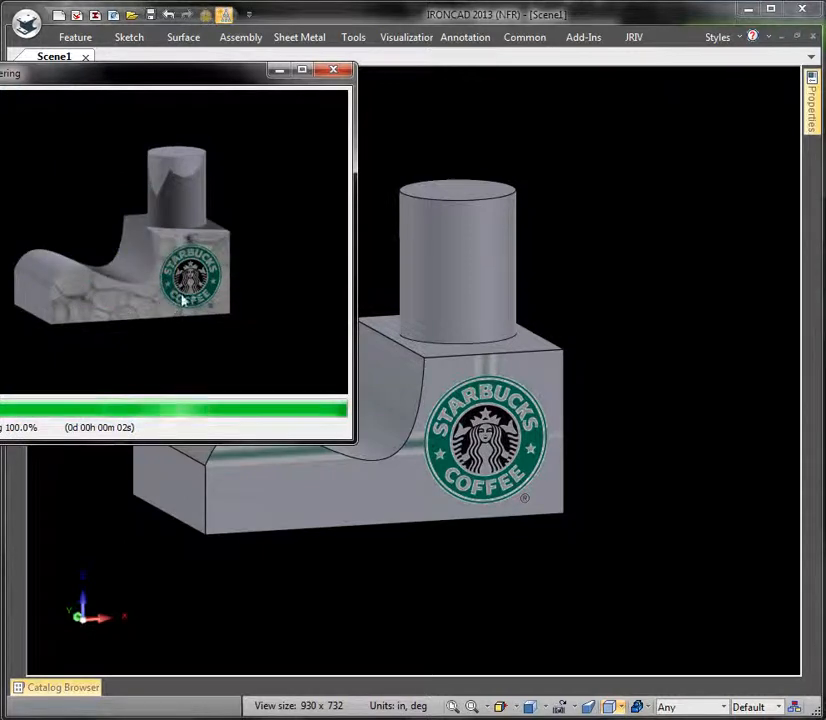
pyautogui.moveTo(349, 155)
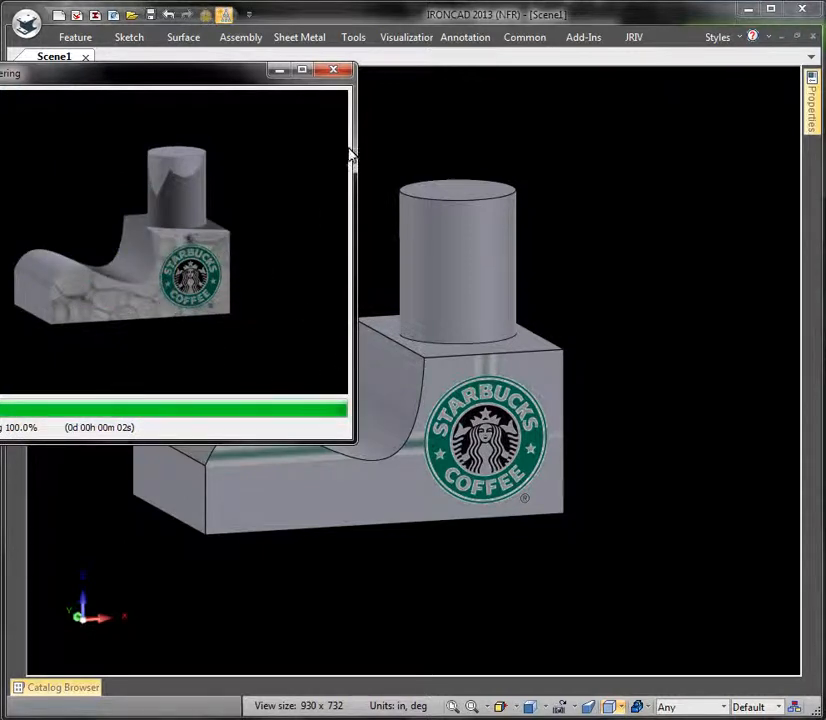
pyautogui.click(330, 69)
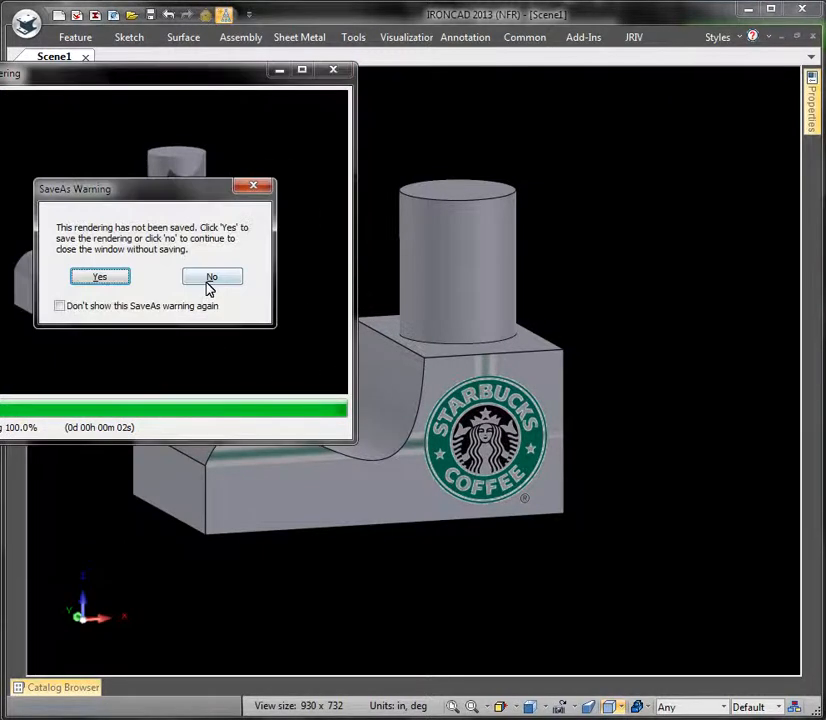
pyautogui.click(211, 277)
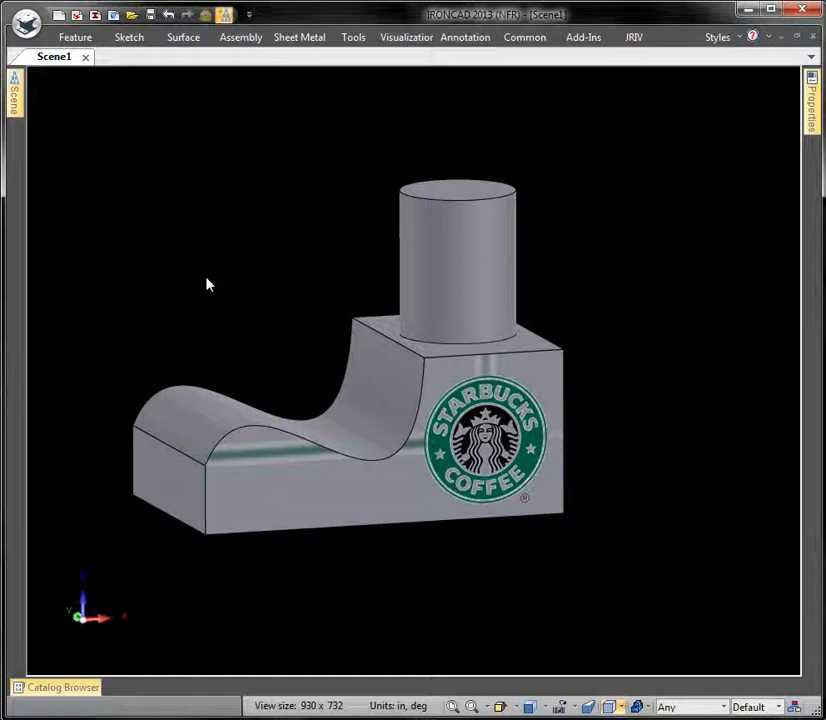